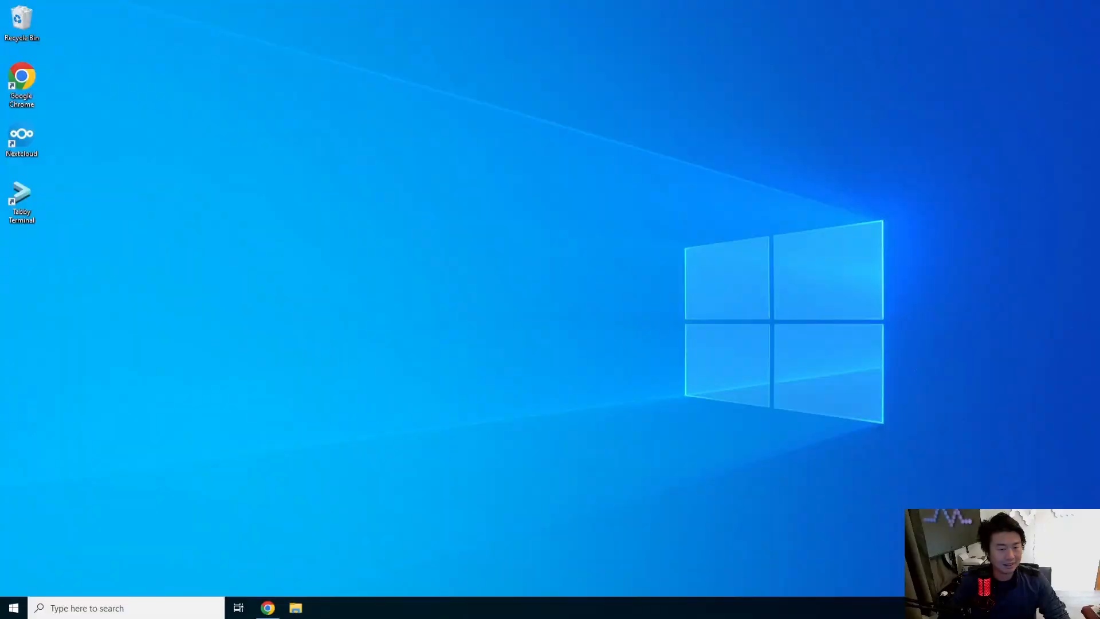
# - Launch Tabby and SSH as root to the filegator server, accepting the host fingerprint
pyautogui.click(21, 200)
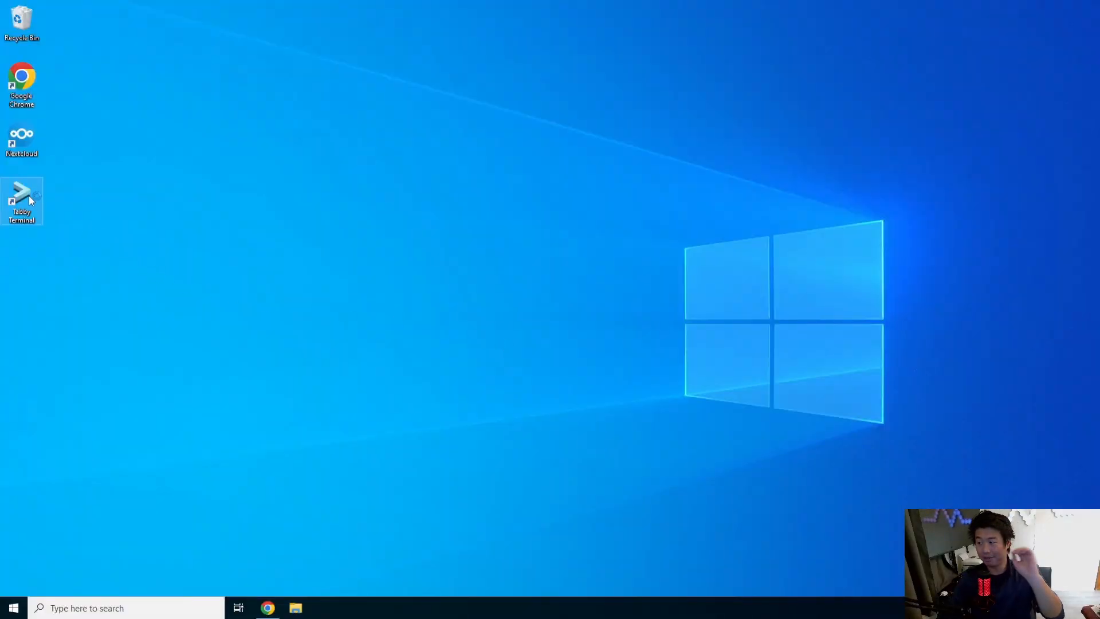
pyautogui.doubleClick(21, 202)
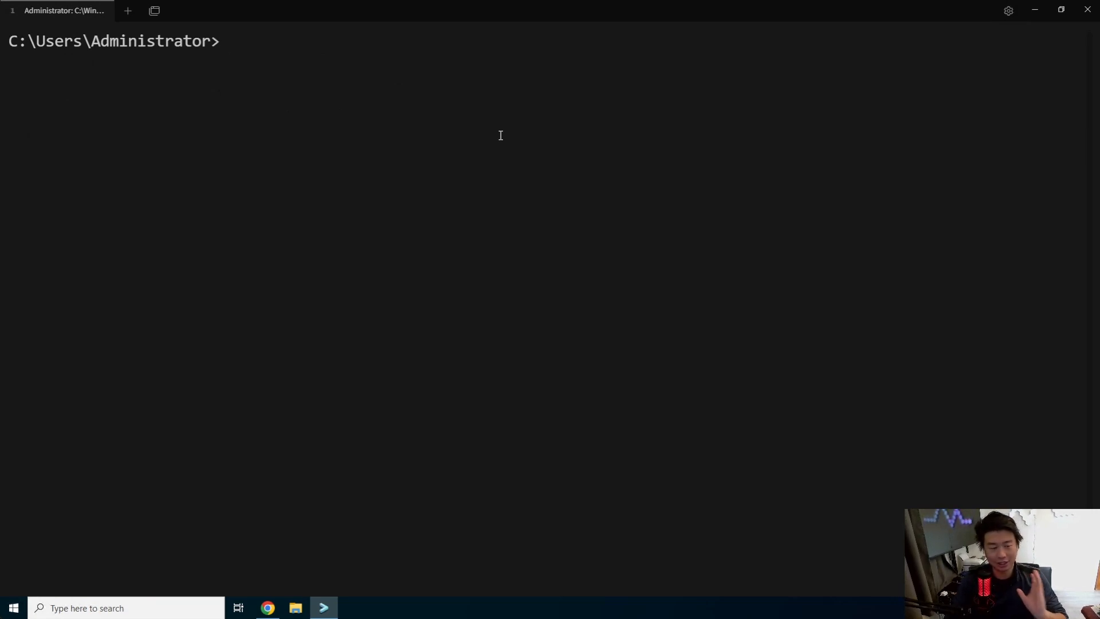
pyautogui.write('ssh root@172.16.1.70')
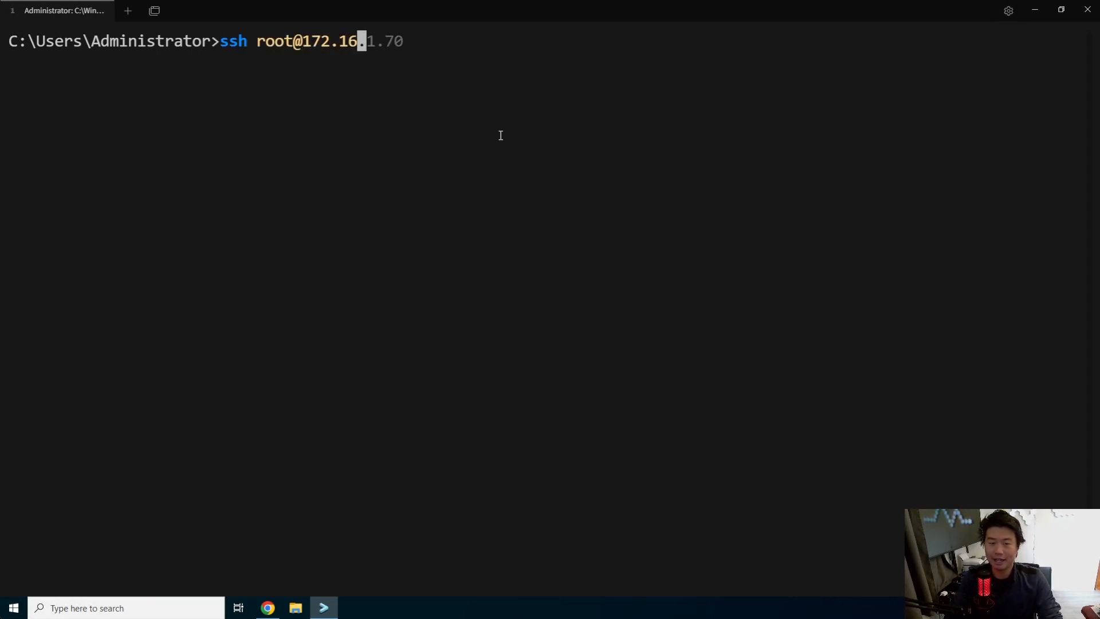
pyautogui.press('enter')
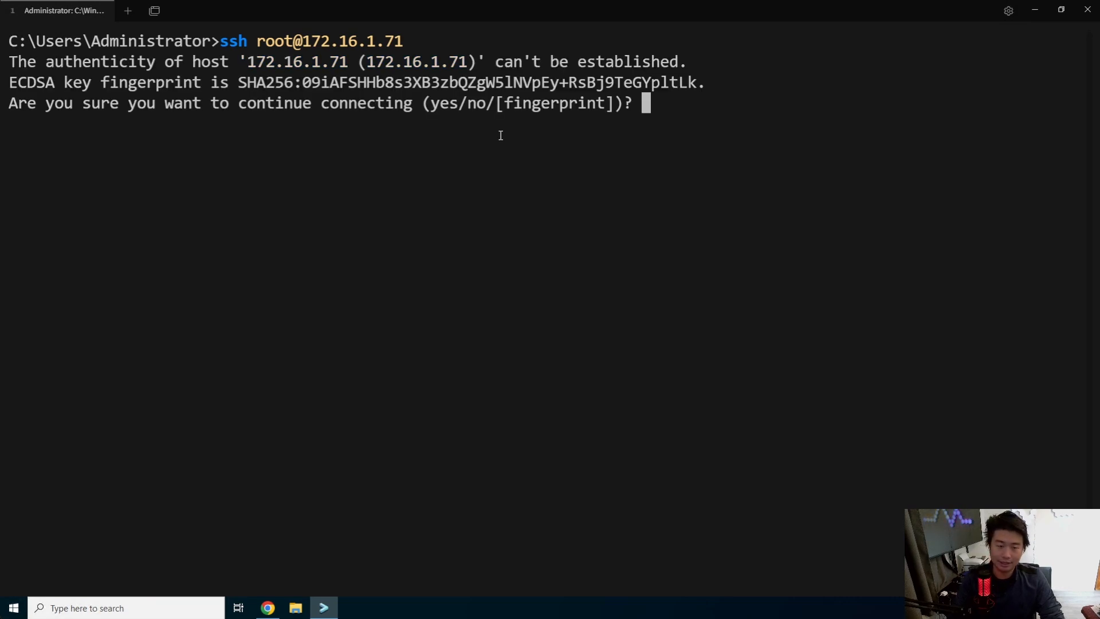
pyautogui.write('yes')
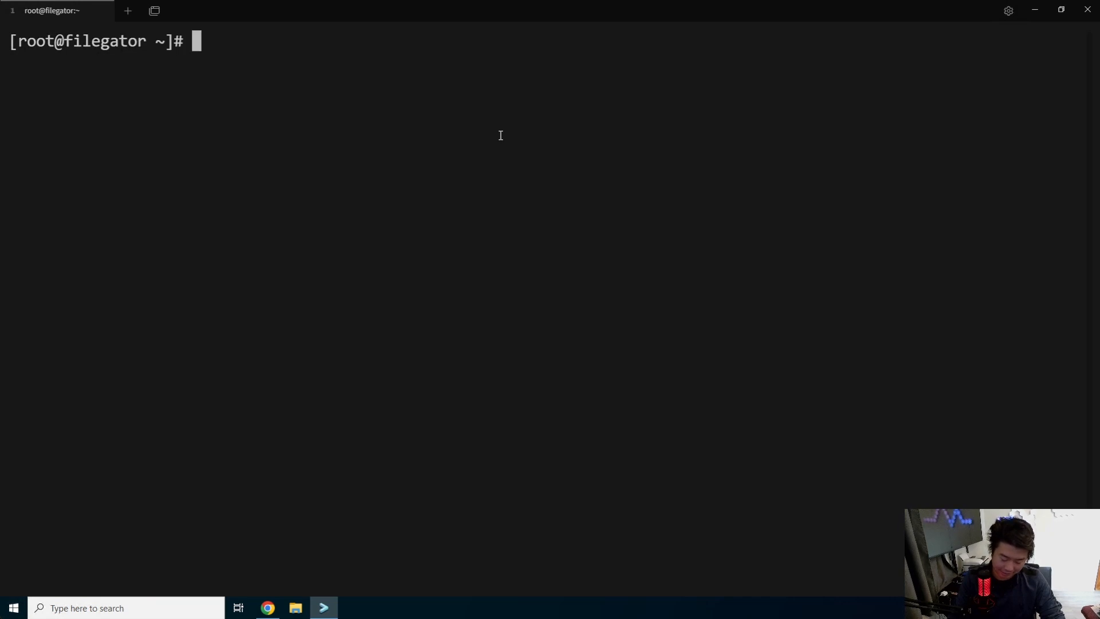
# - Add the Docker CE repo from download.docker.com/linux/centos/docker-ce.repo with yum config-manager
pyautogui.write('yum config-man')
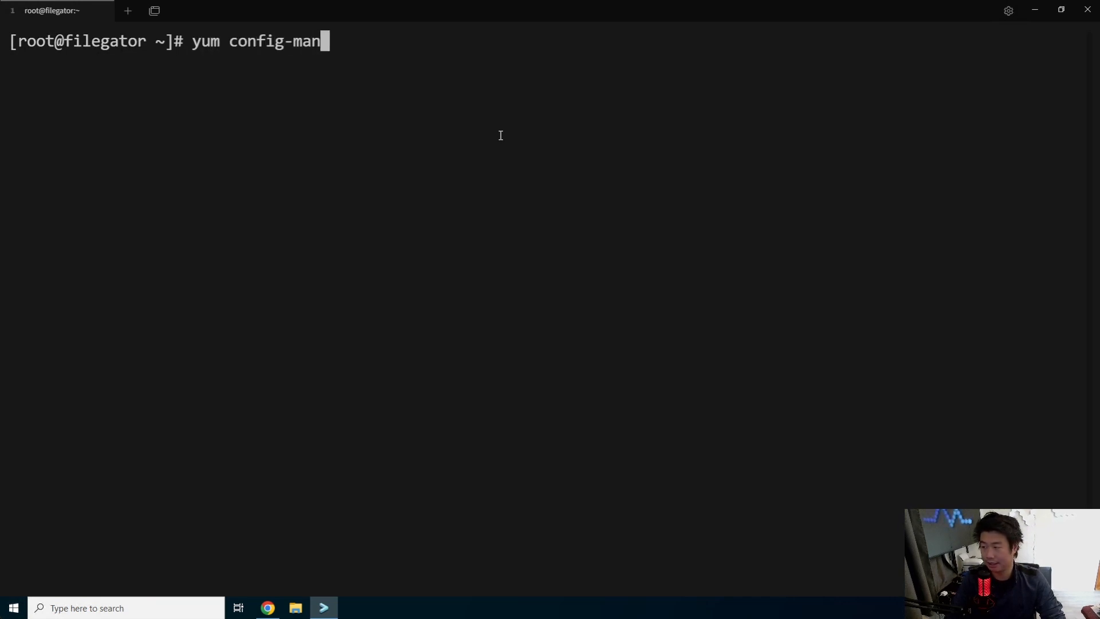
pyautogui.write('ager')
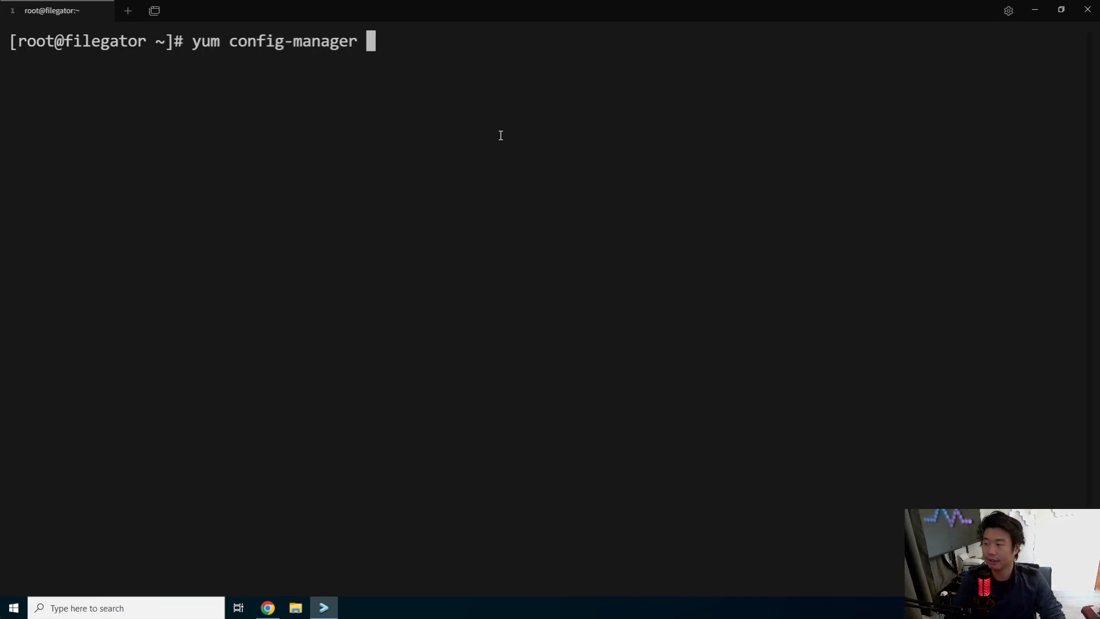
pyautogui.write('--add-')
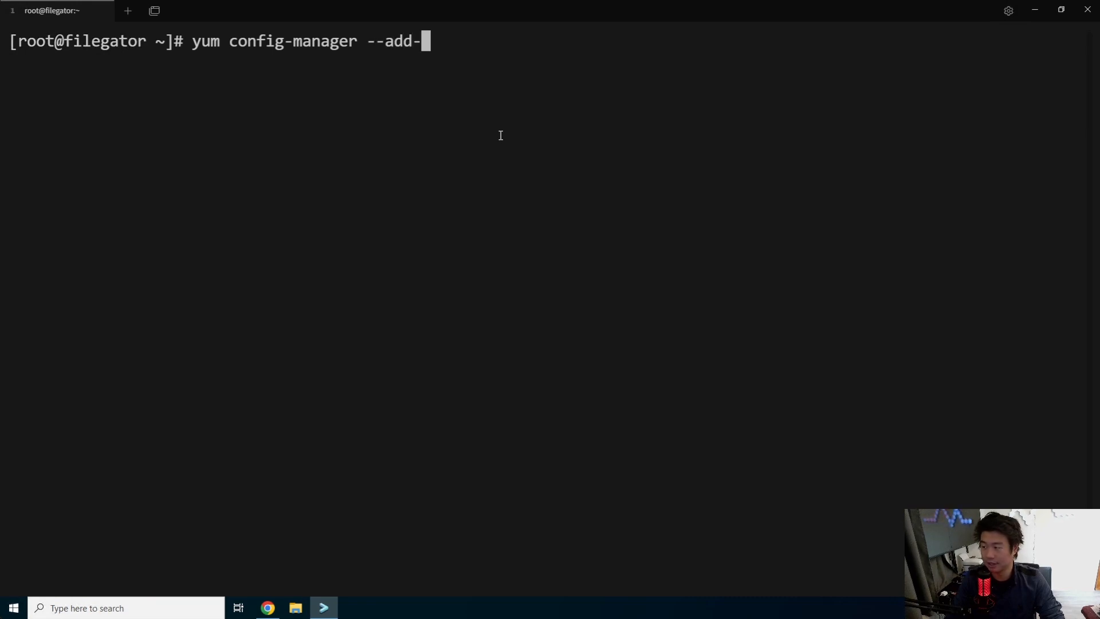
pyautogui.write('repo https:')
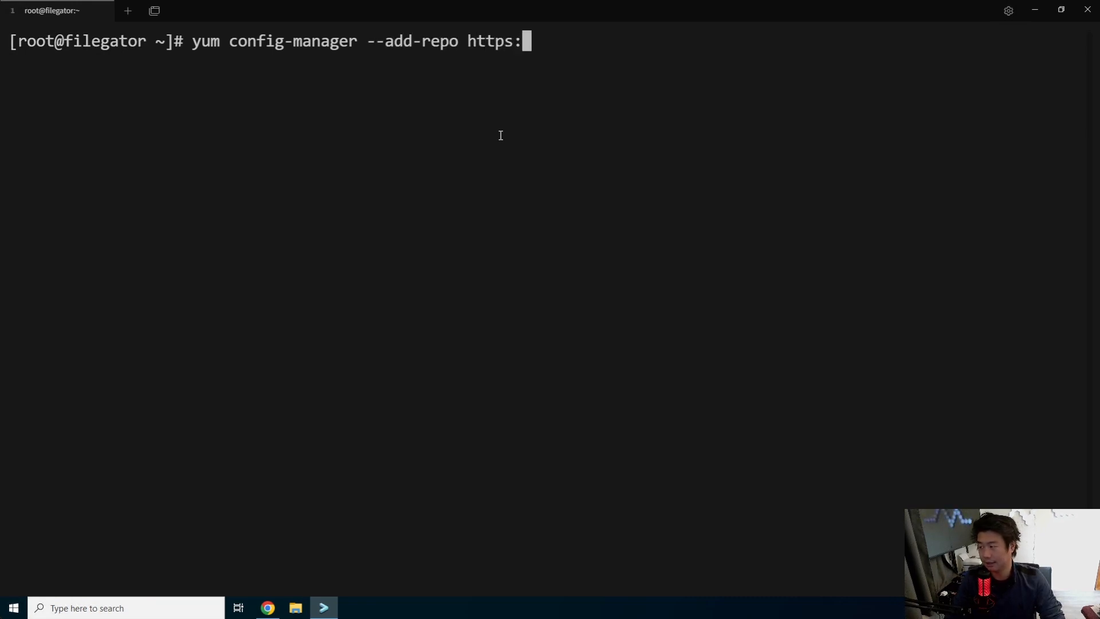
pyautogui.write('//download.doc')
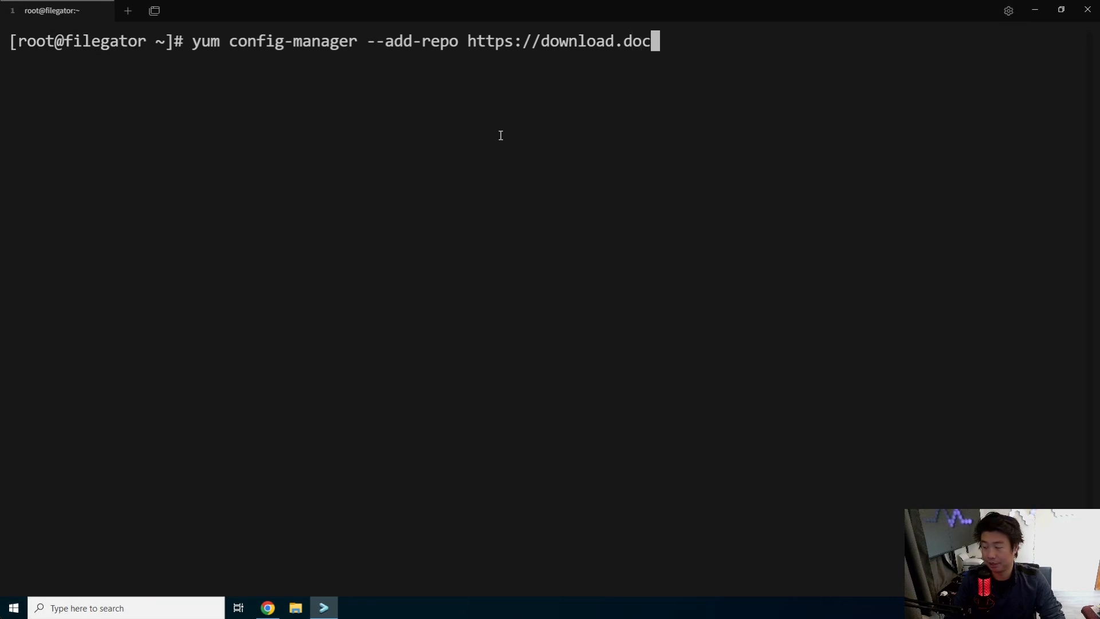
pyautogui.write('ker.com/')
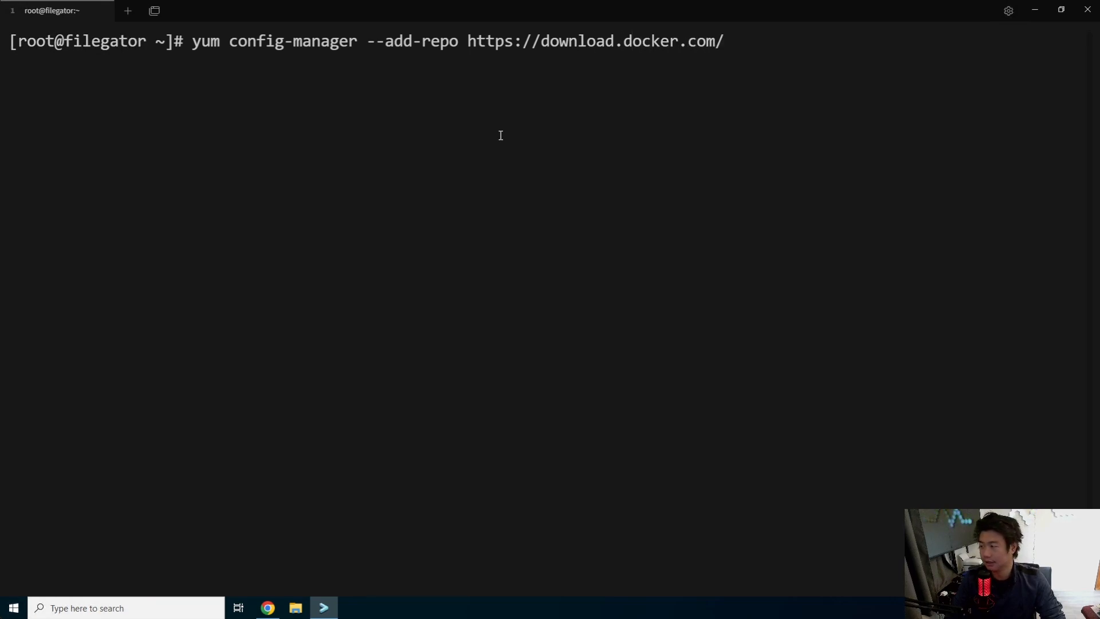
pyautogui.write('linux/centos/')
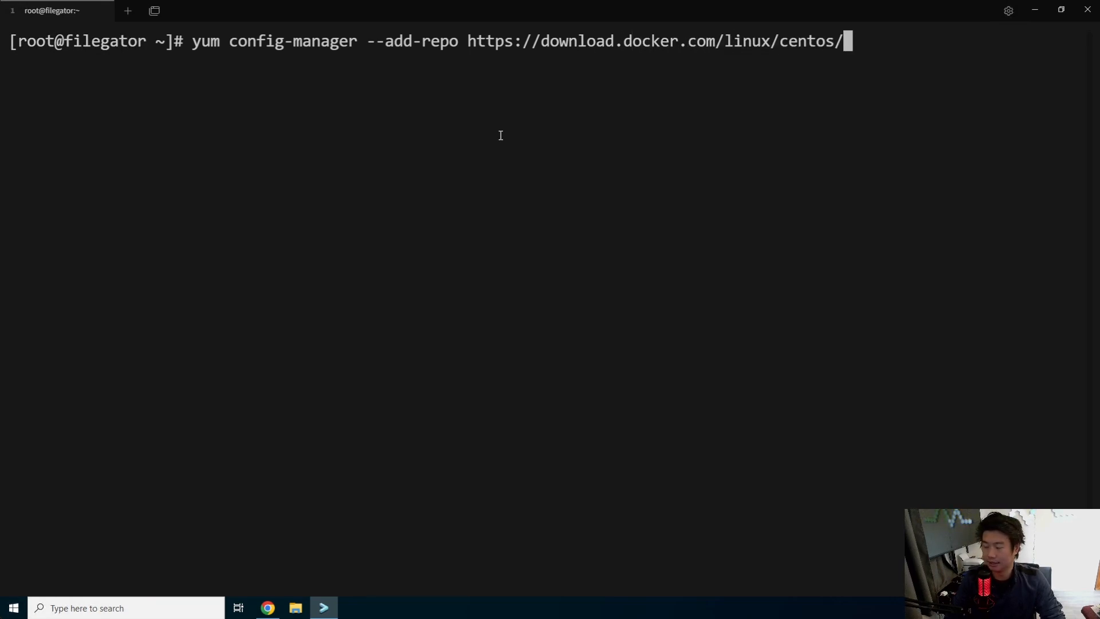
pyautogui.write('docker-ce.repo')
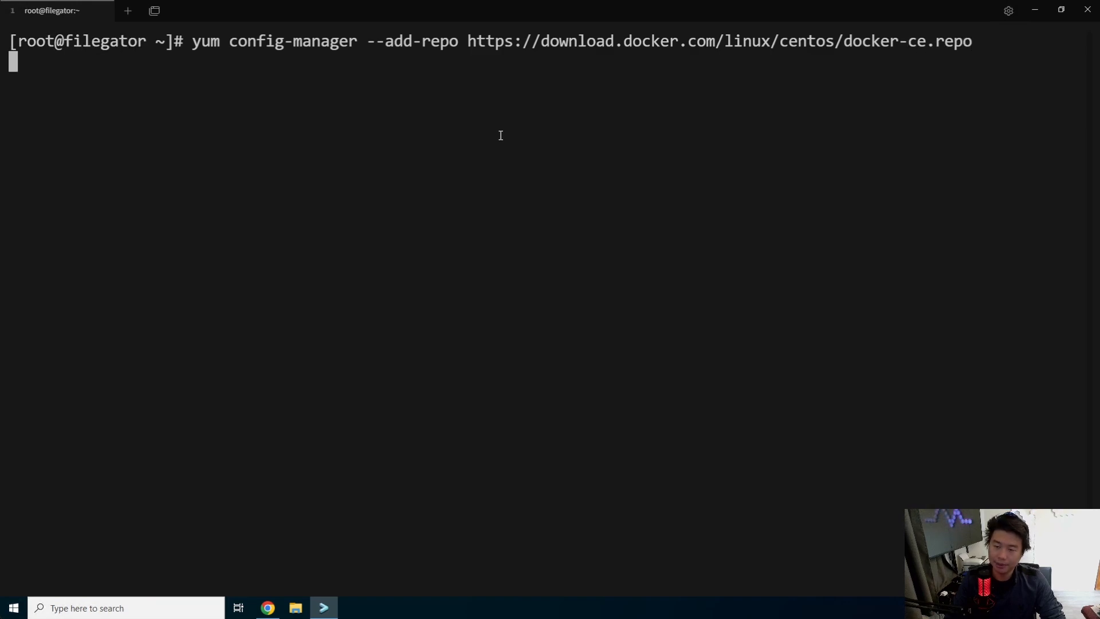
# - Install docker-ce with yum -y install
pyautogui.write('yum -y in')
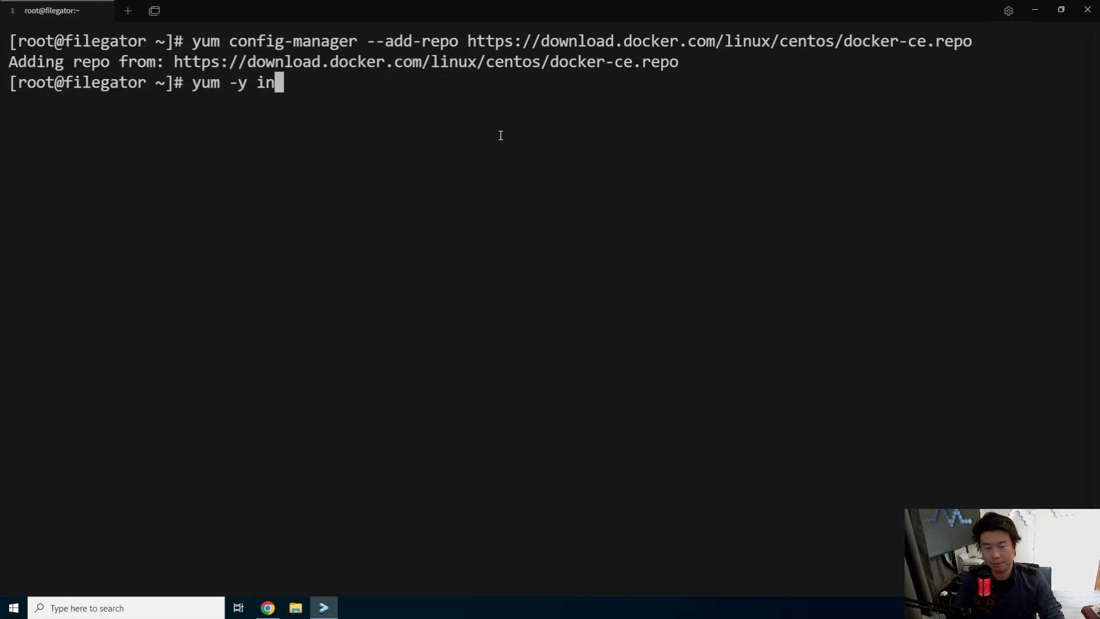
pyautogui.write('stall docker-ce')
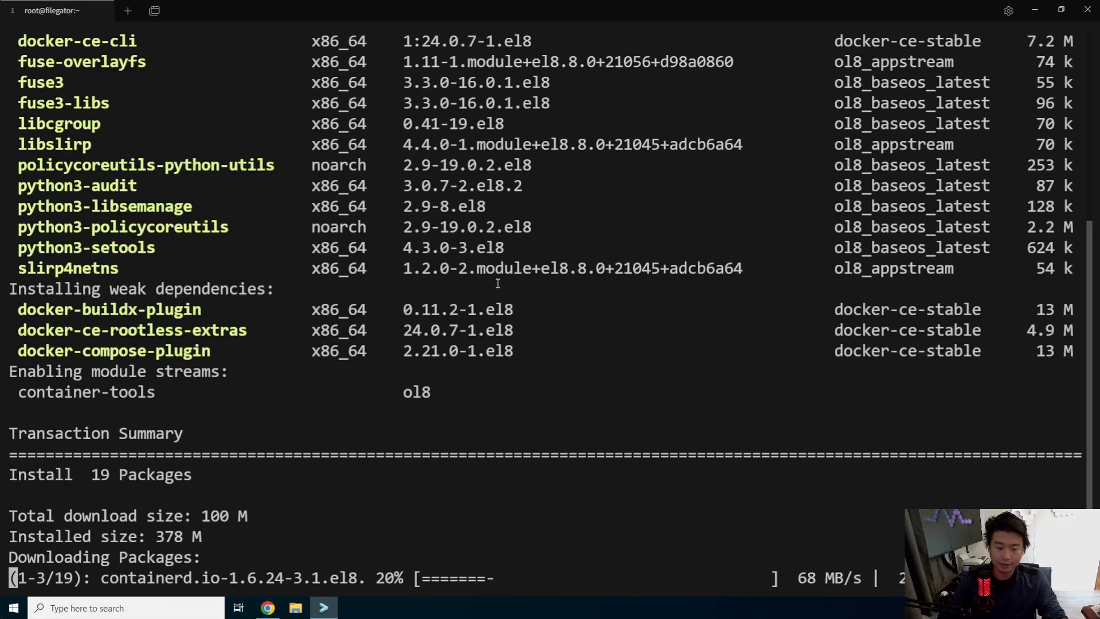
# - Switch to the browser and open dragon.local.zone in the dns project's Web IDE
pyautogui.click(267, 608)
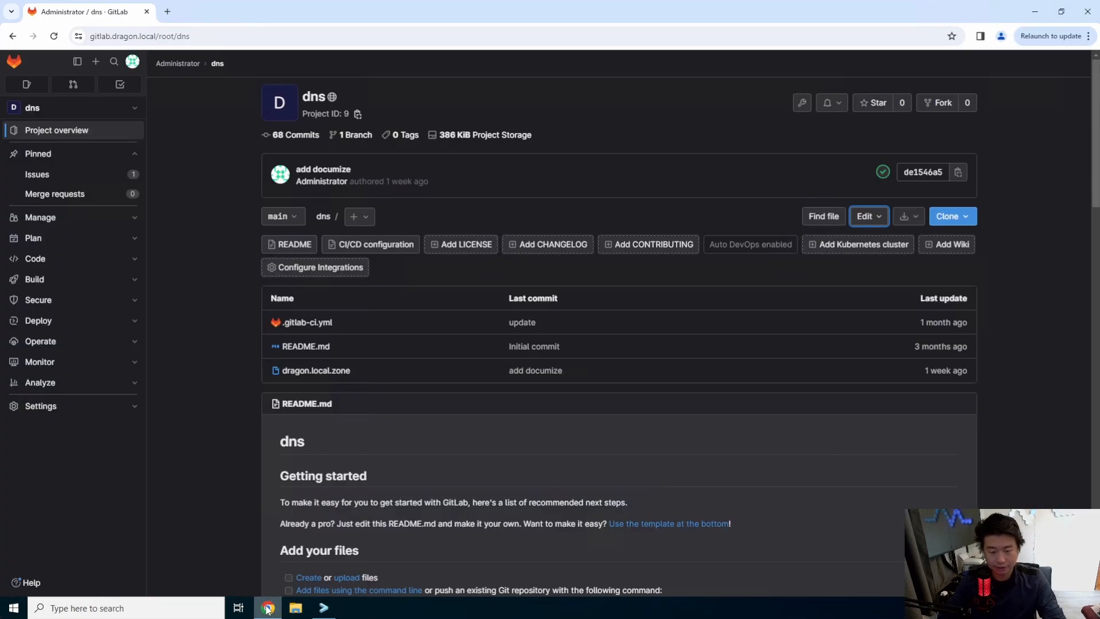
pyautogui.moveTo(359, 199)
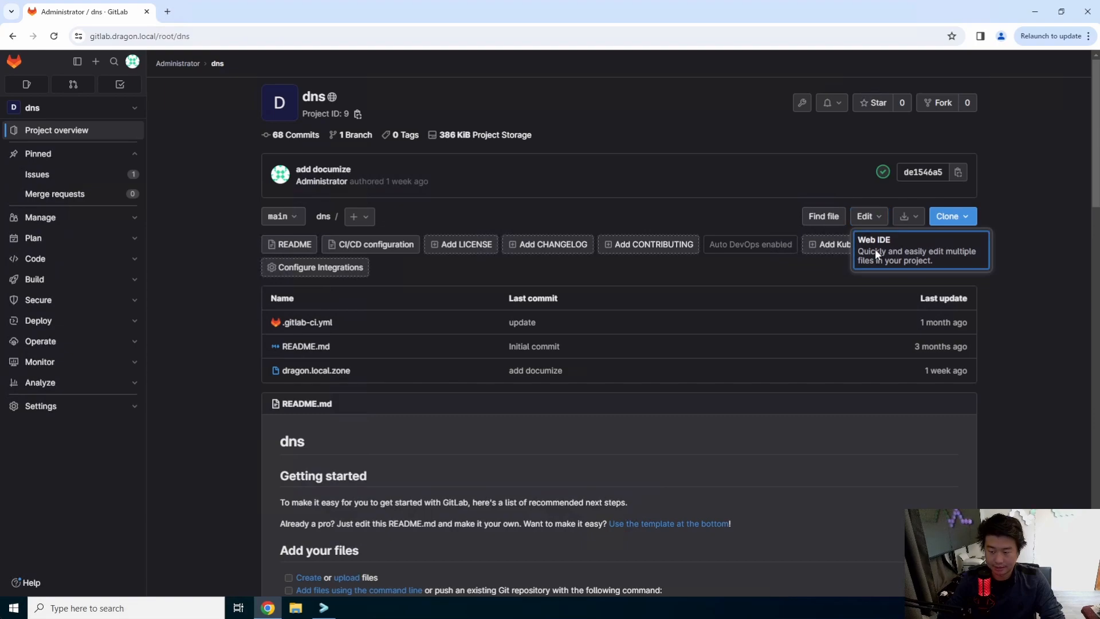
pyautogui.click(873, 248)
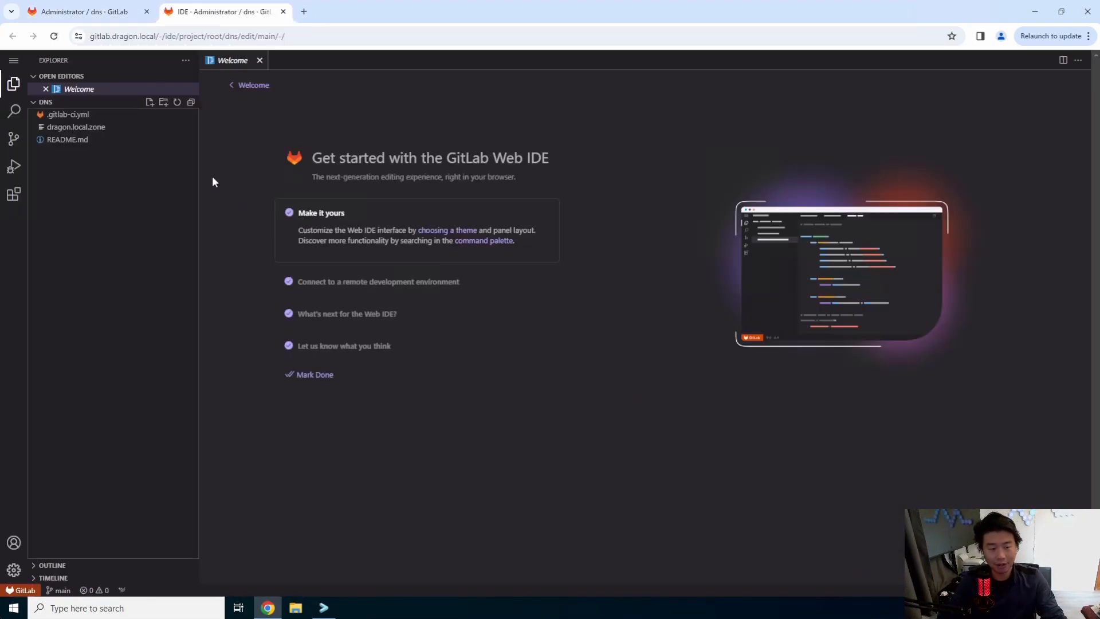
pyautogui.click(75, 127)
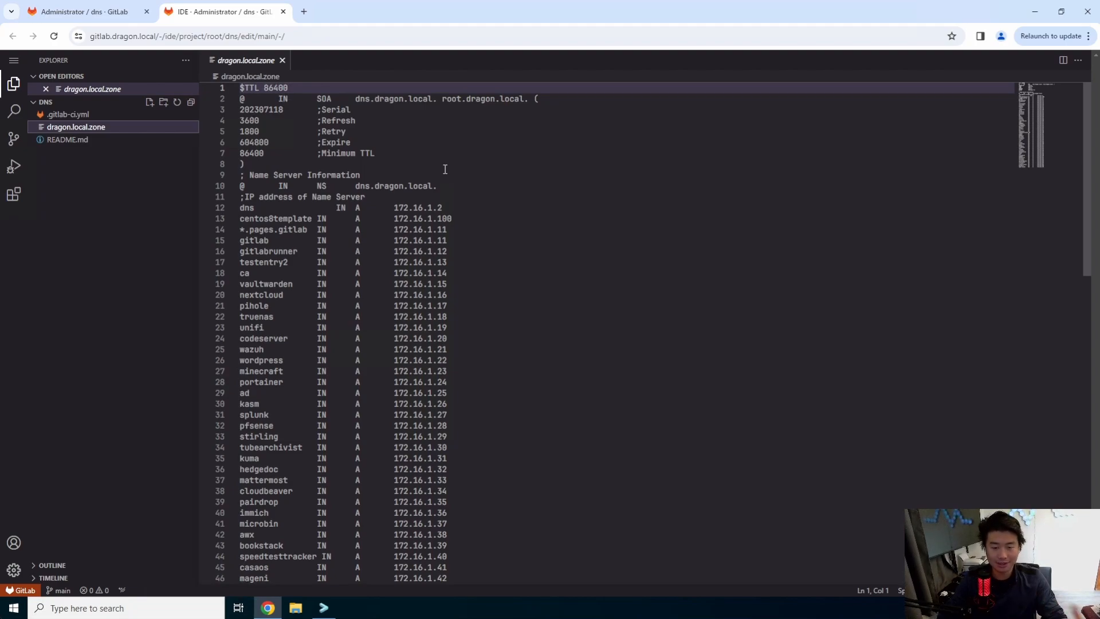
pyautogui.moveTo(445, 164)
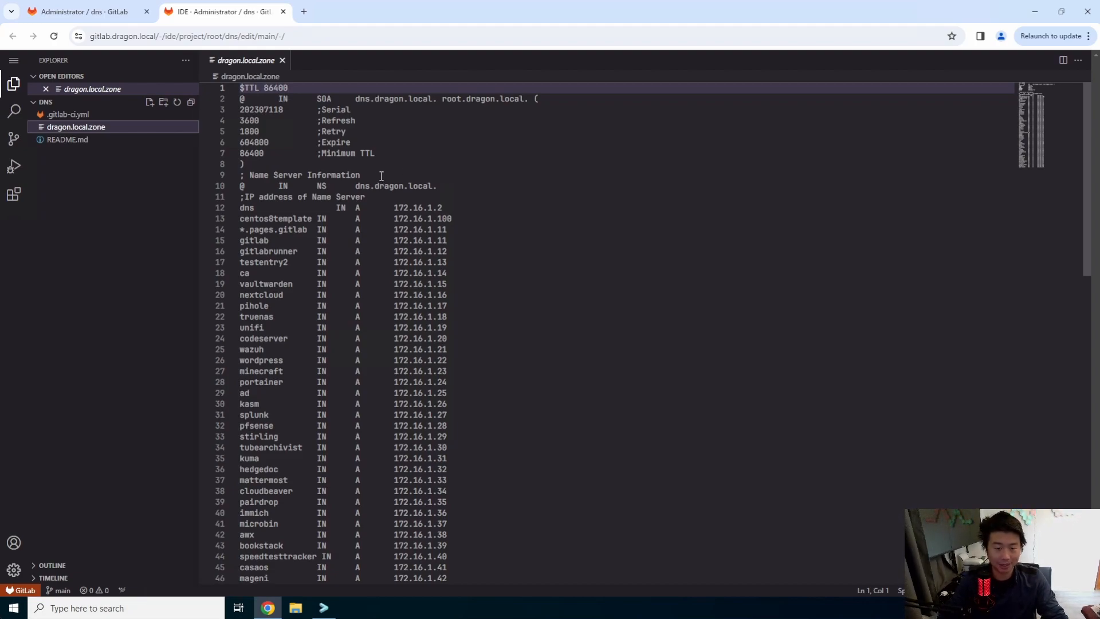
# - Add a filegator A record pointing to 172.16.1.71 in the zone file
pyautogui.click(261, 110)
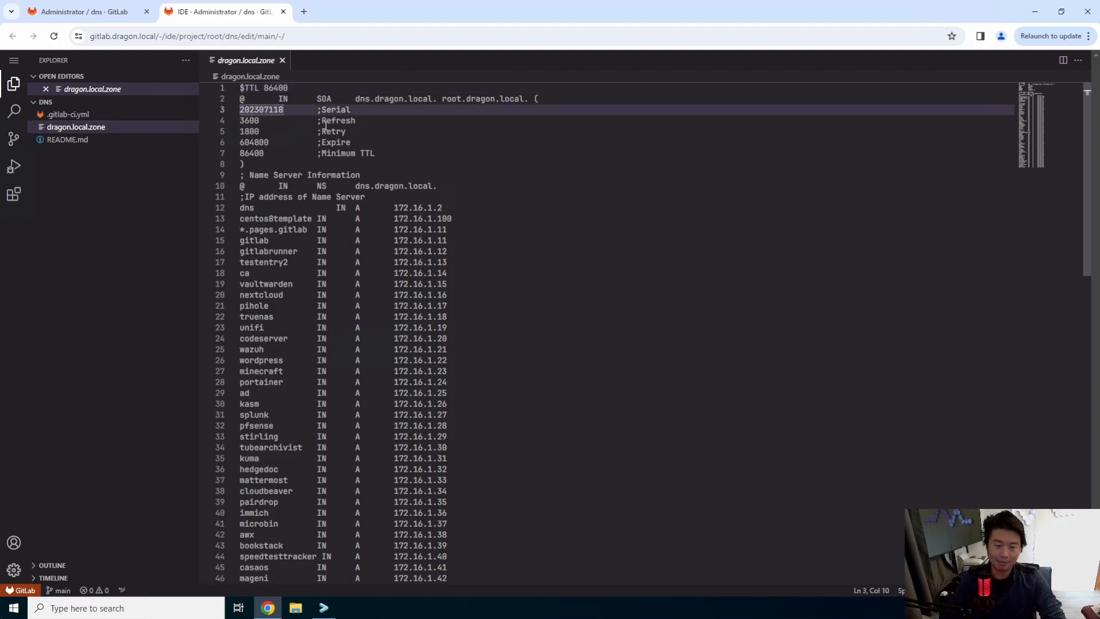
pyautogui.scroll(-3)
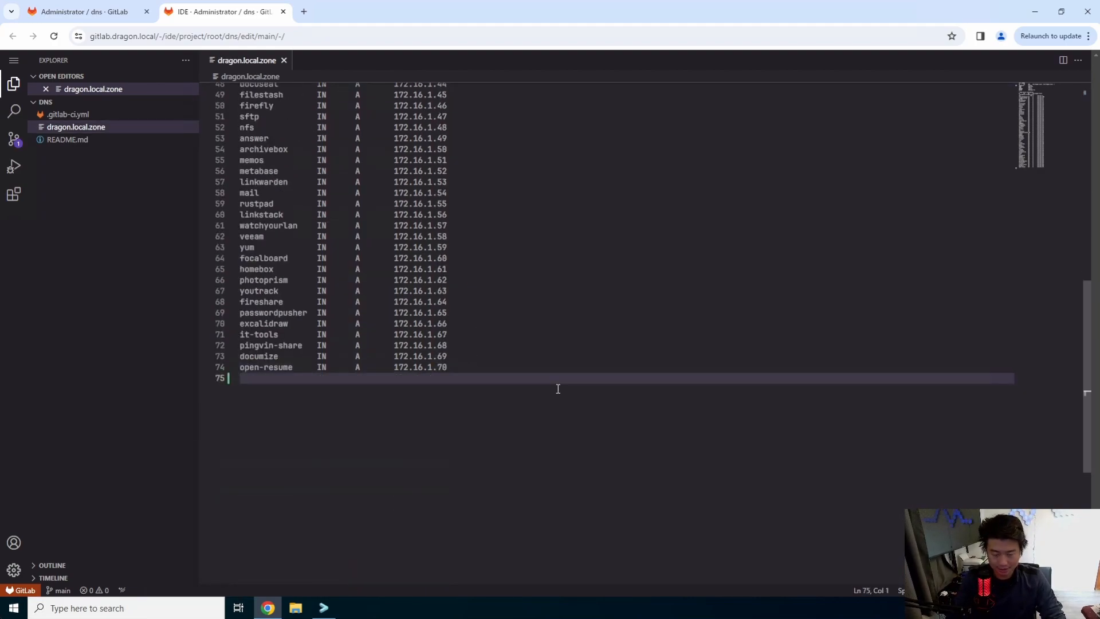
pyautogui.write('filegator       IN')
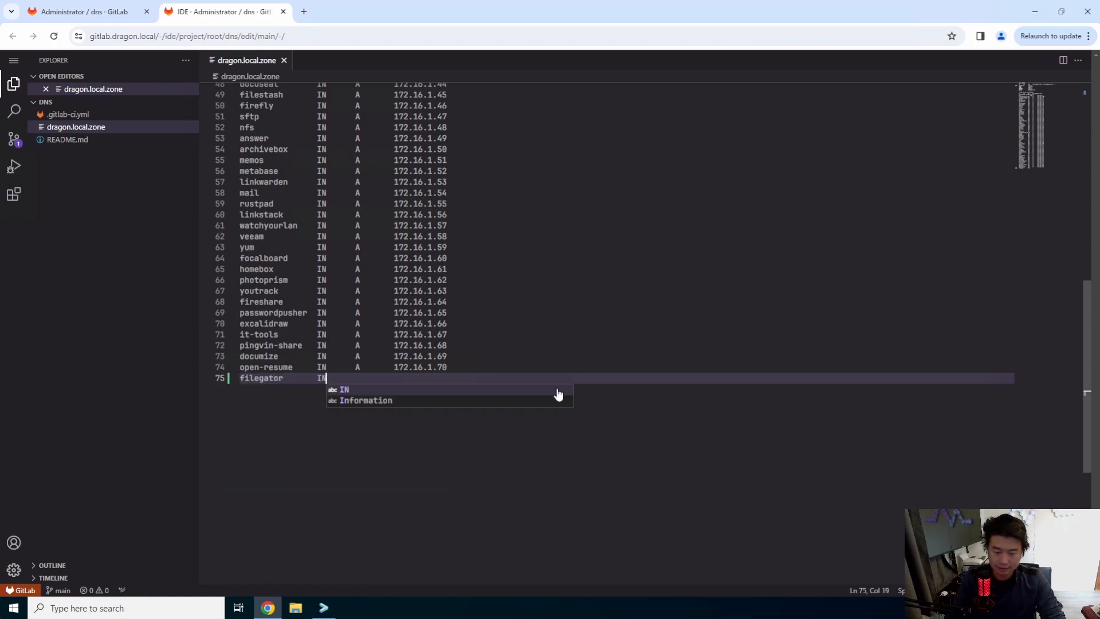
pyautogui.write('A')
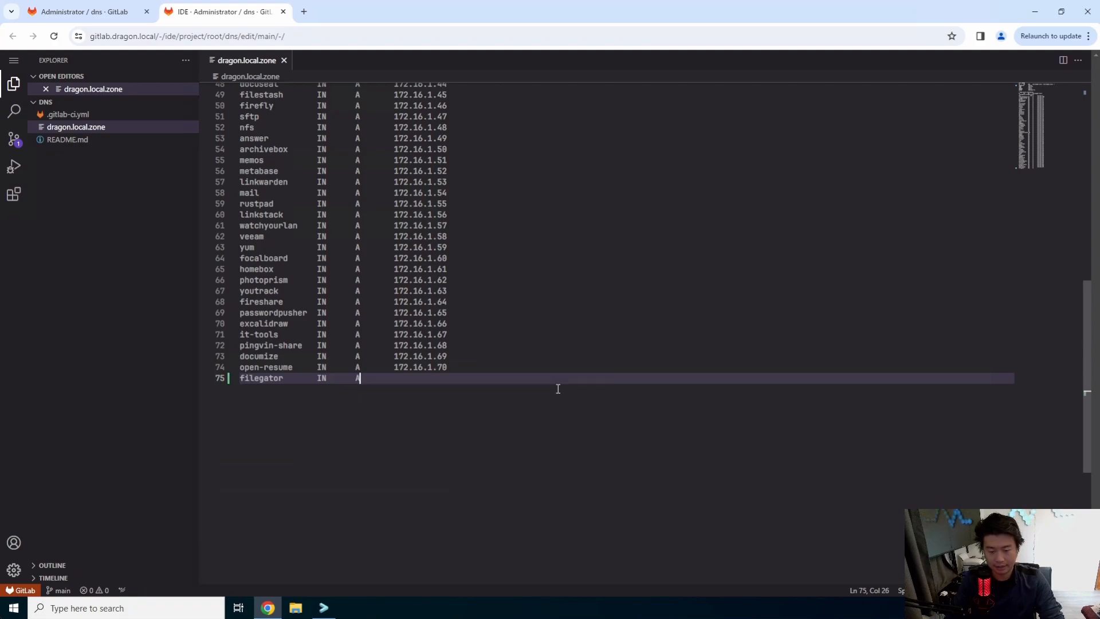
pyautogui.write('172.16.1.')
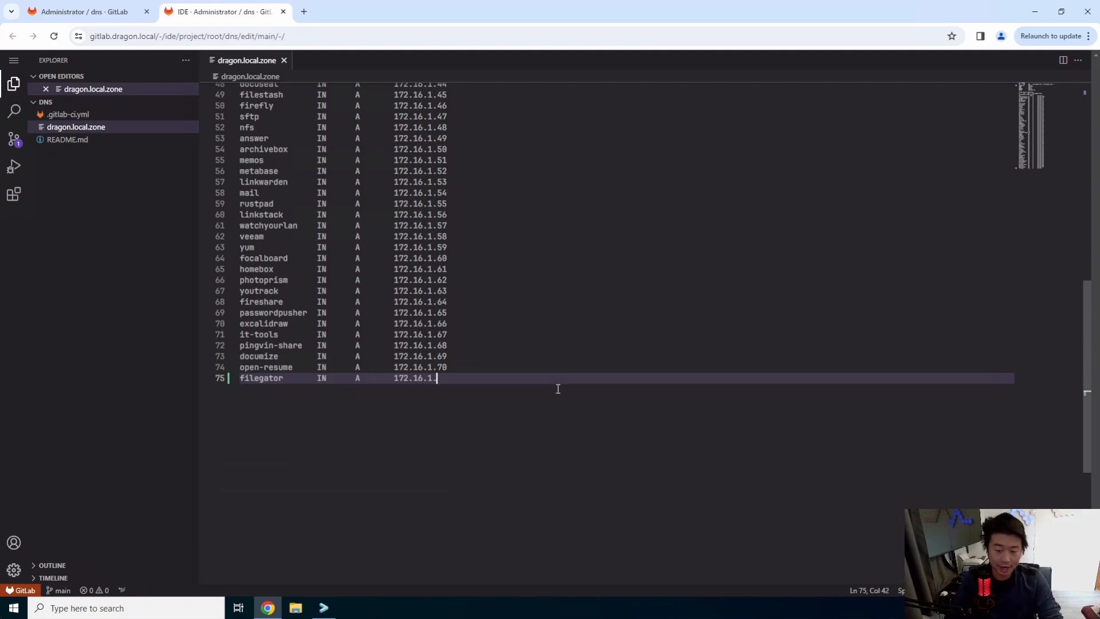
pyautogui.write('75')
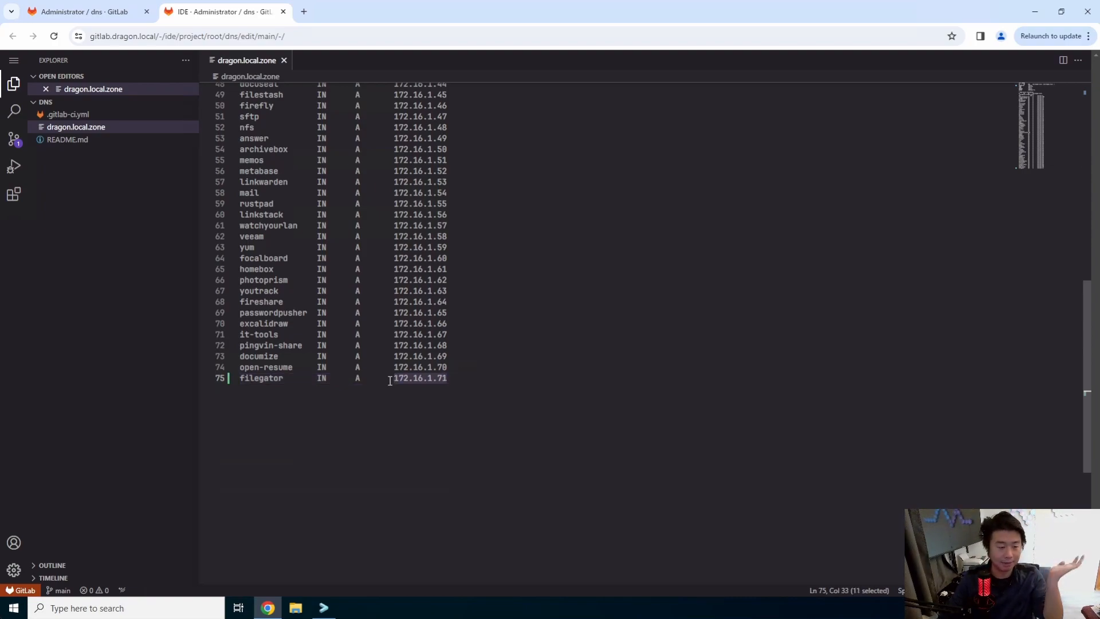
# - Commit the zone change to main with the message 'add filegator'
pyautogui.scroll(-3)
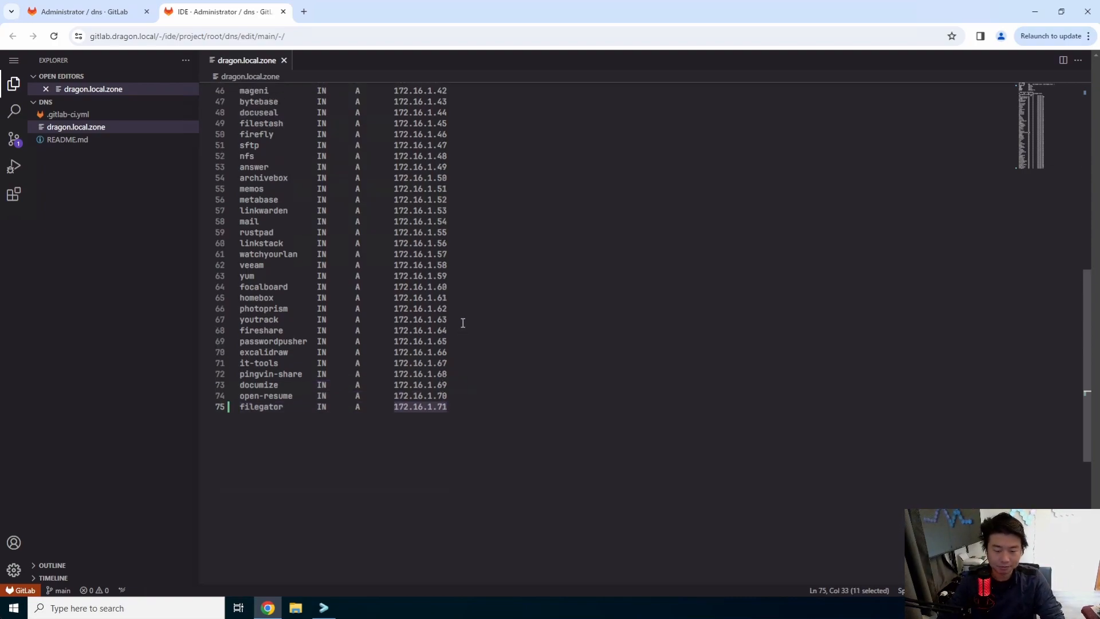
pyautogui.click(14, 139)
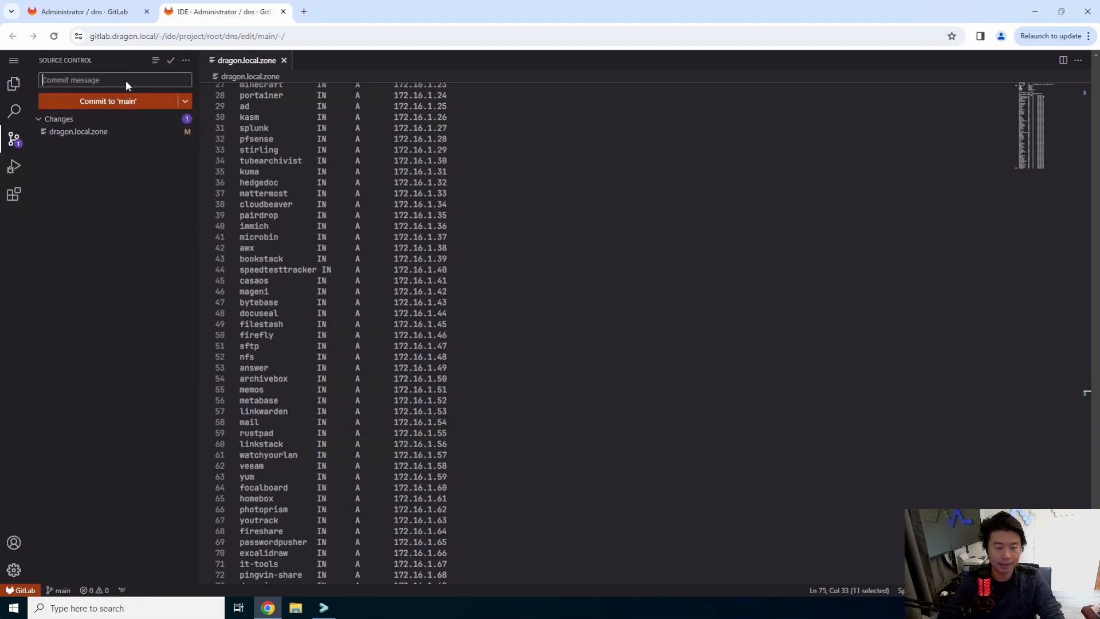
pyautogui.write('add filegator')
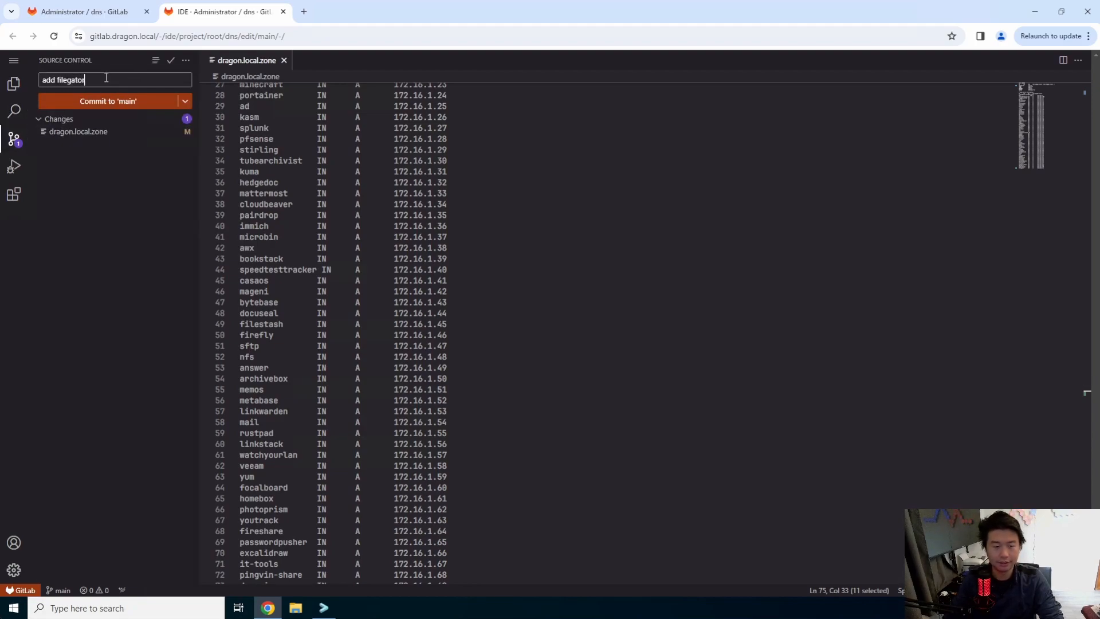
pyautogui.click(108, 101)
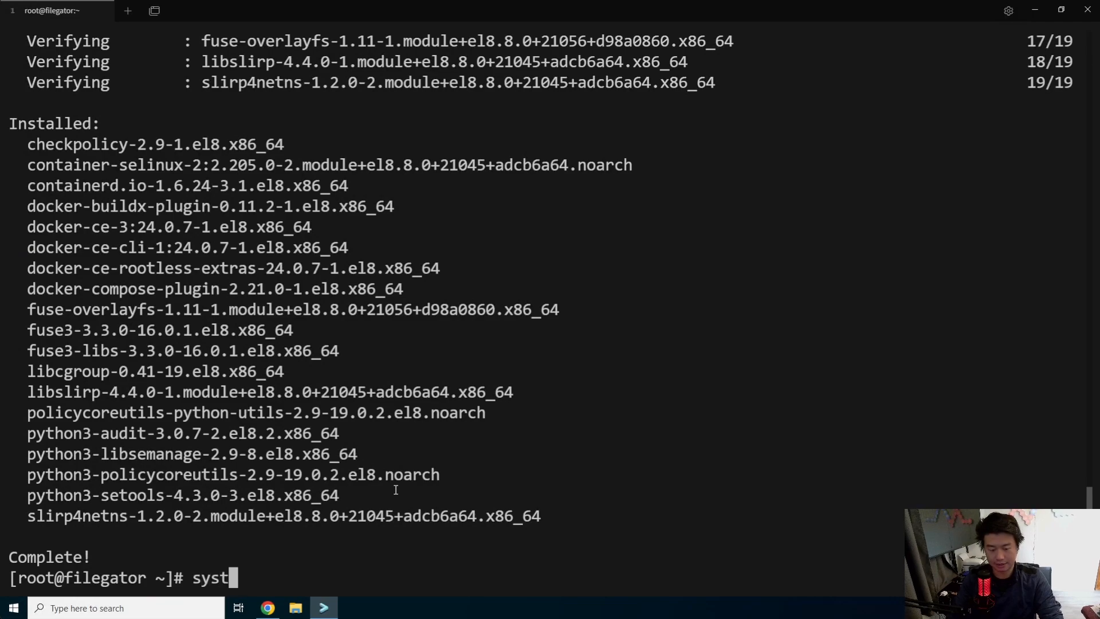
# - Enable Docker as a service with systemctl enable docker
pyautogui.write('emctl enable docker')
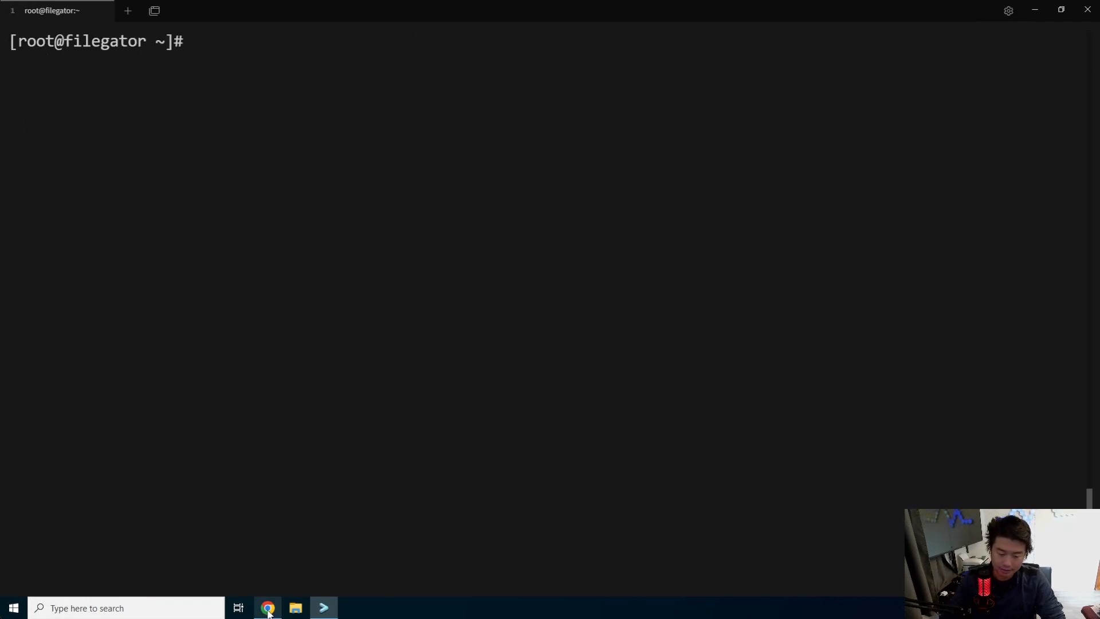
# - Search for filegator, open its GitHub repository and scroll through the README
pyautogui.click(268, 607)
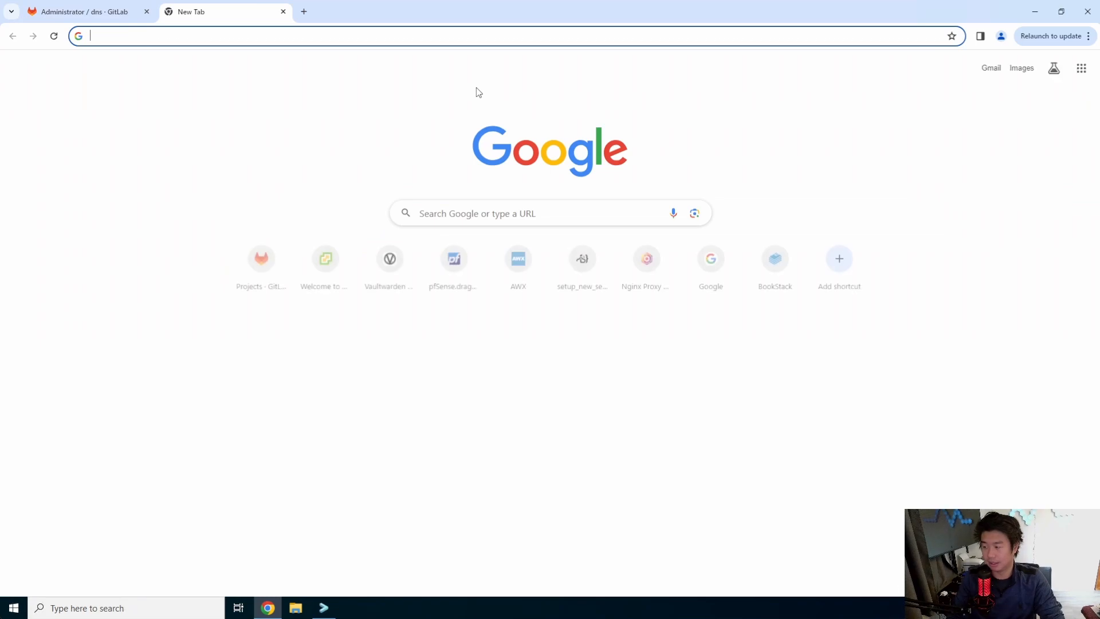
pyautogui.write('filegator')
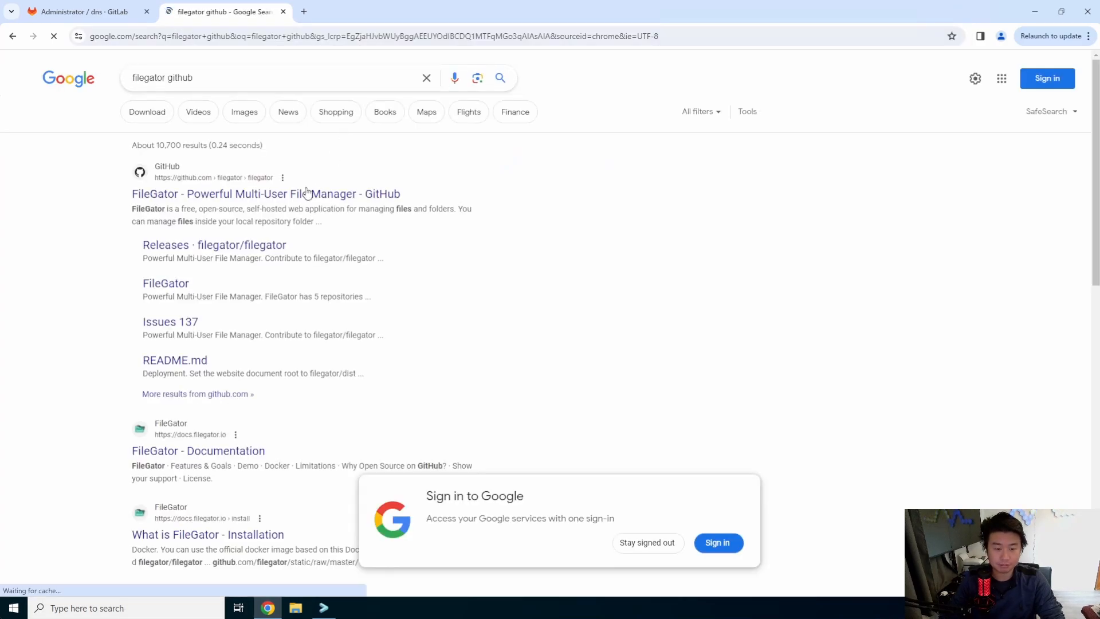
pyautogui.click(266, 194)
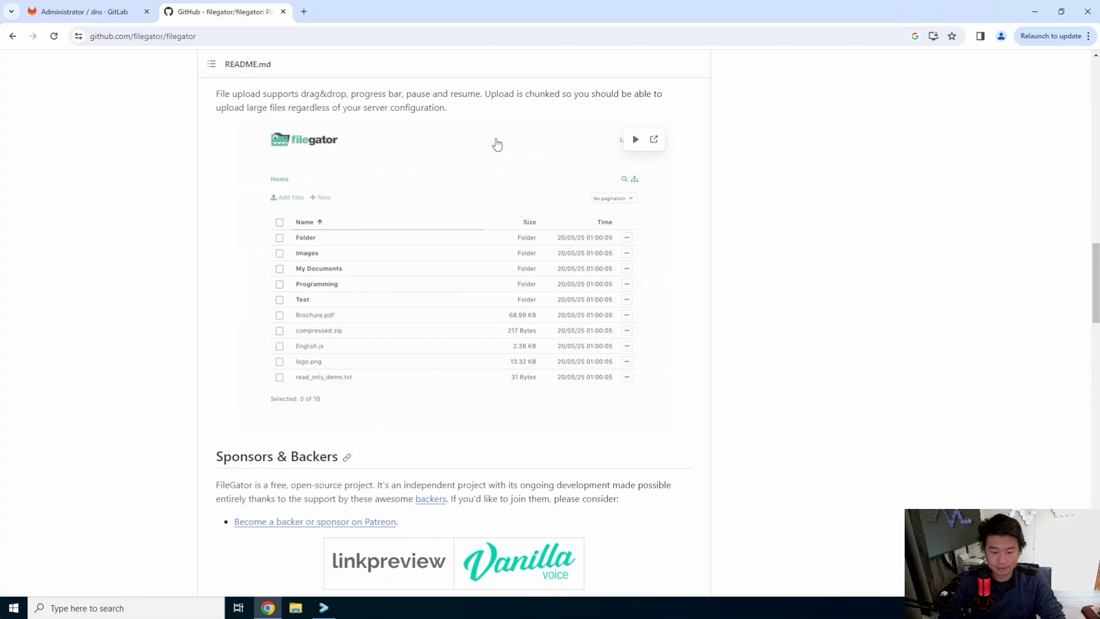
pyautogui.moveTo(439, 240)
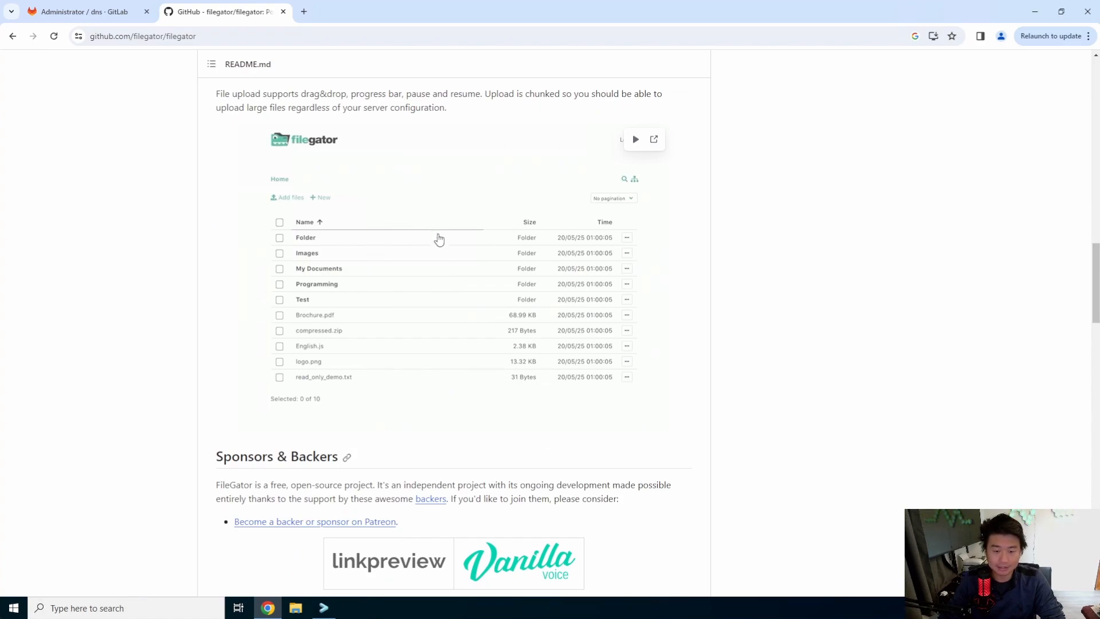
pyautogui.scroll(-3)
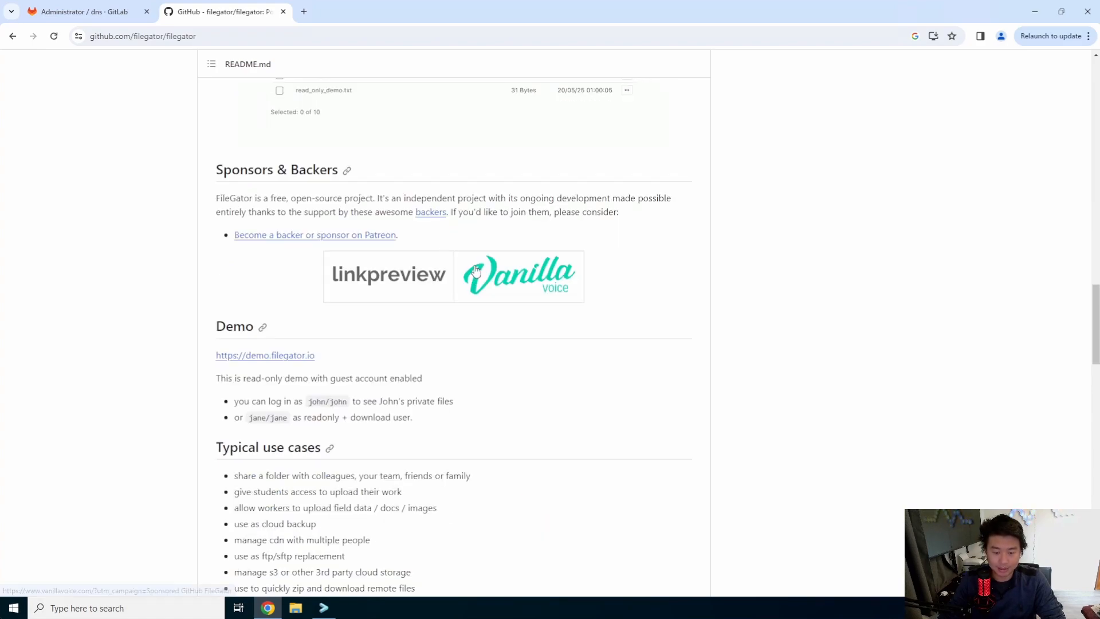
pyautogui.scroll(-3)
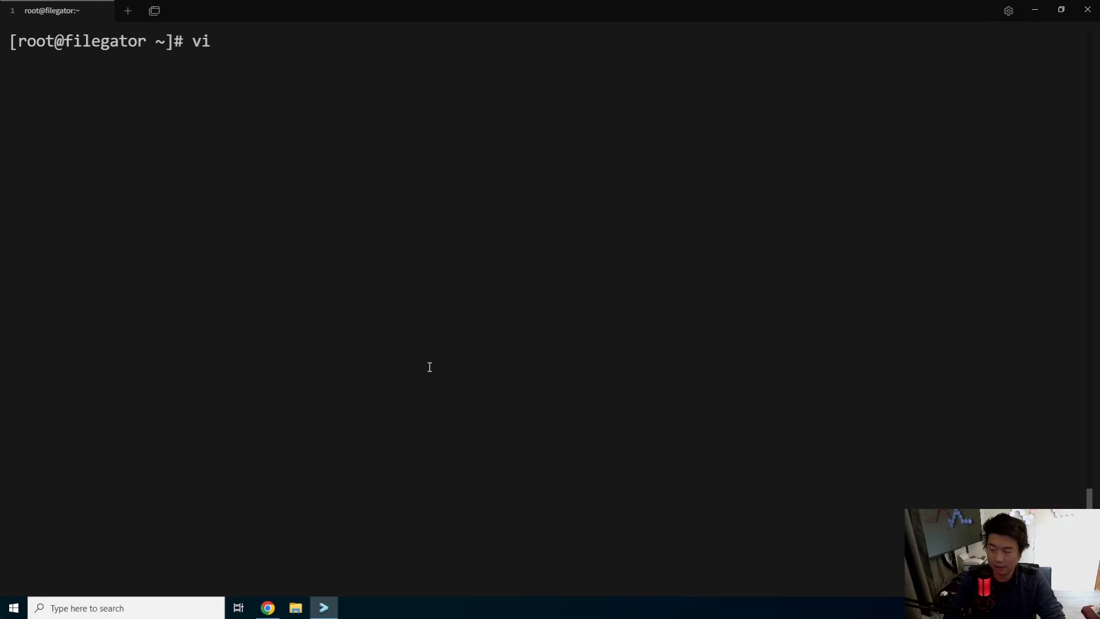
# - Write start_docker.sh with a bash shebang running filegator/filegator detached on port 8080
pyautogui.write('start_d')
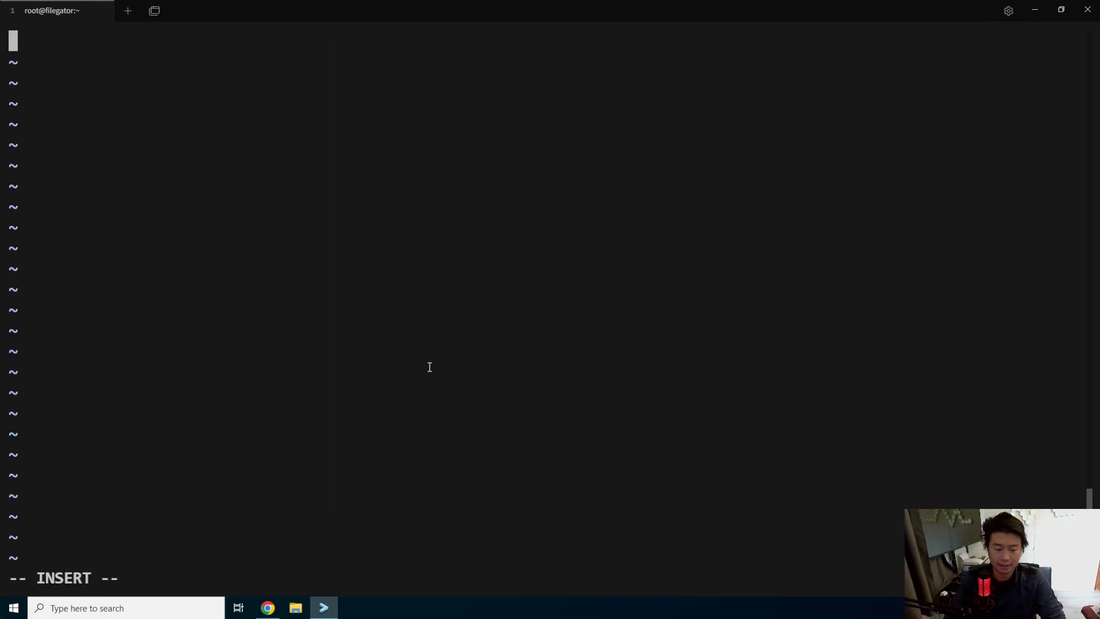
pyautogui.write('#!/bin/bash')
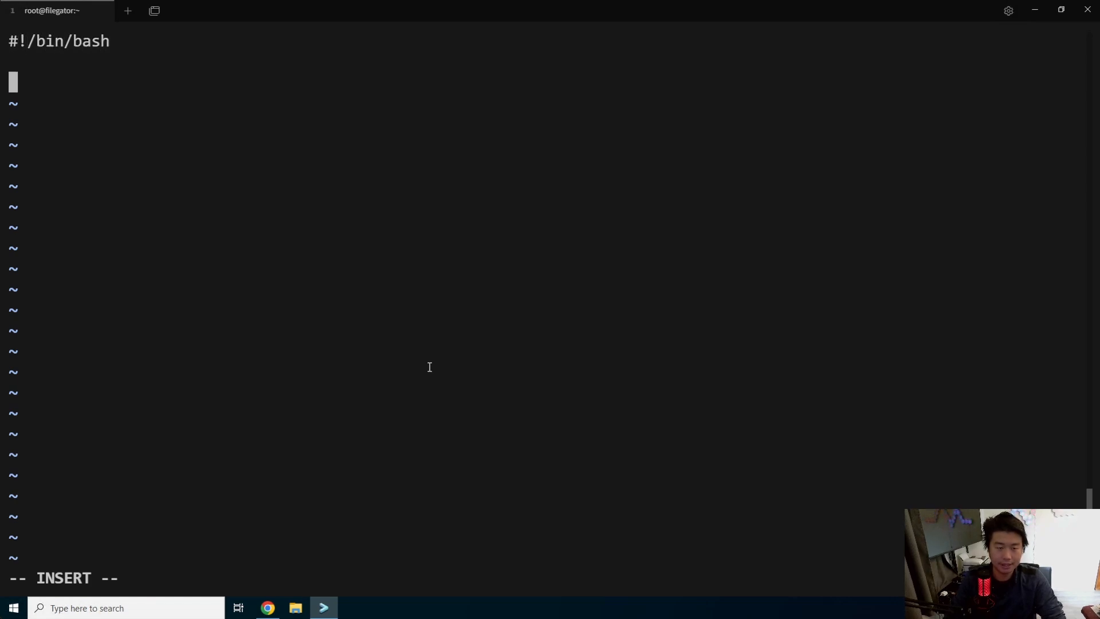
pyautogui.write('docker run -p 8080:8080 -d filegator/filegator')
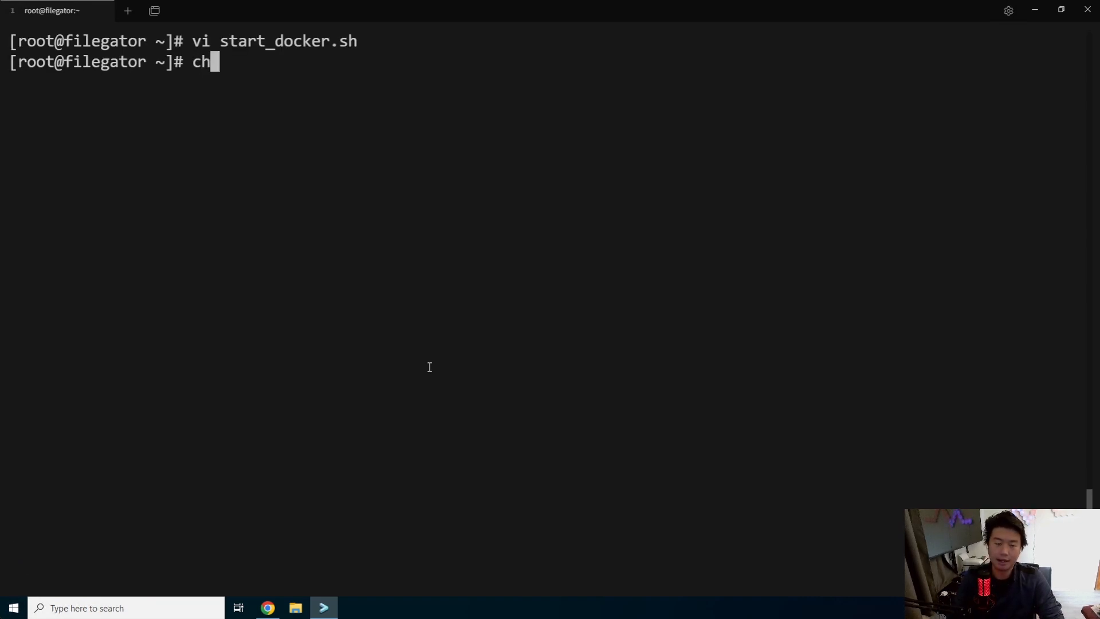
# - Make start_docker.sh executable and run it to pull the image
pyautogui.write('mod +x star')
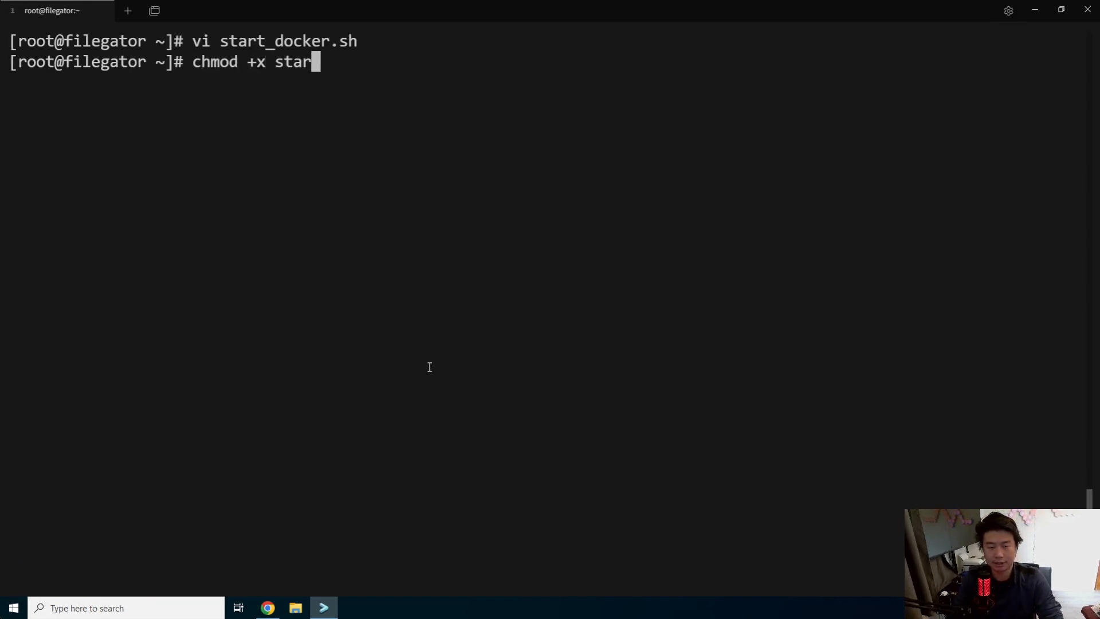
pyautogui.write('t_docker.sh')
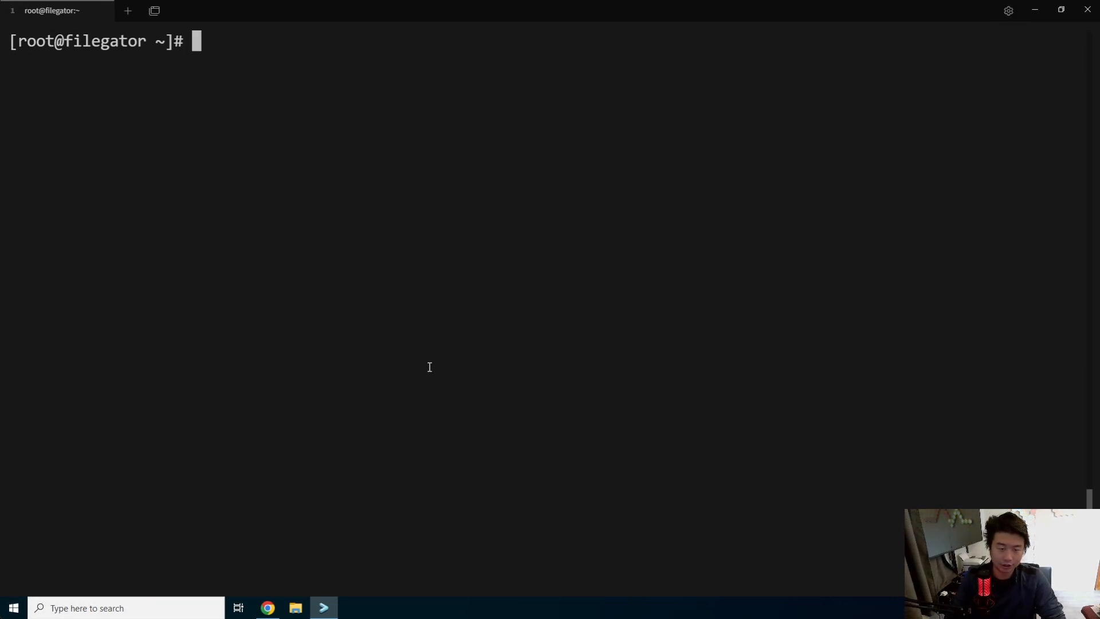
pyautogui.write('./star')
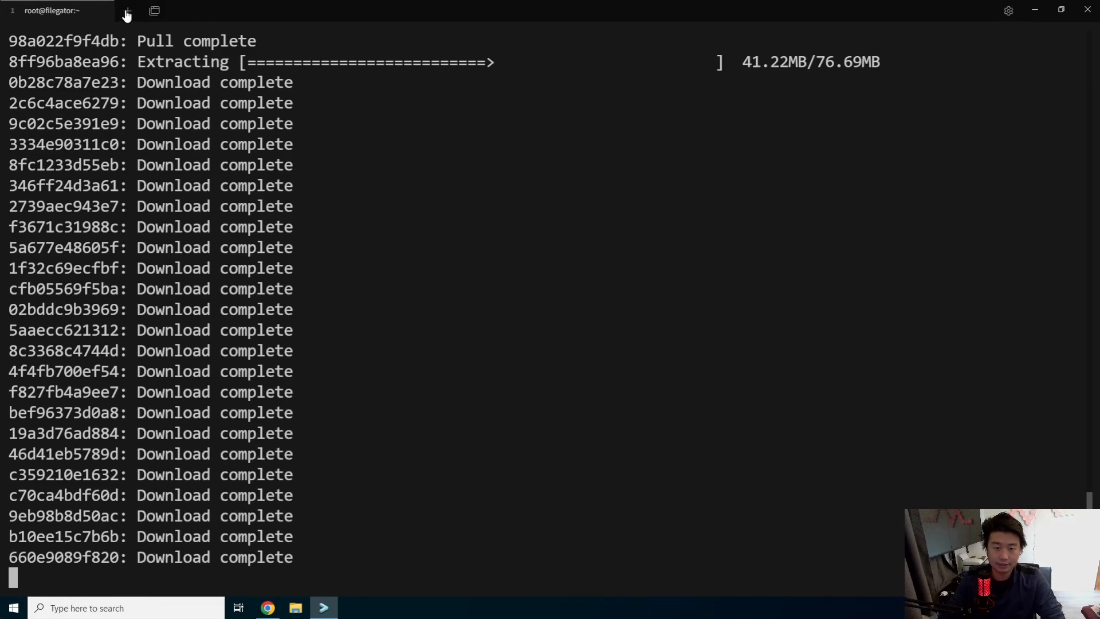
# - Open a second tab, SSH as root to the CA server and create a filegator folder
pyautogui.click(126, 10)
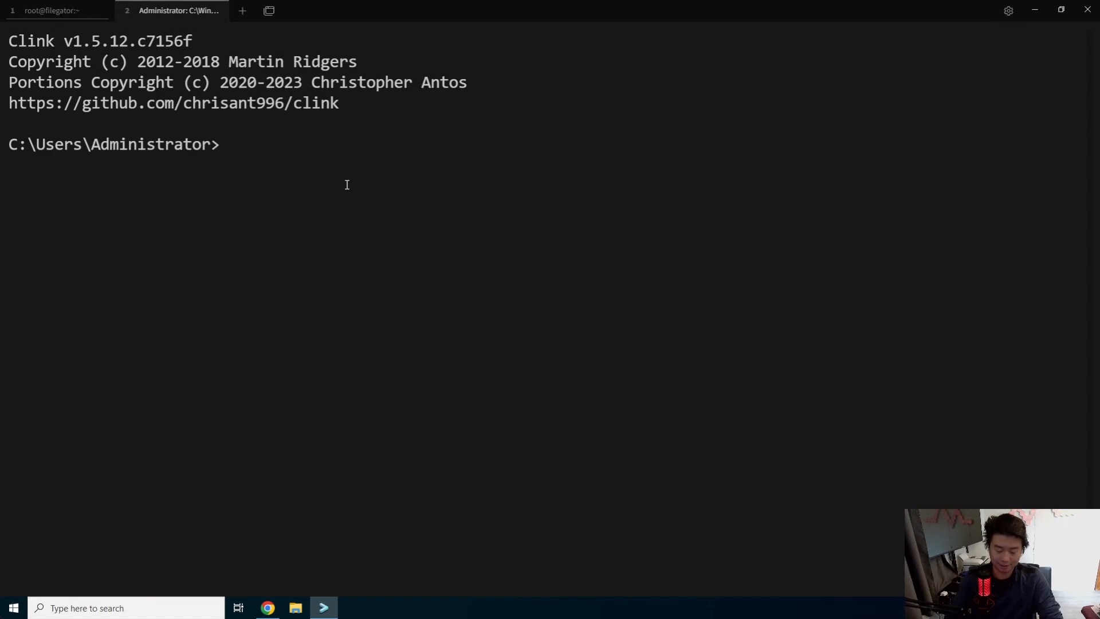
pyautogui.write('ssh root@172.16.1.70')
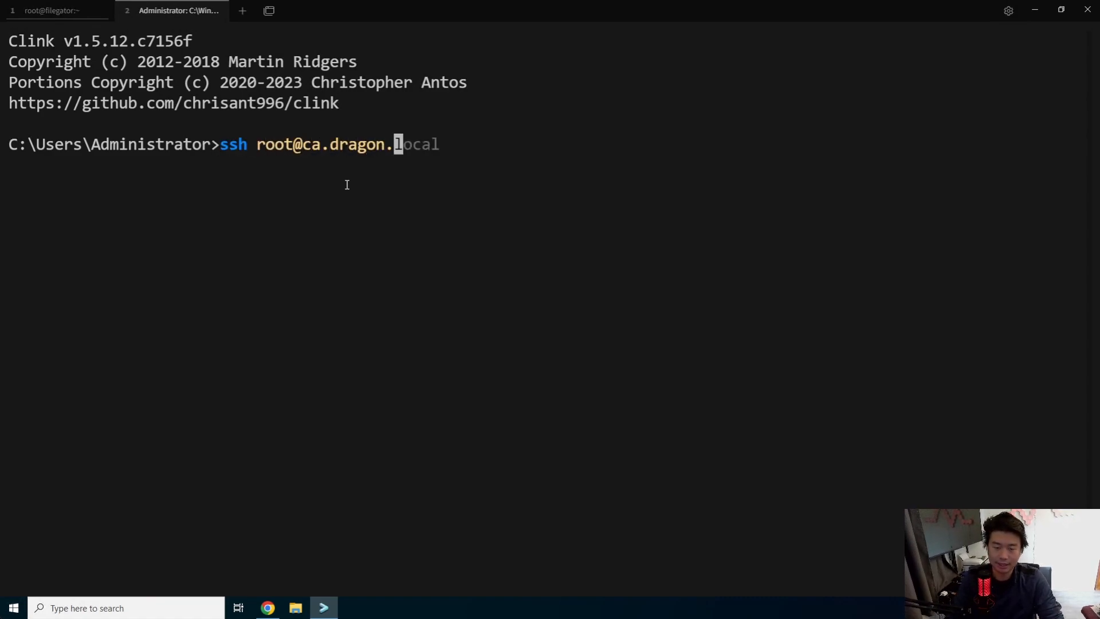
pyautogui.press('Enter')
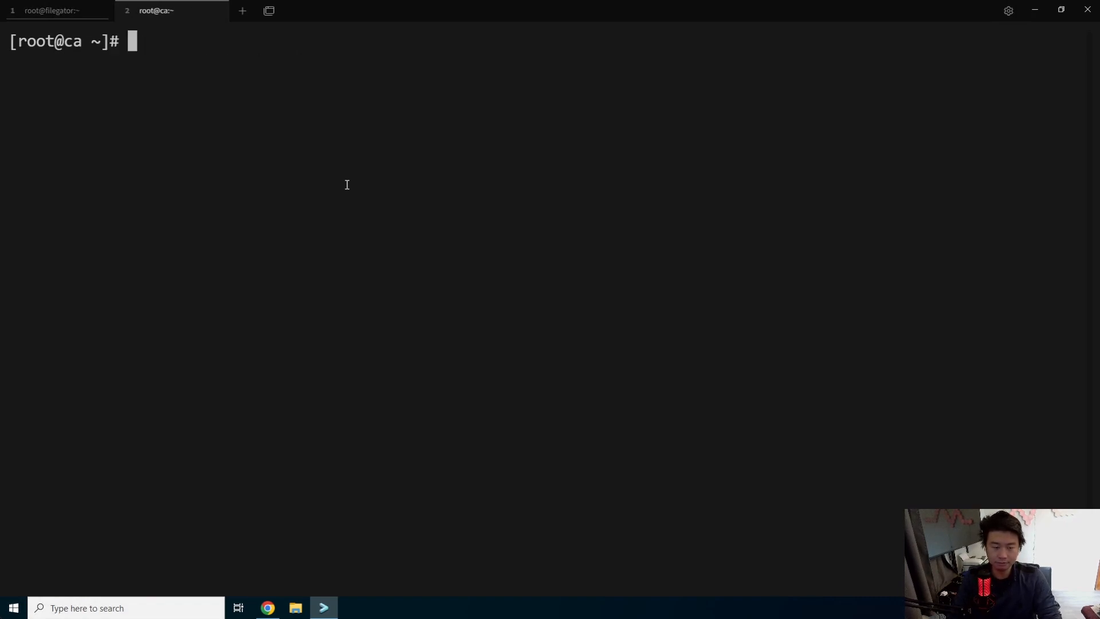
pyautogui.write('mkdir file')
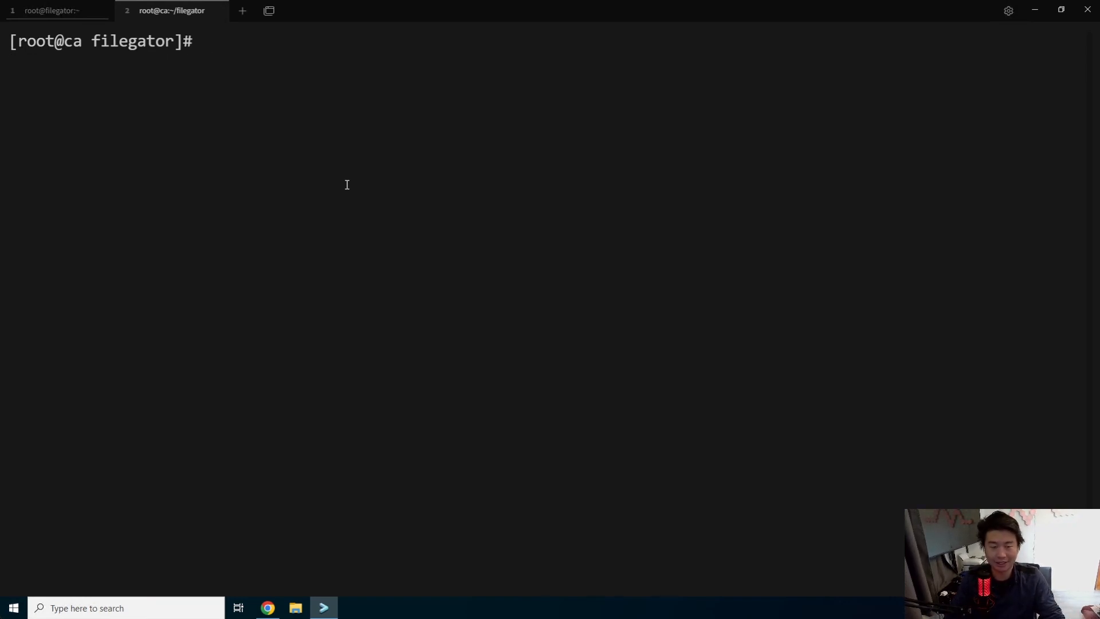
# - Request filegator.dragon.local.crt and .key with step ca certificate
pyautogui.write('step ca certific')
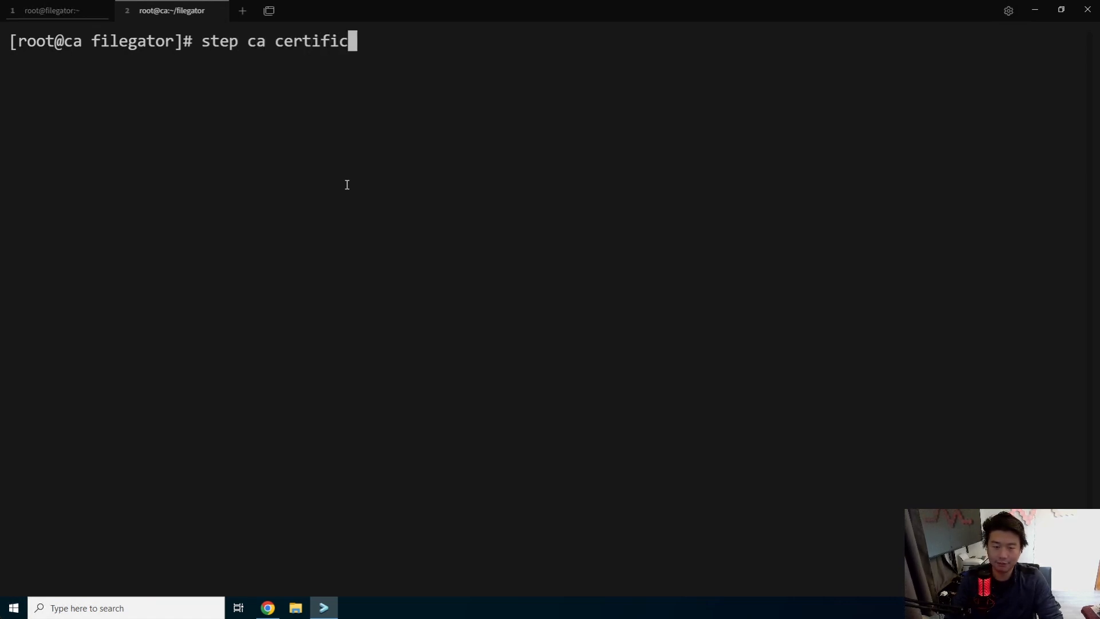
pyautogui.write('ate filegator.')
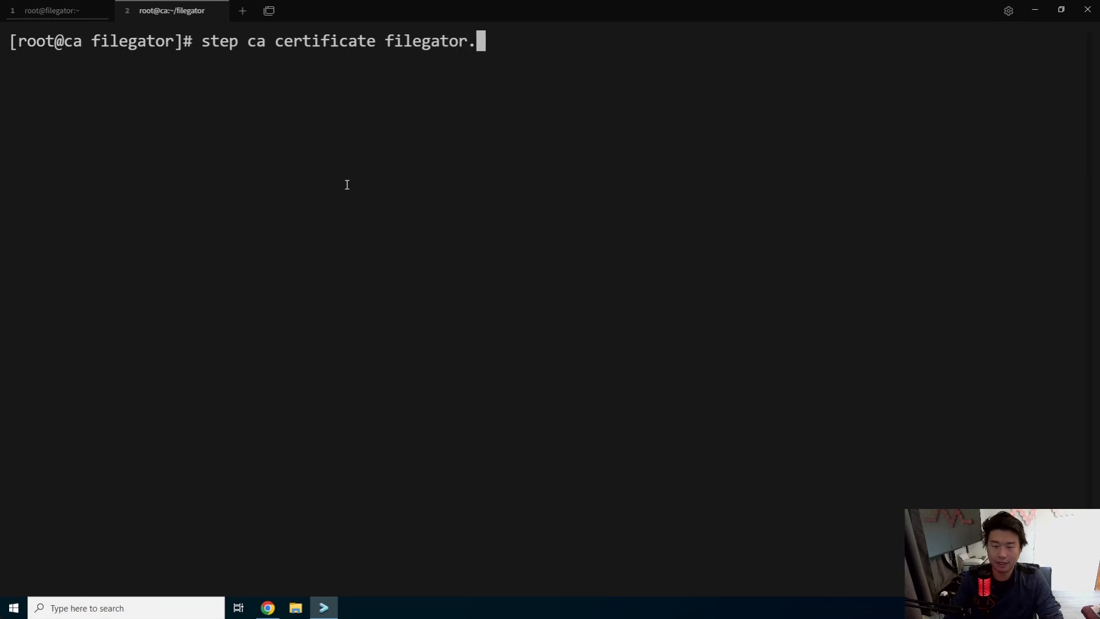
pyautogui.write('dragon.local')
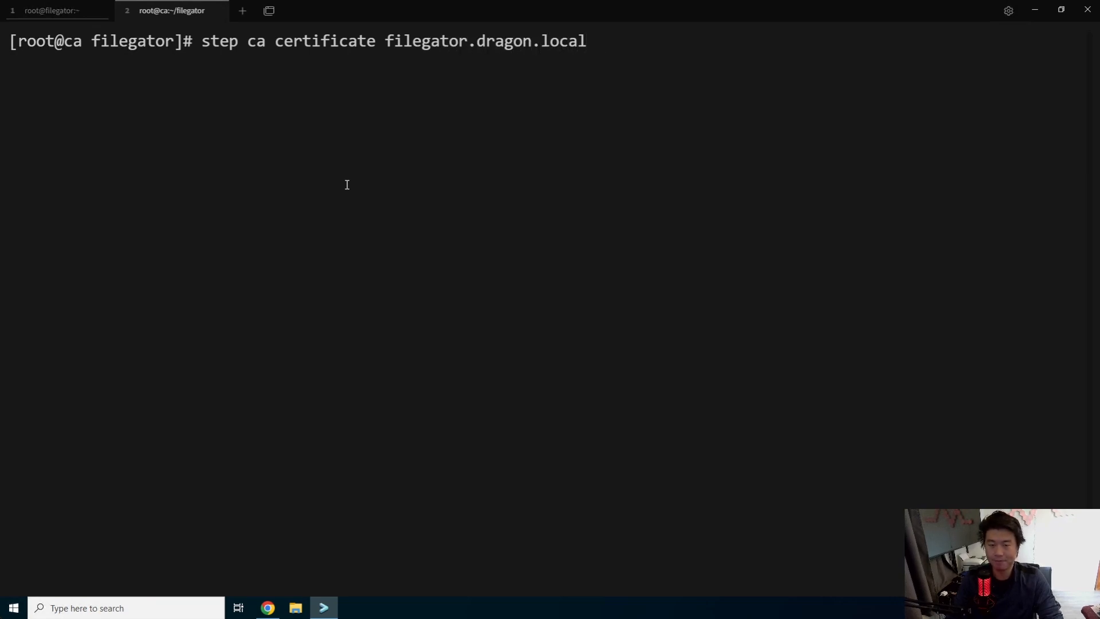
pyautogui.write('filegator.')
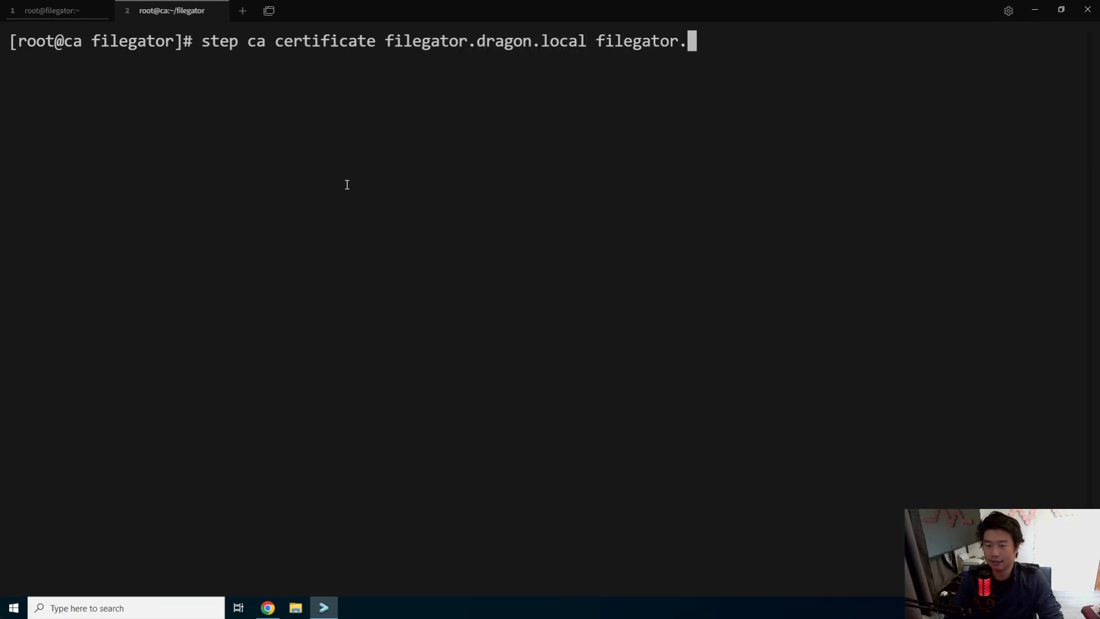
pyautogui.write('dragon.local.c')
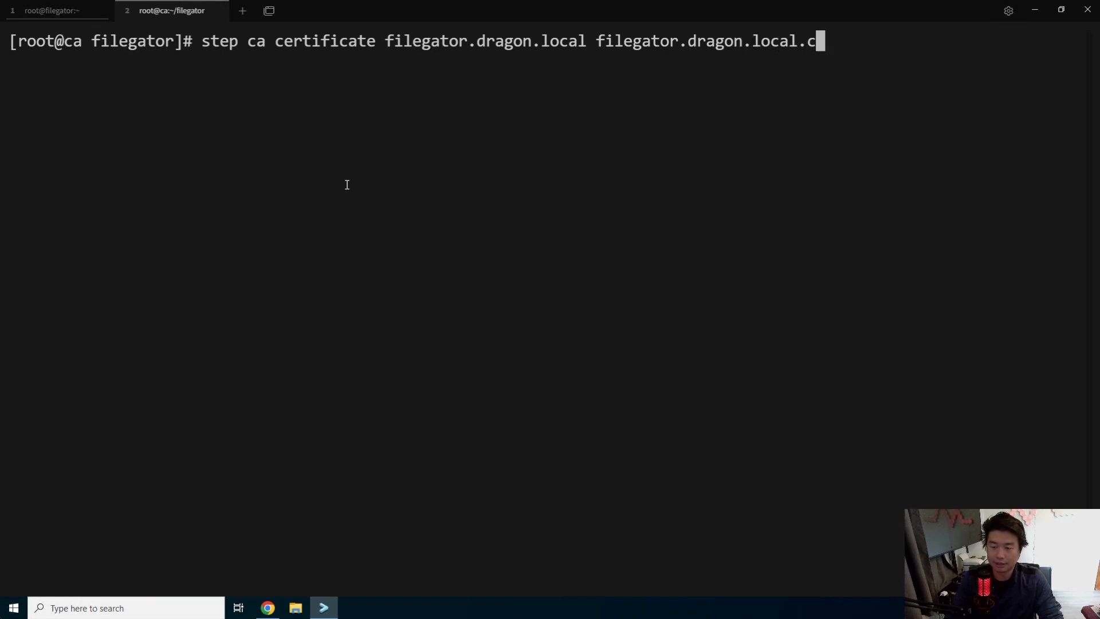
pyautogui.write('rt filegator.')
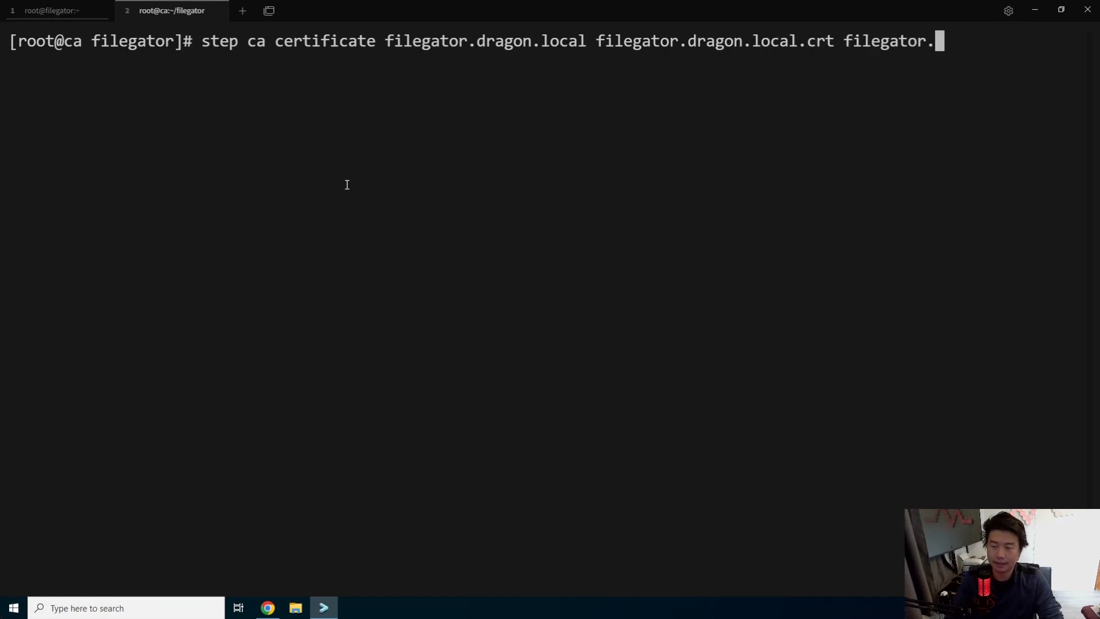
pyautogui.write('dragon.loca')
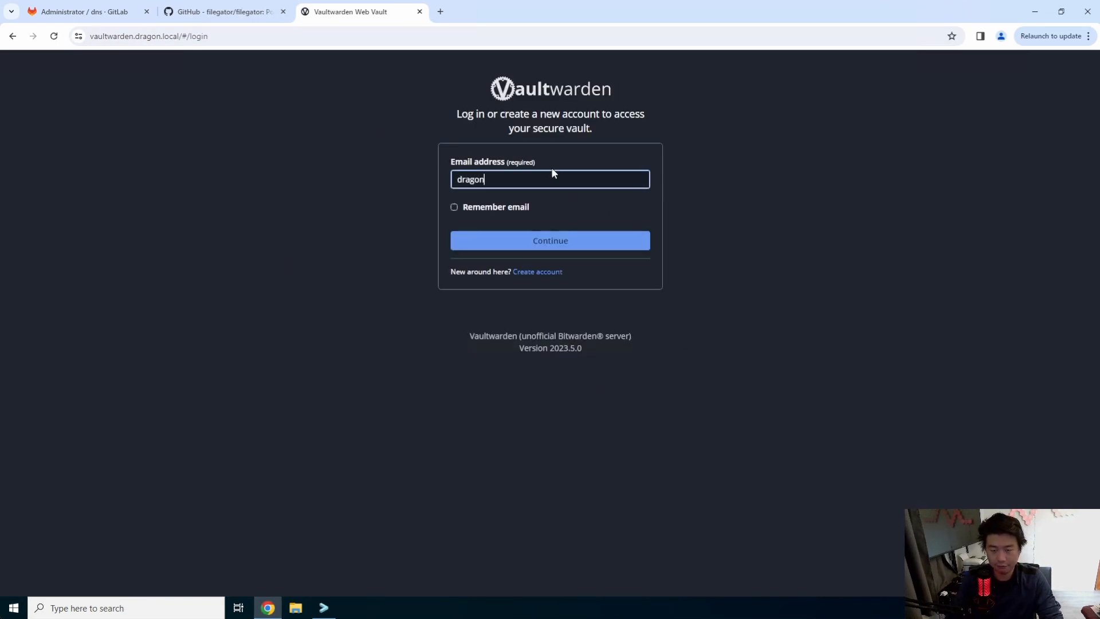
# - Copy the provisioner password from Vaultwarden and return to the terminal to paste it
pyautogui.click(551, 239)
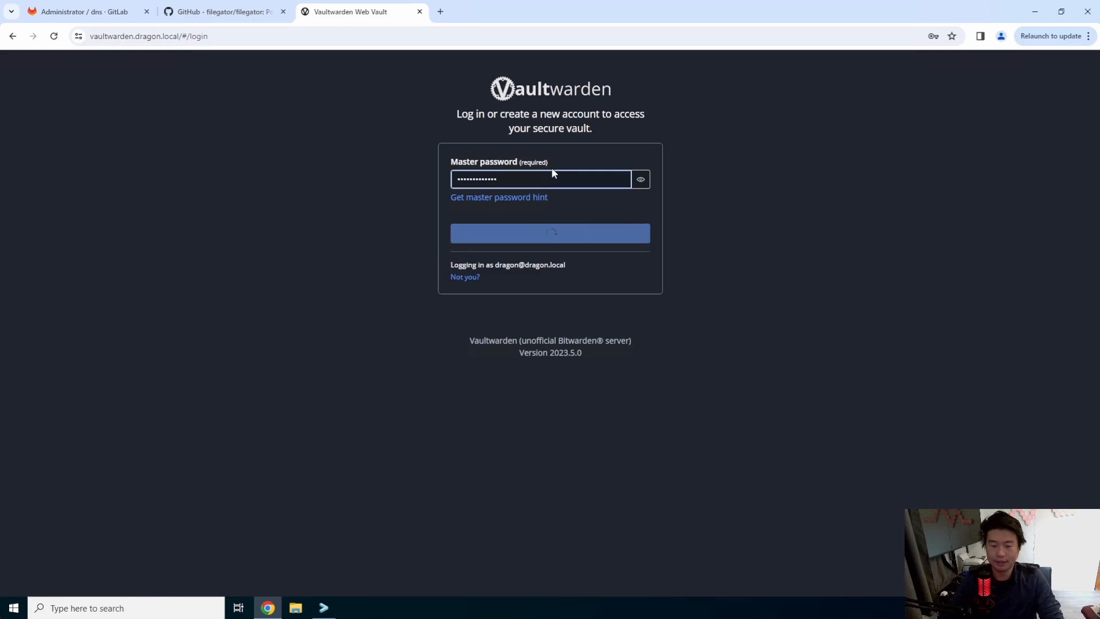
pyautogui.click(551, 233)
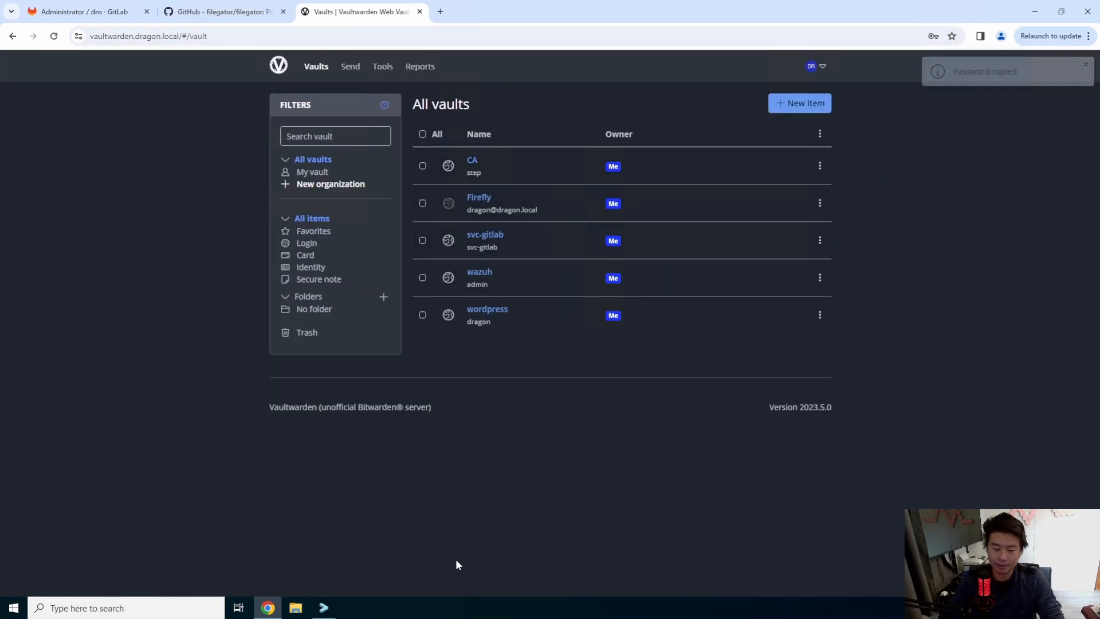
pyautogui.click(323, 608)
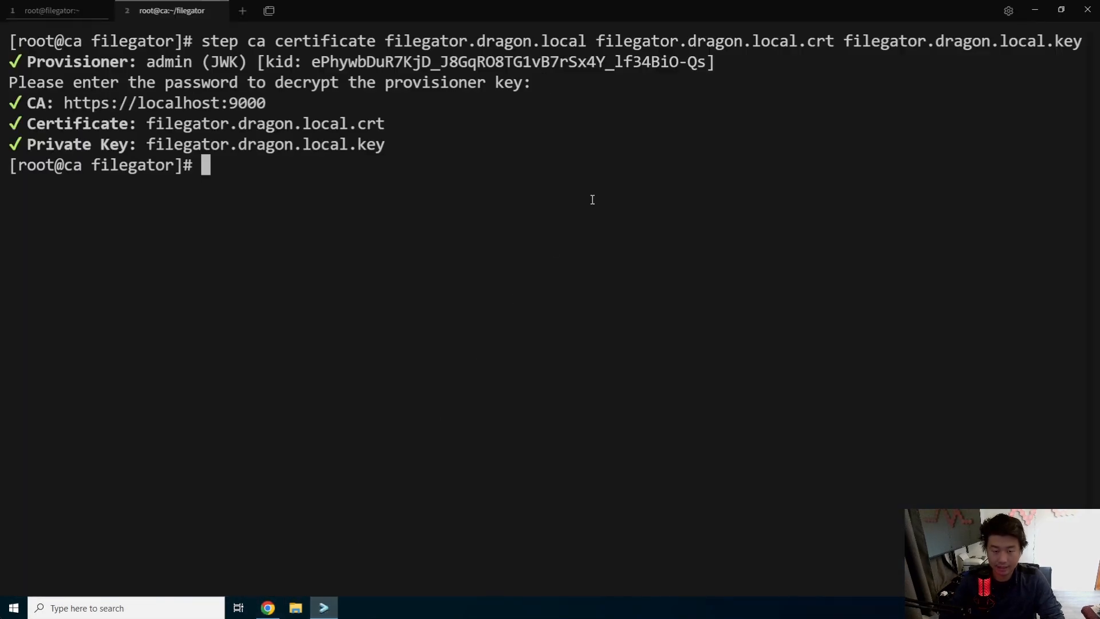
# - List the files, scp both to filegator.dragon.local accepting its fingerprint, and switch to that session
pyautogui.write('ll')
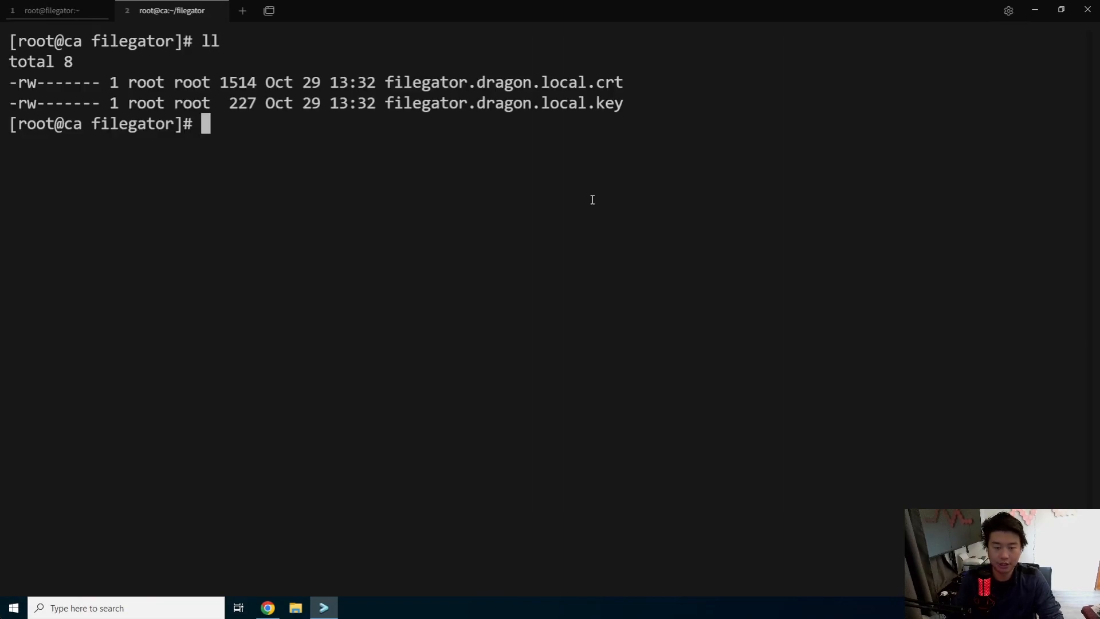
pyautogui.write('scp *')
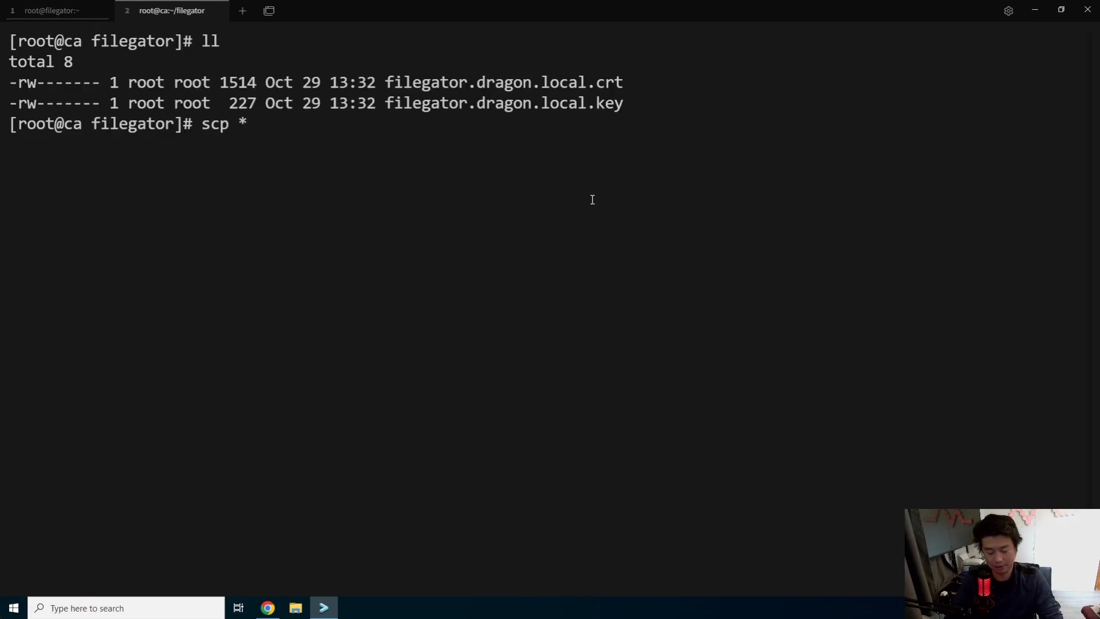
pyautogui.write('filegator.dragon.local:')
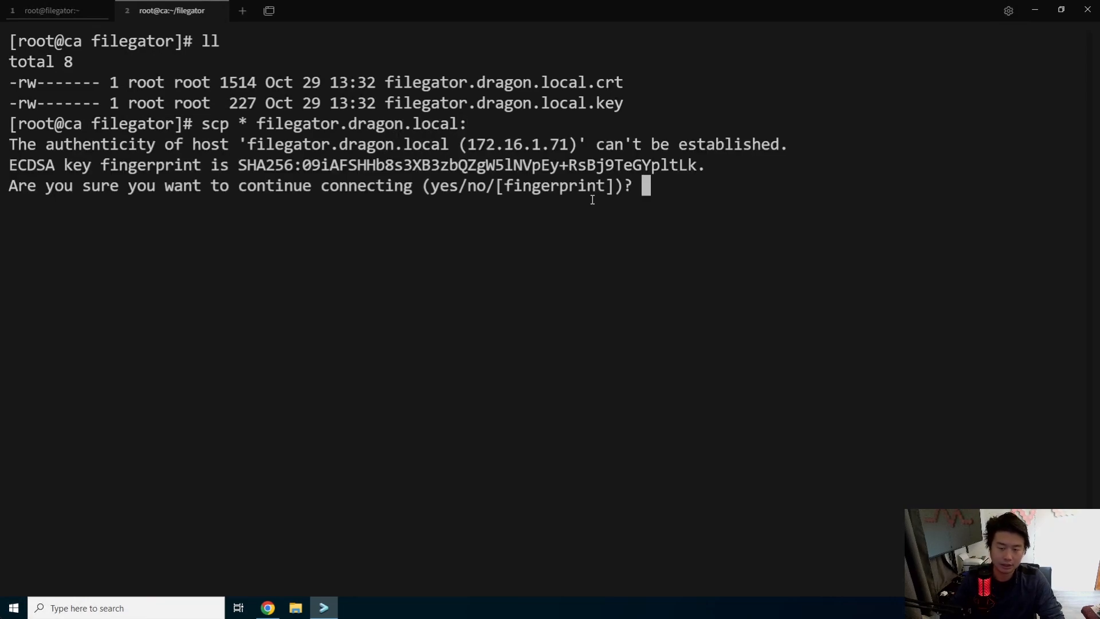
pyautogui.write('yes')
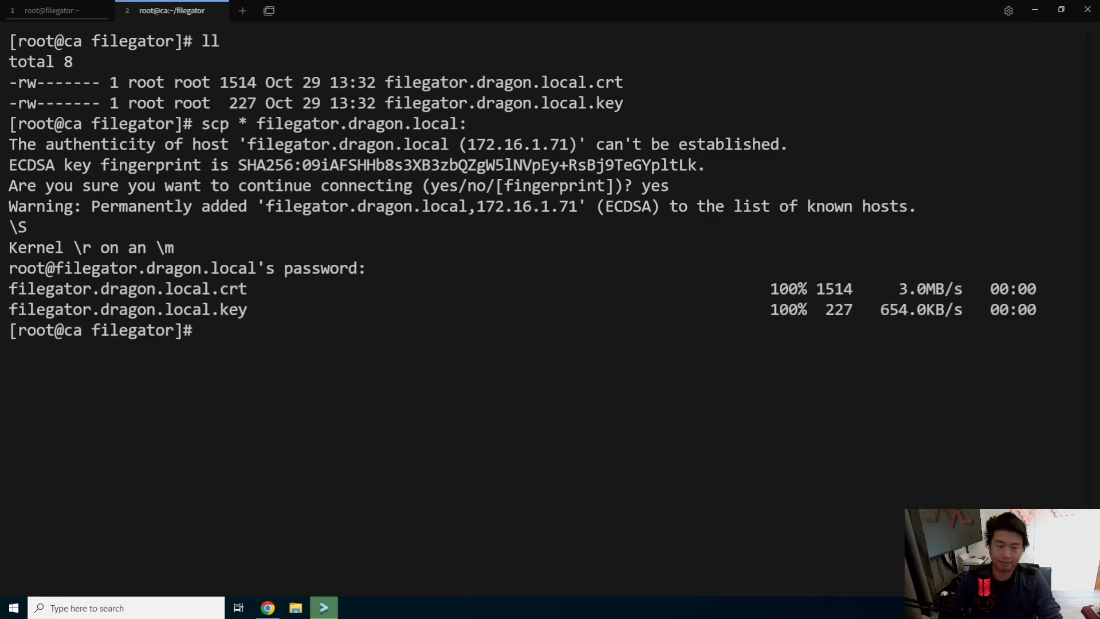
pyautogui.click(53, 11)
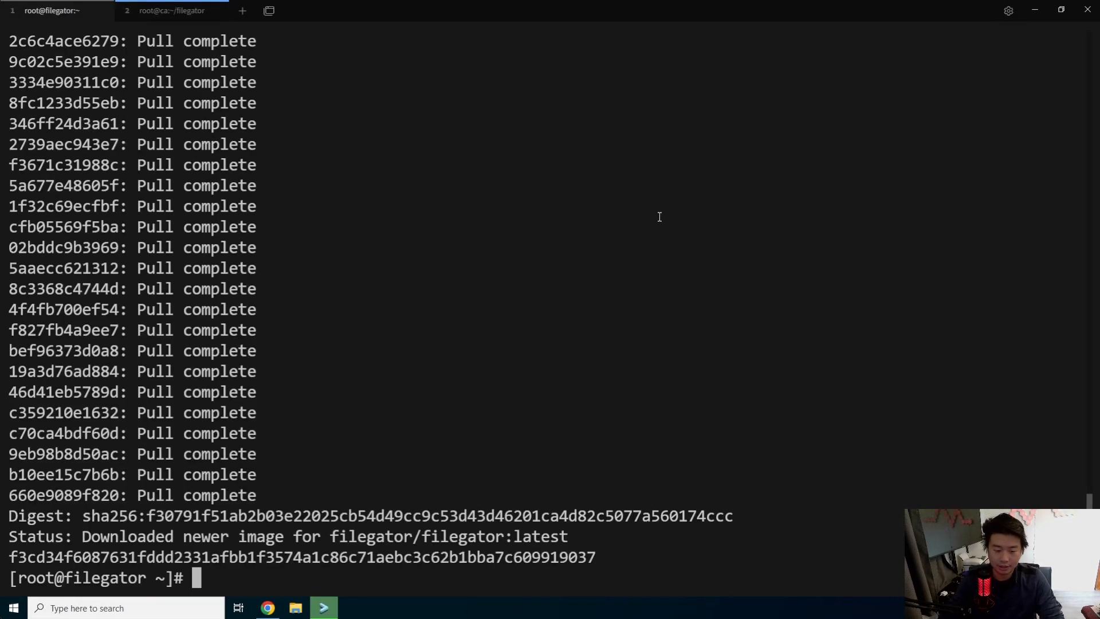
# - Check docker ps and create /etc/pki/nginx/private with mkdir -p
pyautogui.write('docker ps -a')
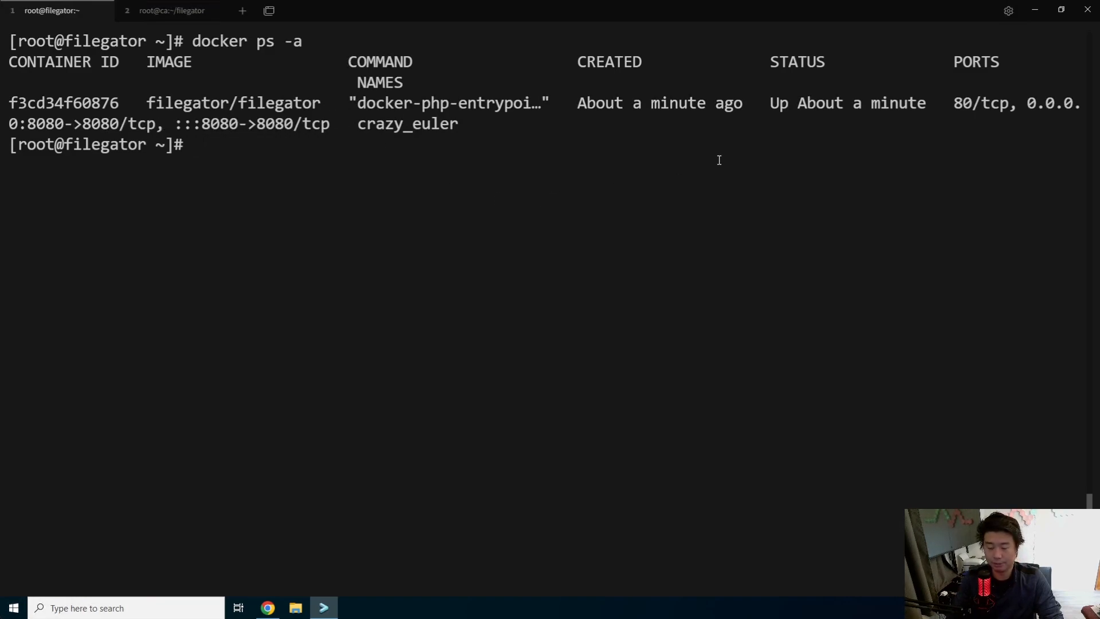
pyautogui.write('yu')
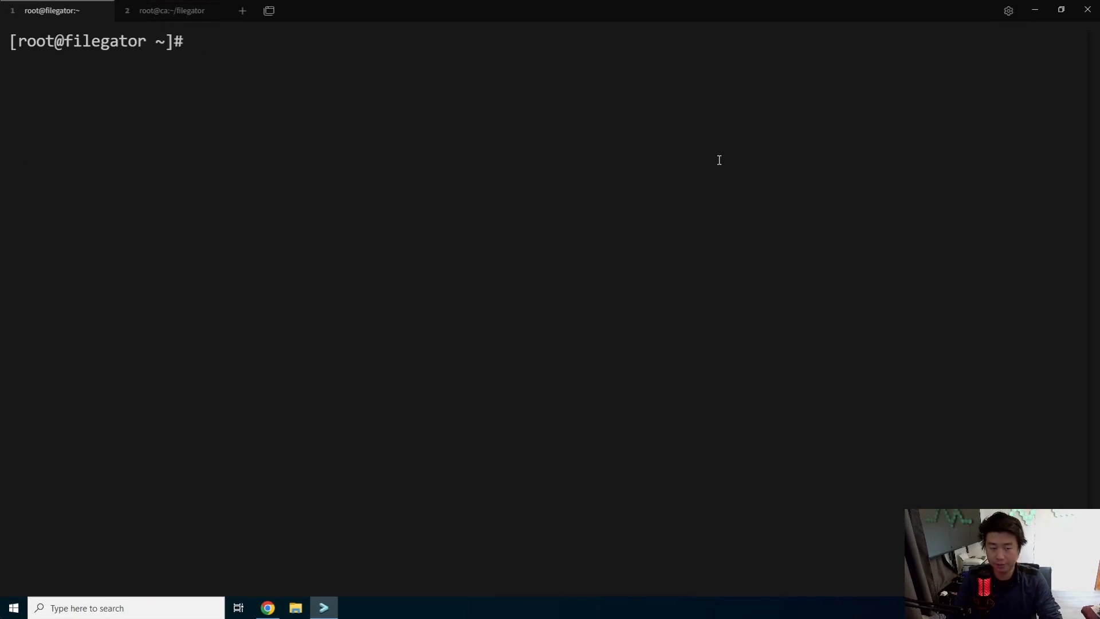
pyautogui.write('mkdir -')
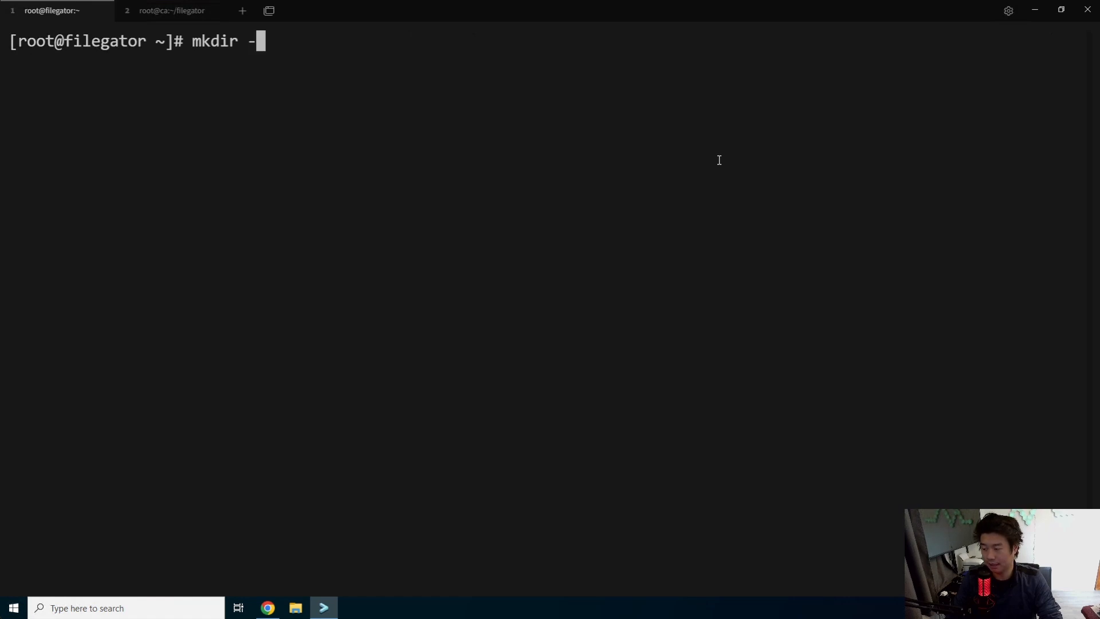
pyautogui.write('p /etc/pk')
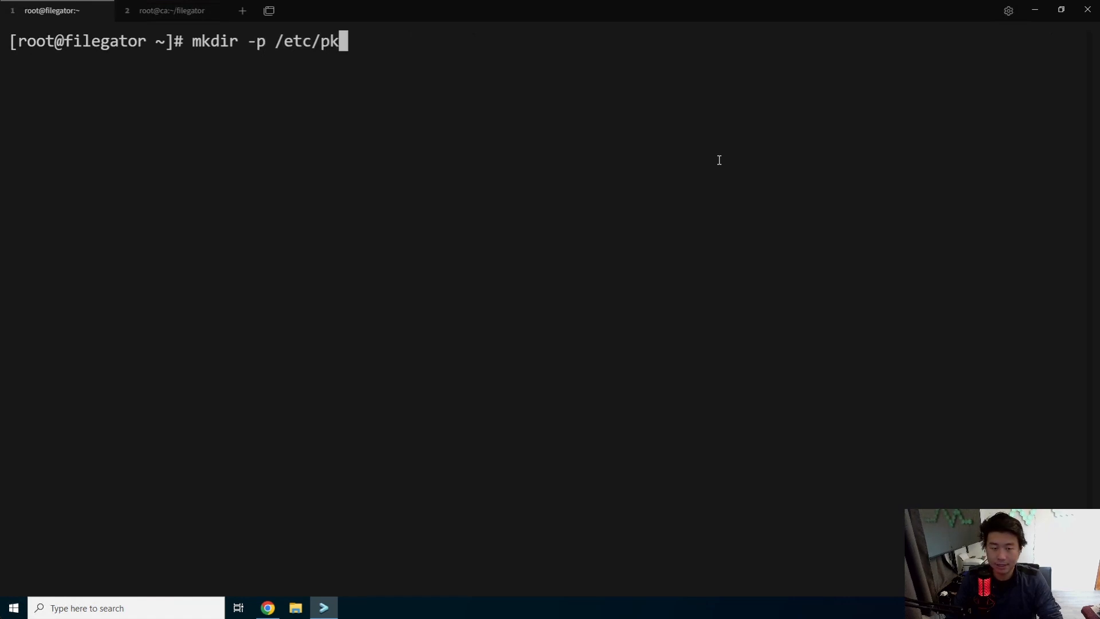
pyautogui.write('i/nginx/private')
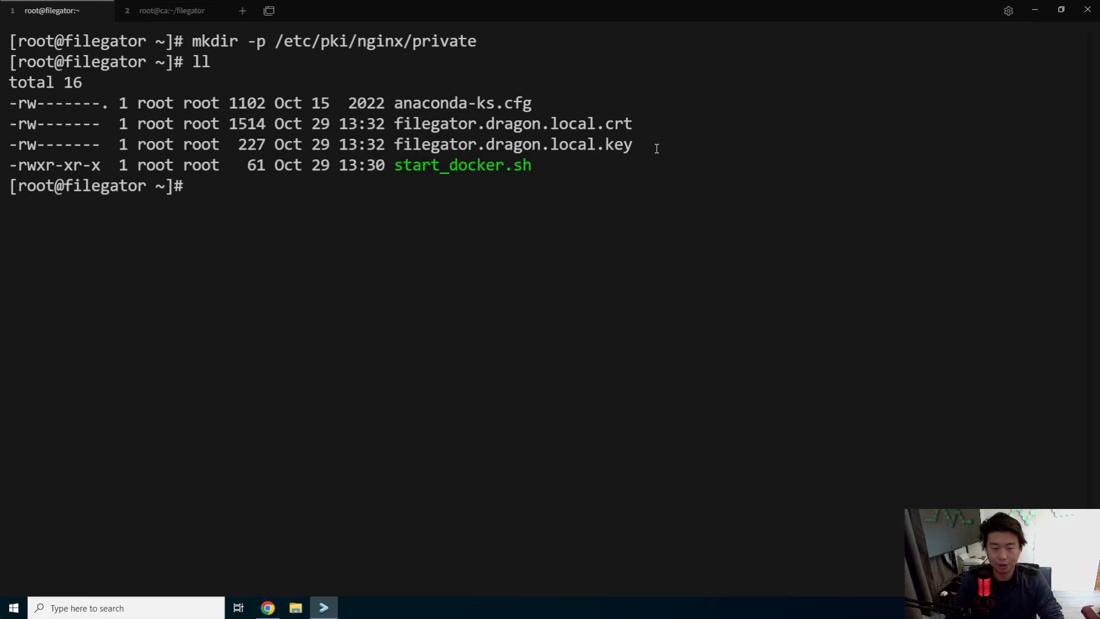
# - Move filegator.dragon.local.crt and .key into /etc/pki/nginx
pyautogui.write('mv filegator.dragon.local.')
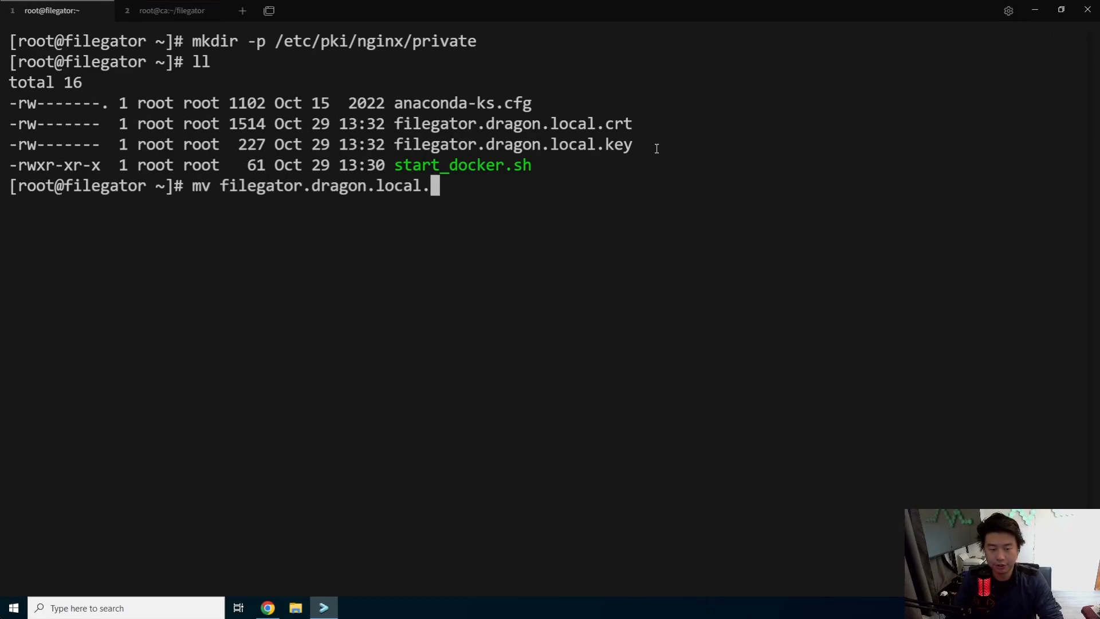
pyautogui.write('crt /etc/pki/nginx/')
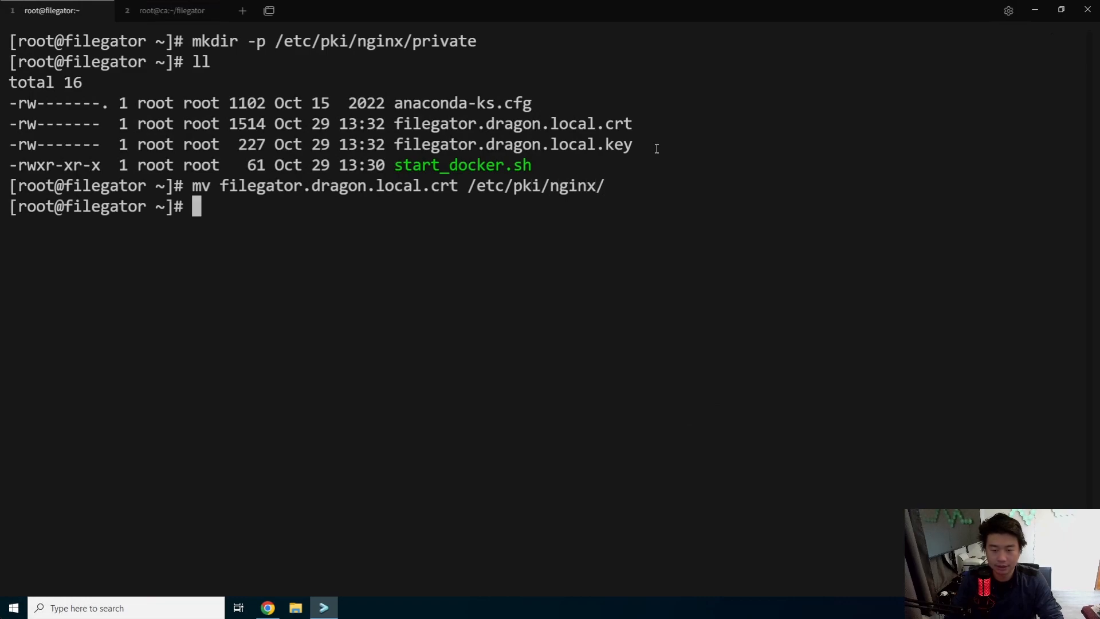
pyautogui.write('mv filegator.dragon.local.key')
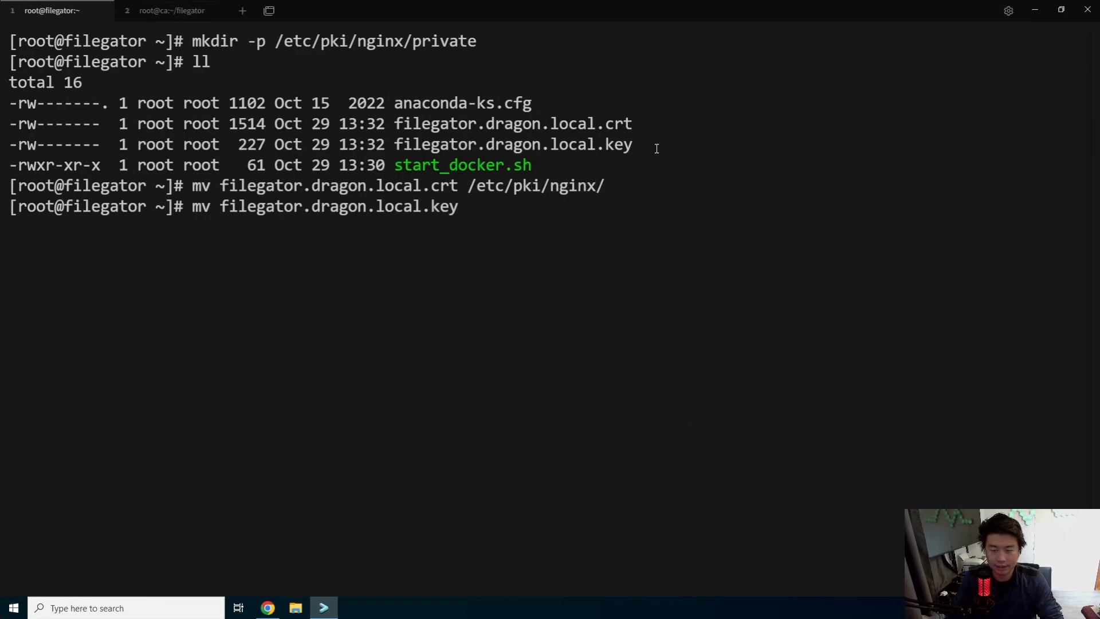
pyautogui.write('/etc/pki/nginx')
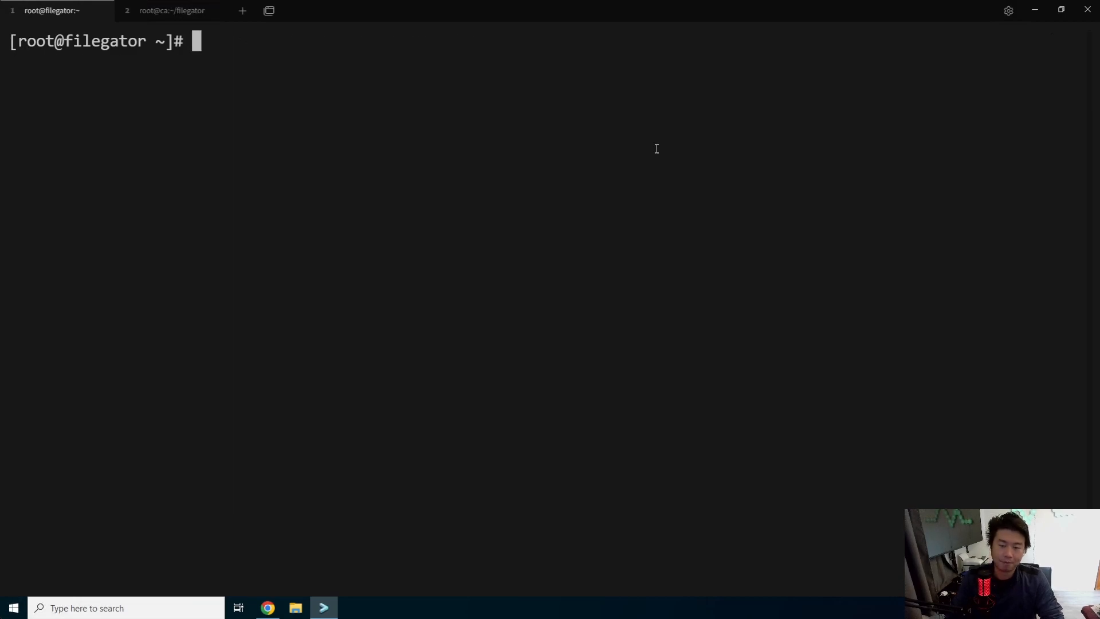
pyautogui.write('vi')
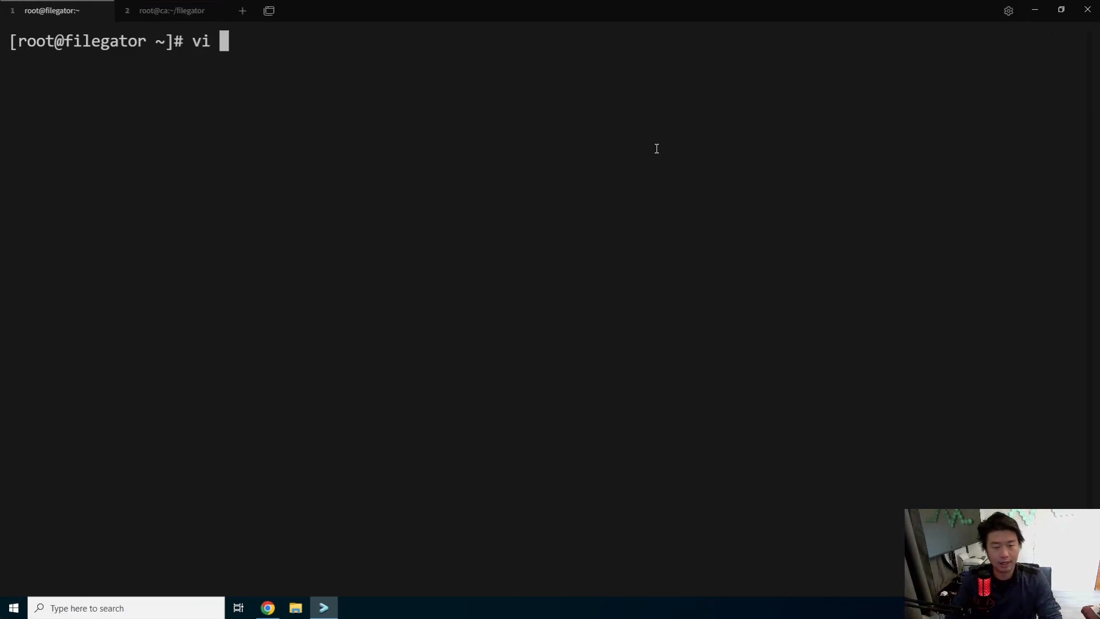
# - Edit /etc/nginx/nginx.conf in vi and uncomment the TLS server block
pyautogui.write('/etc/nginx/ngin')
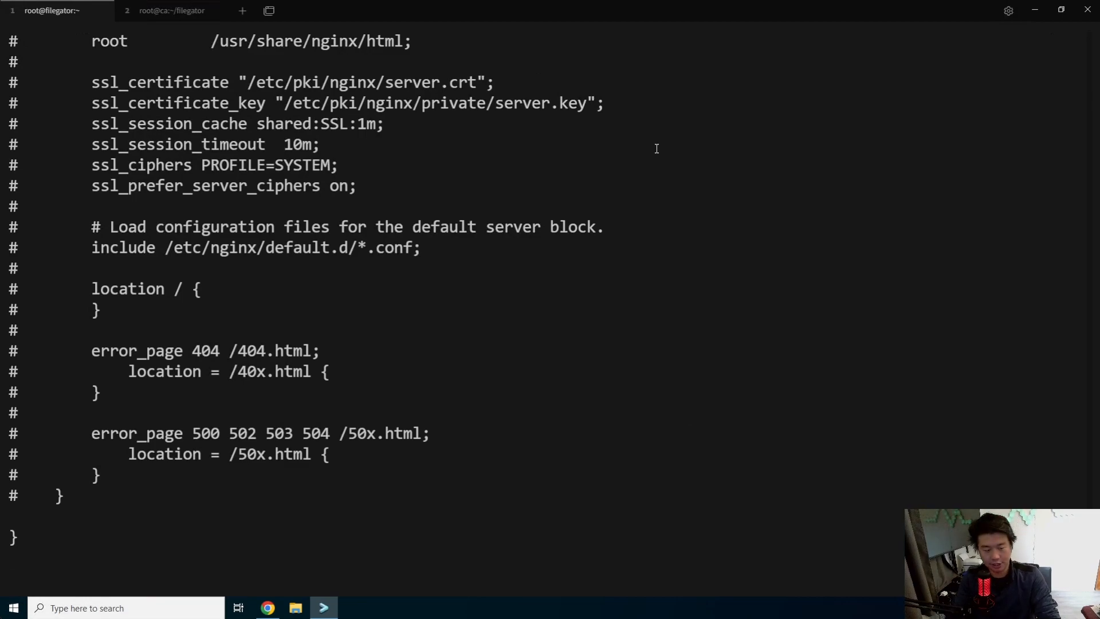
pyautogui.press('i')
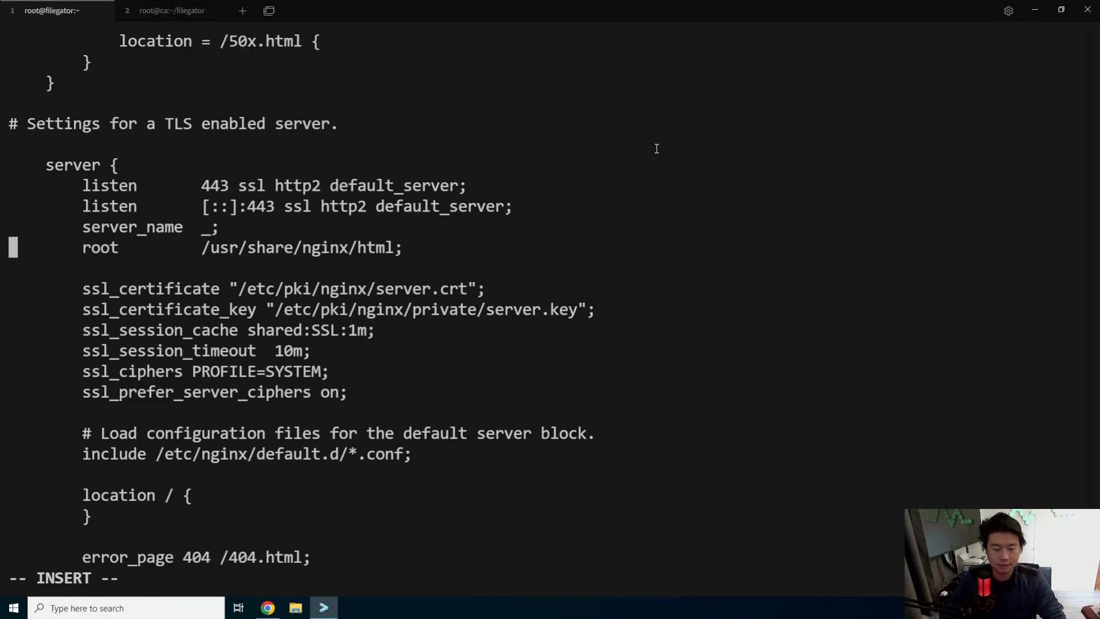
pyautogui.press('Down')
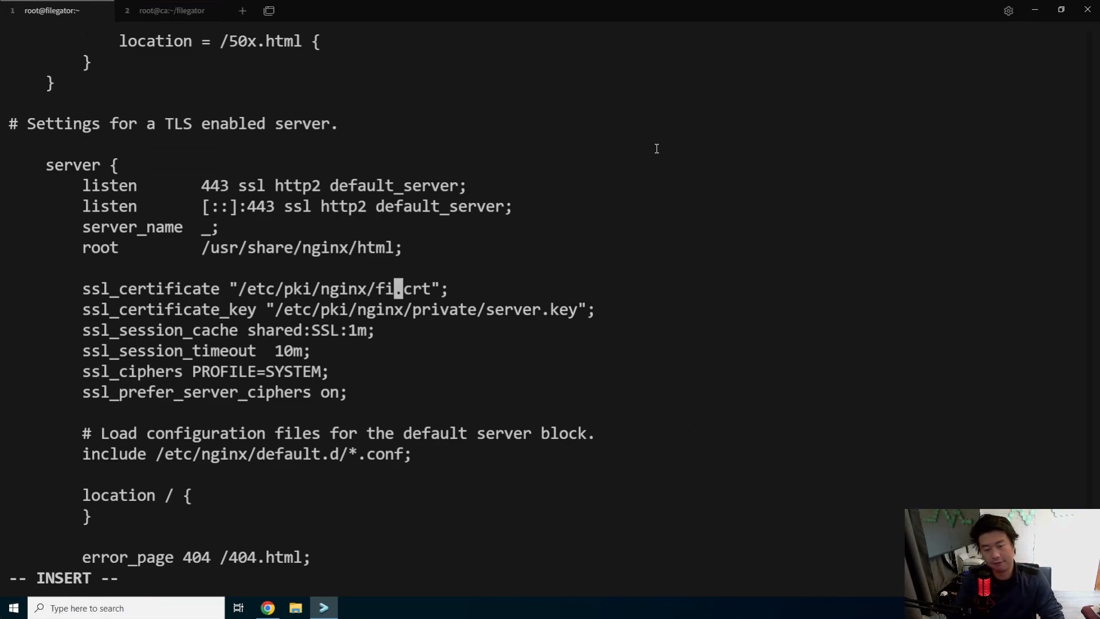
# - Point ssl_certificate and ssl_certificate_key at the filegator.dragon.local files
pyautogui.write('legator.dragon.local')
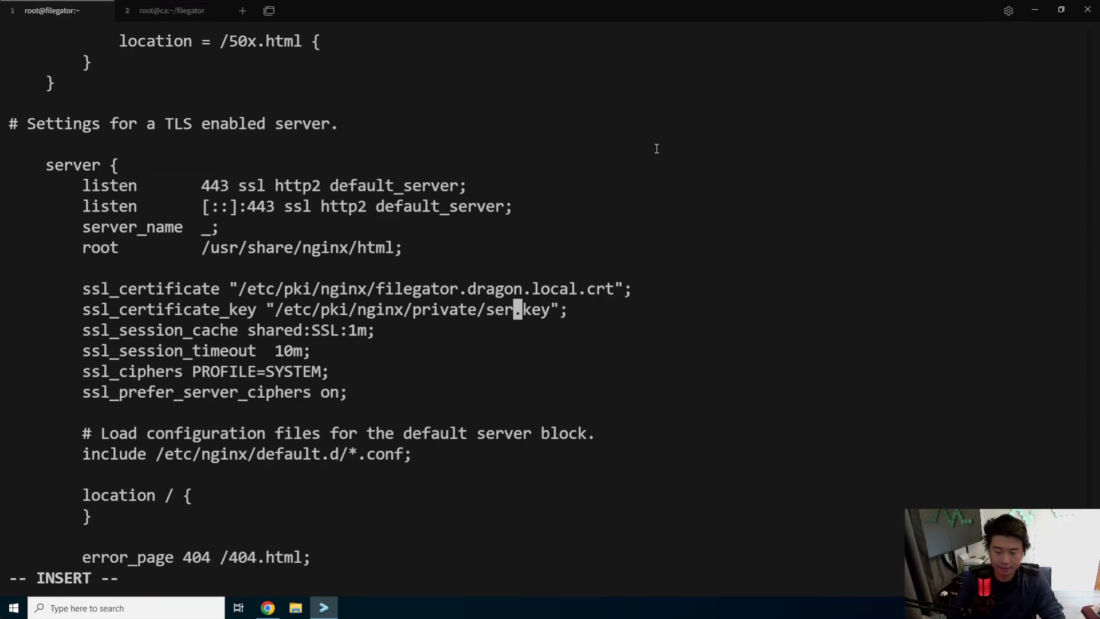
pyautogui.write('filegator.dragon.local')
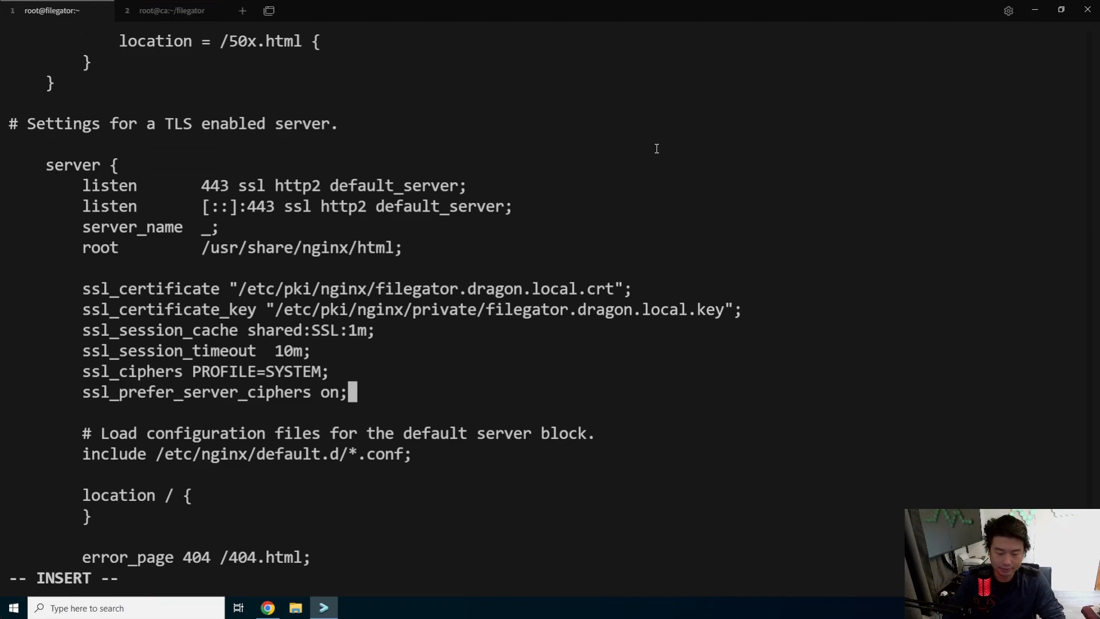
pyautogui.scroll(-3)
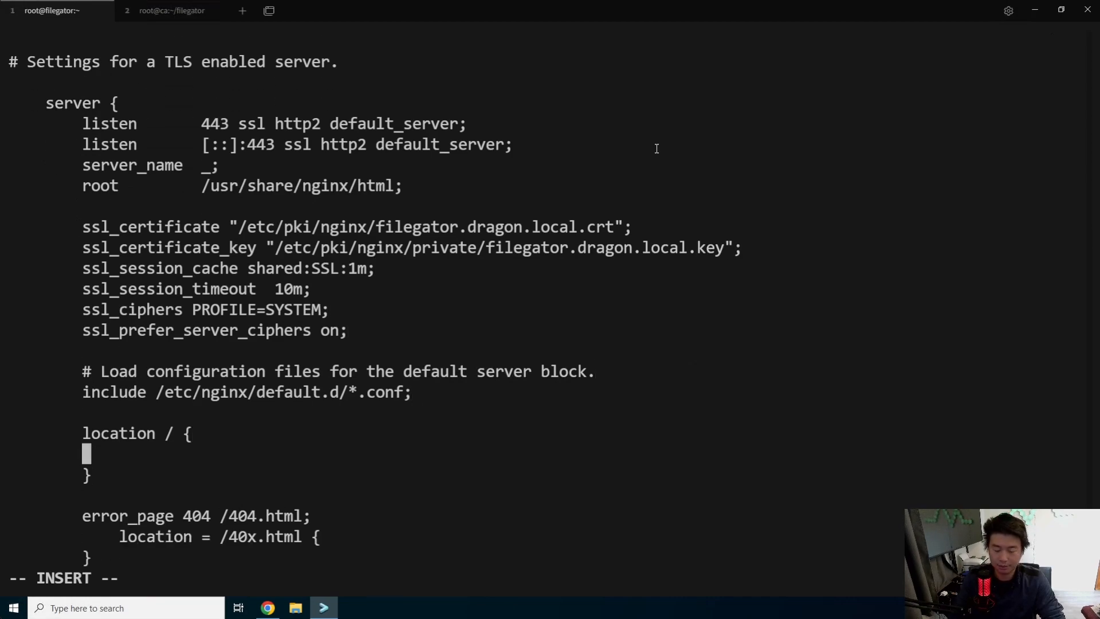
pyautogui.write('proxy_')
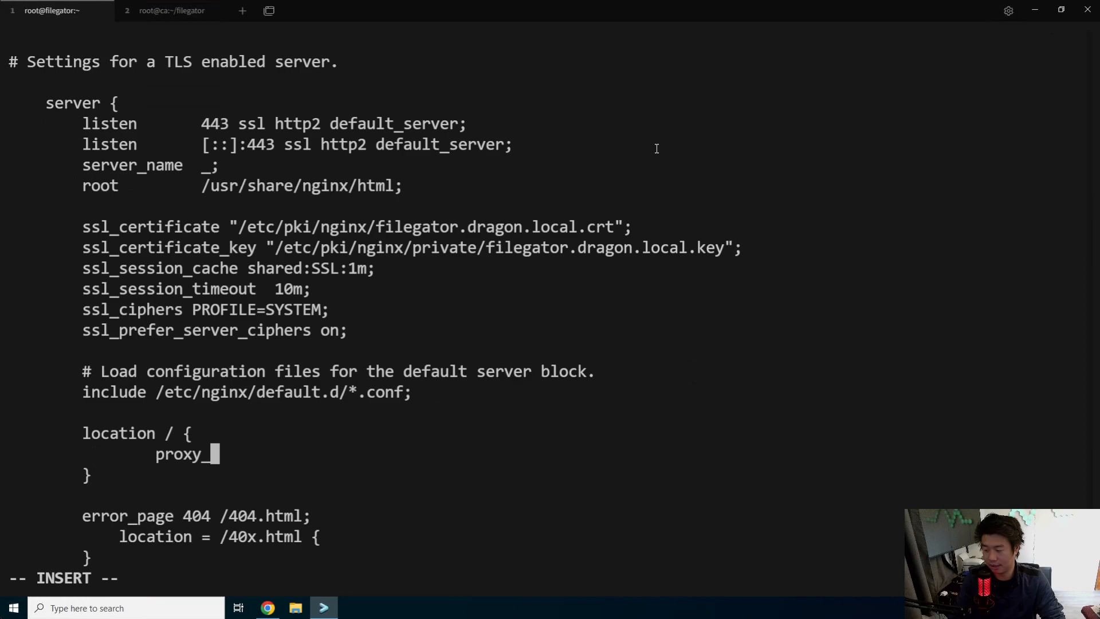
pyautogui.write('pass htt')
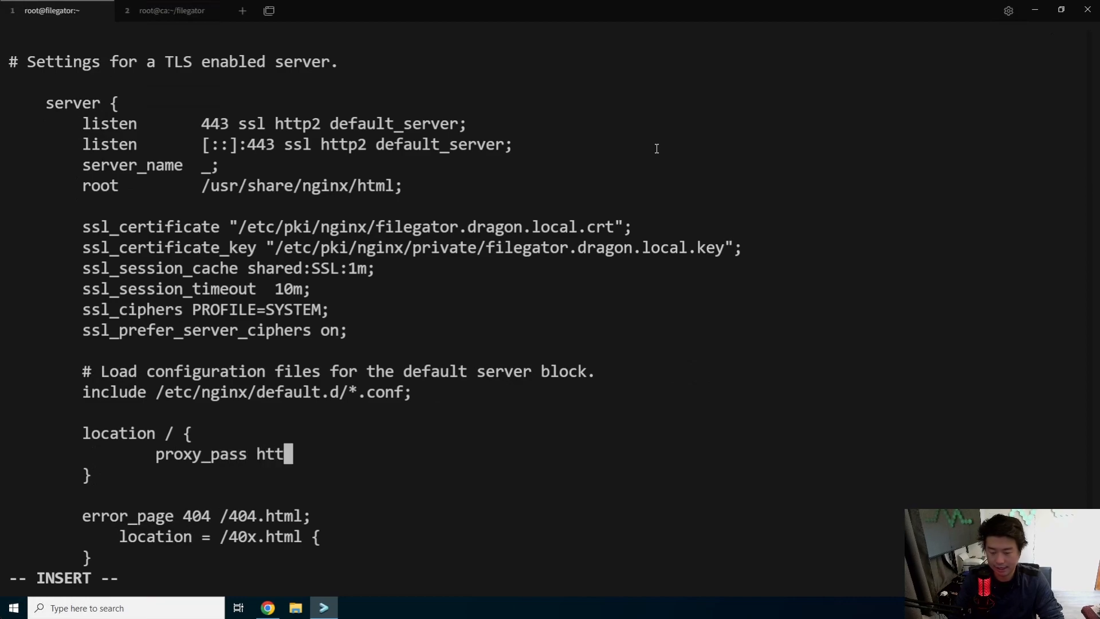
pyautogui.write('p://localh')
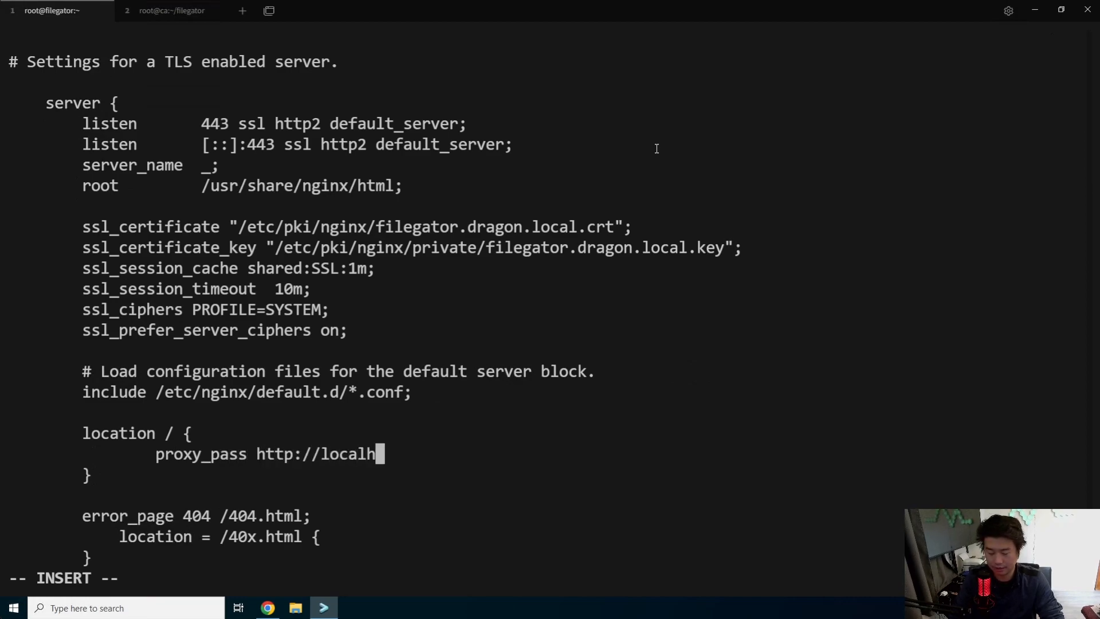
pyautogui.write('ost:8080;')
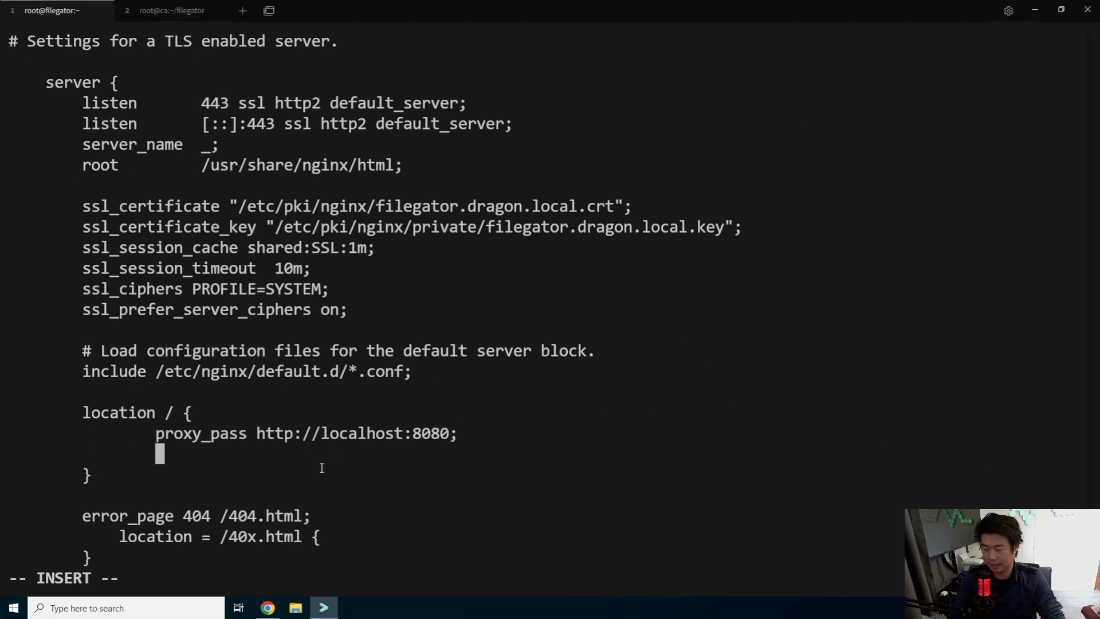
# - Add client_max_body_size 0; and proxy_read_timeout 999999s;, then save and quit with :x
pyautogui.write('client_max')
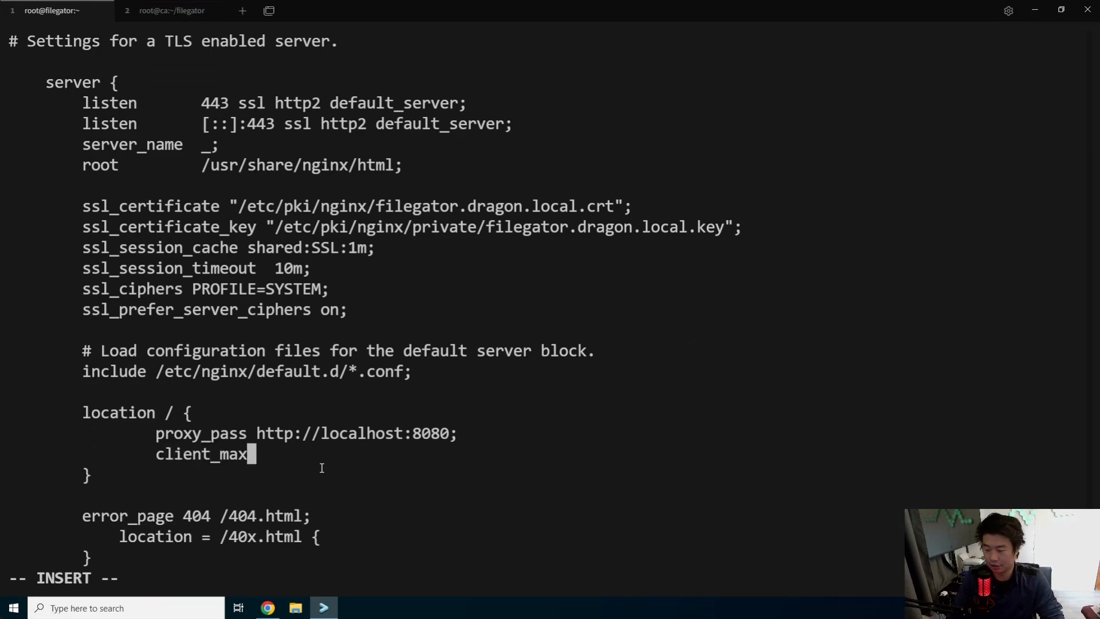
pyautogui.write('_body_')
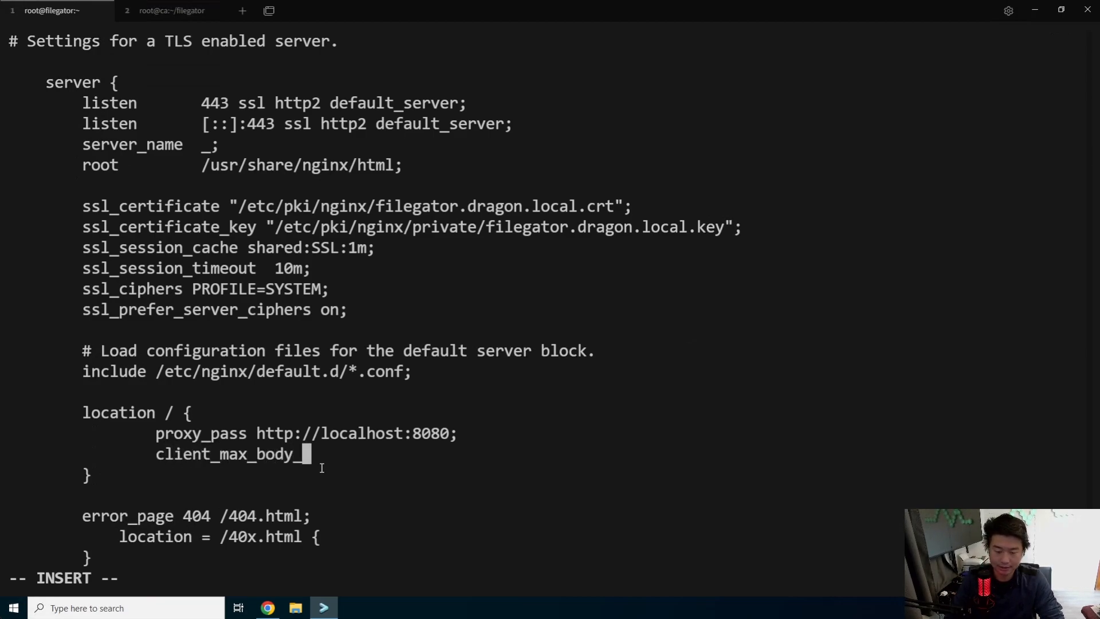
pyautogui.write('size')
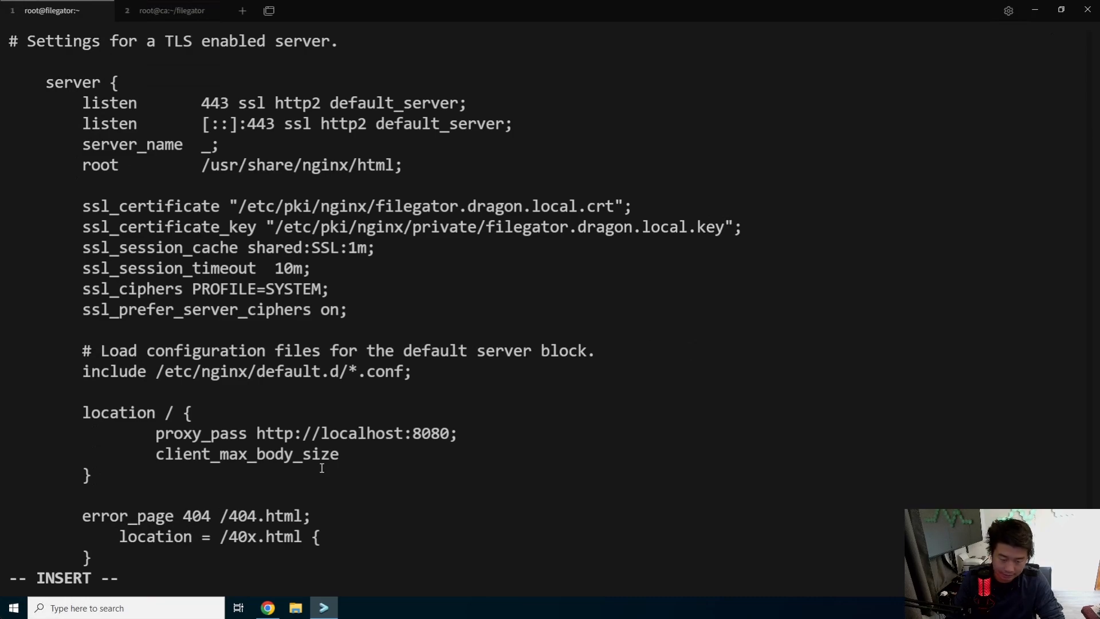
pyautogui.write('0;')
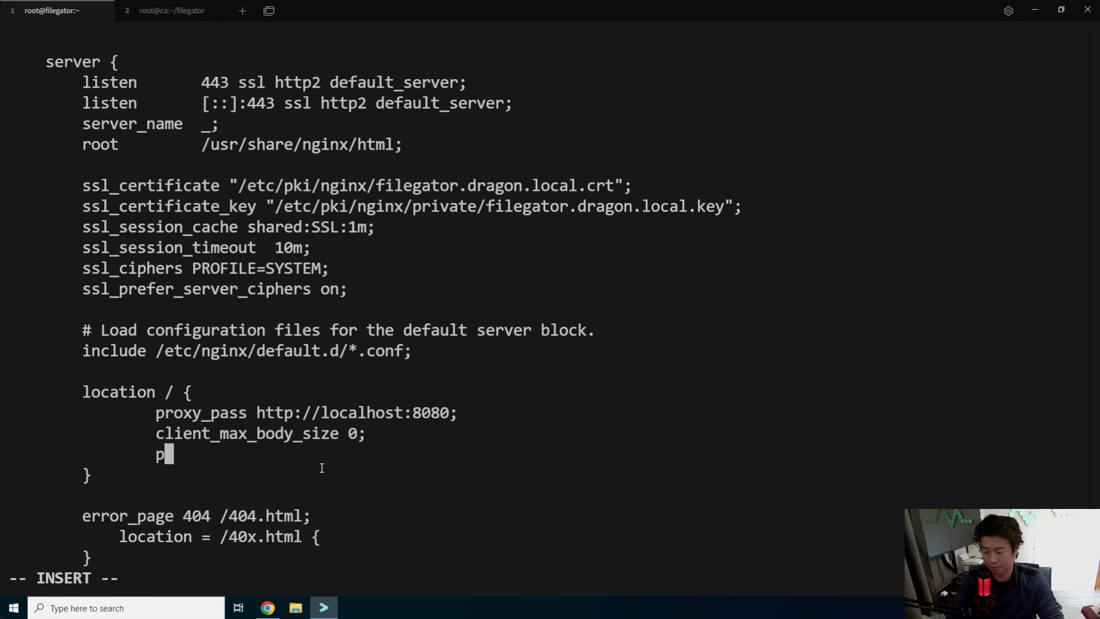
pyautogui.write('roxy_read_timeout 999999s;')
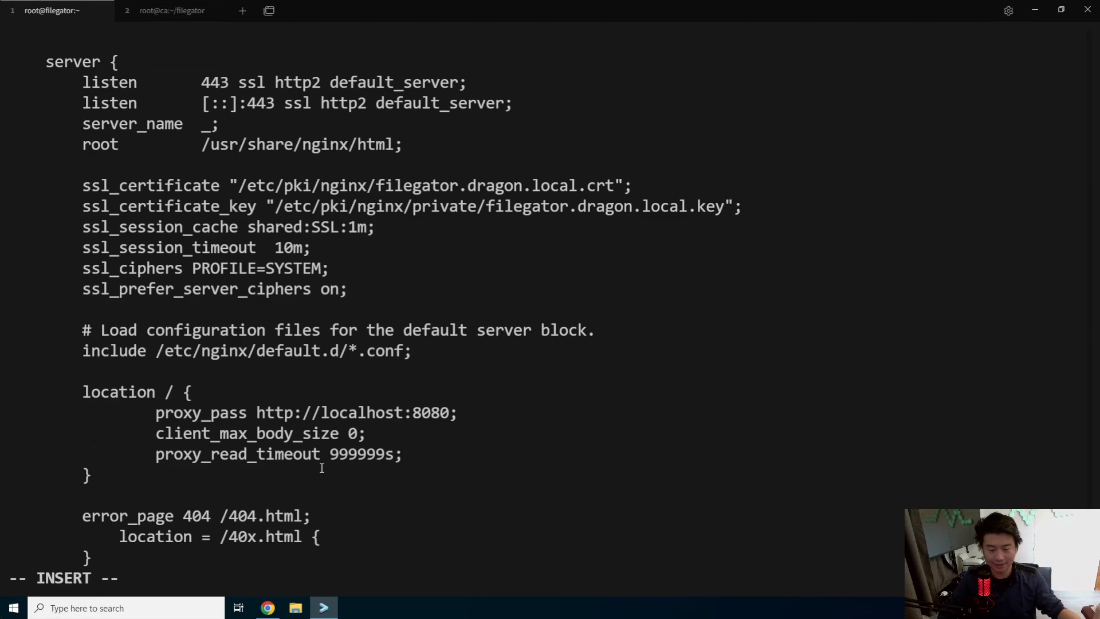
pyautogui.press('Escape')
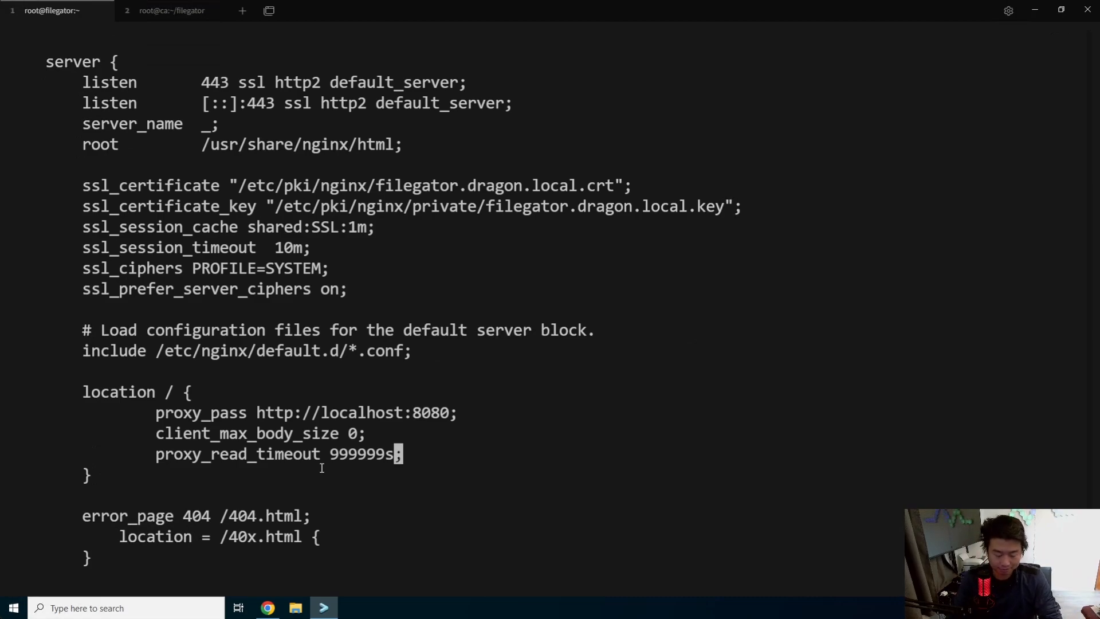
pyautogui.write(':x')
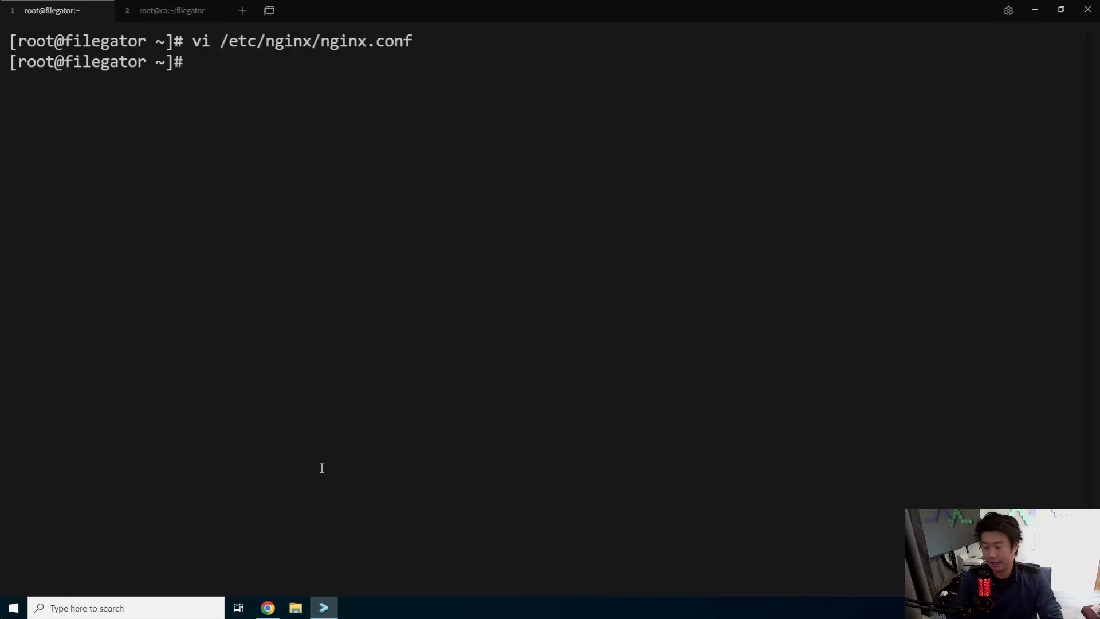
pyautogui.write('systemctl restart n')
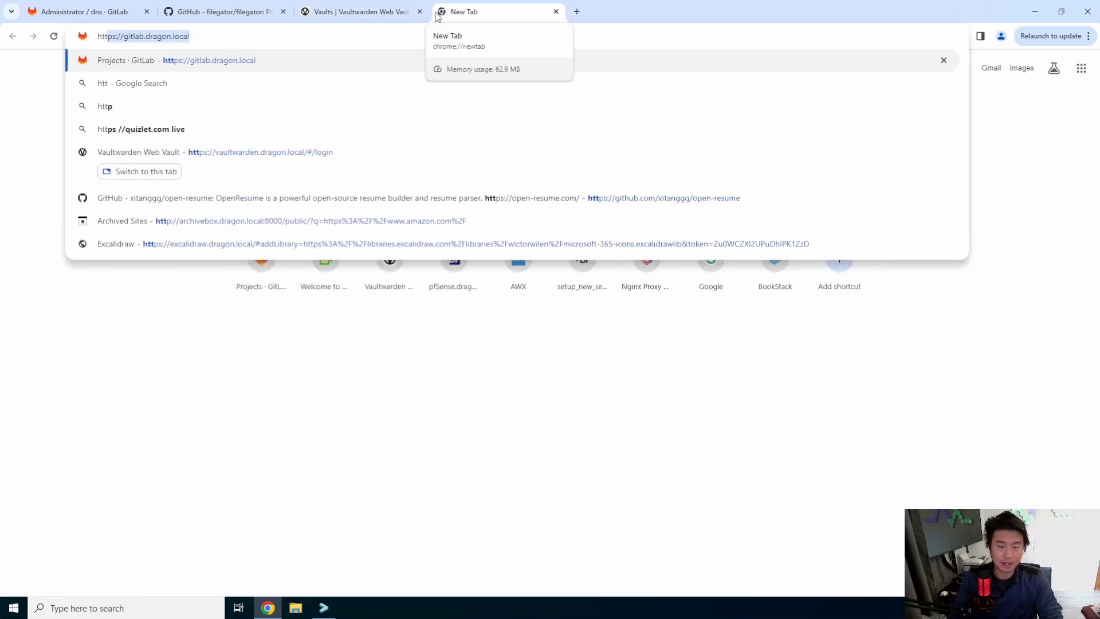
pyautogui.write('https://filegato')
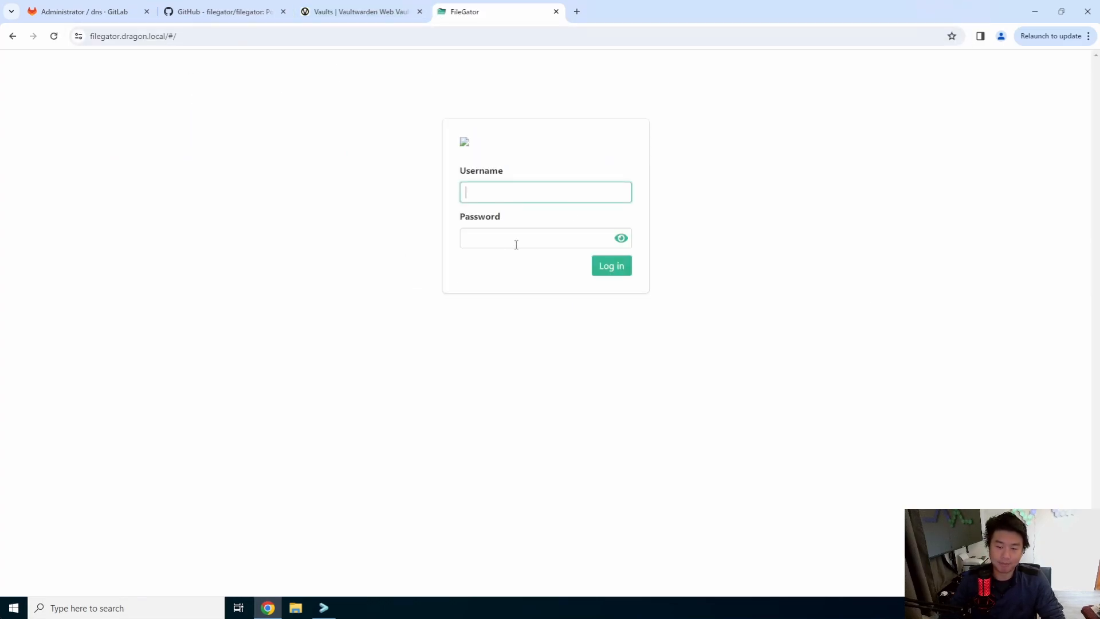
pyautogui.click(225, 12)
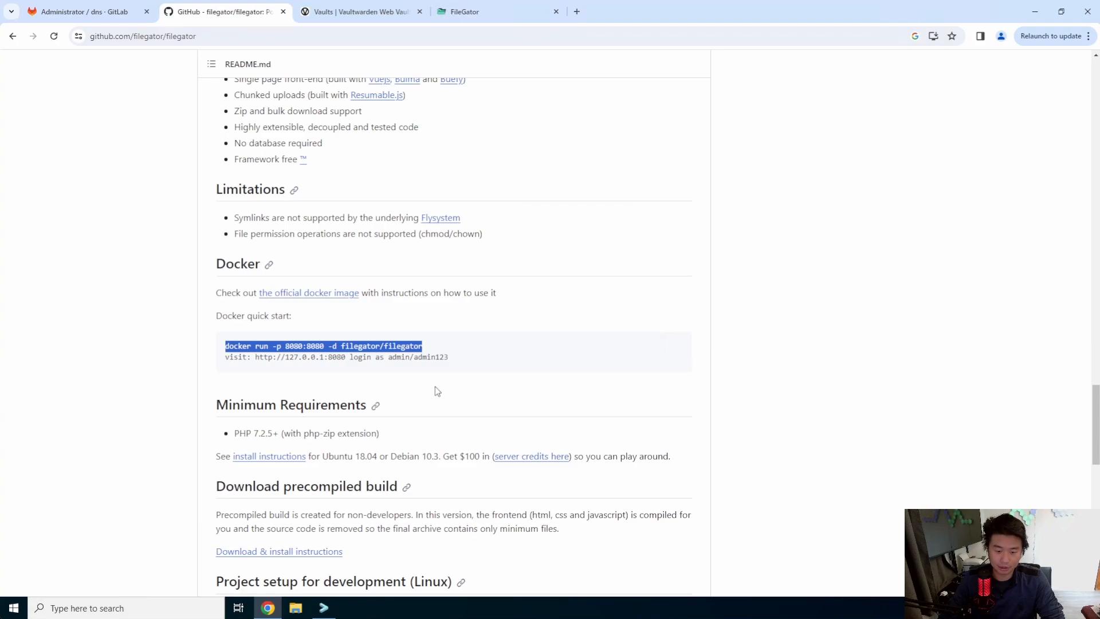
pyautogui.doubleClick(398, 358)
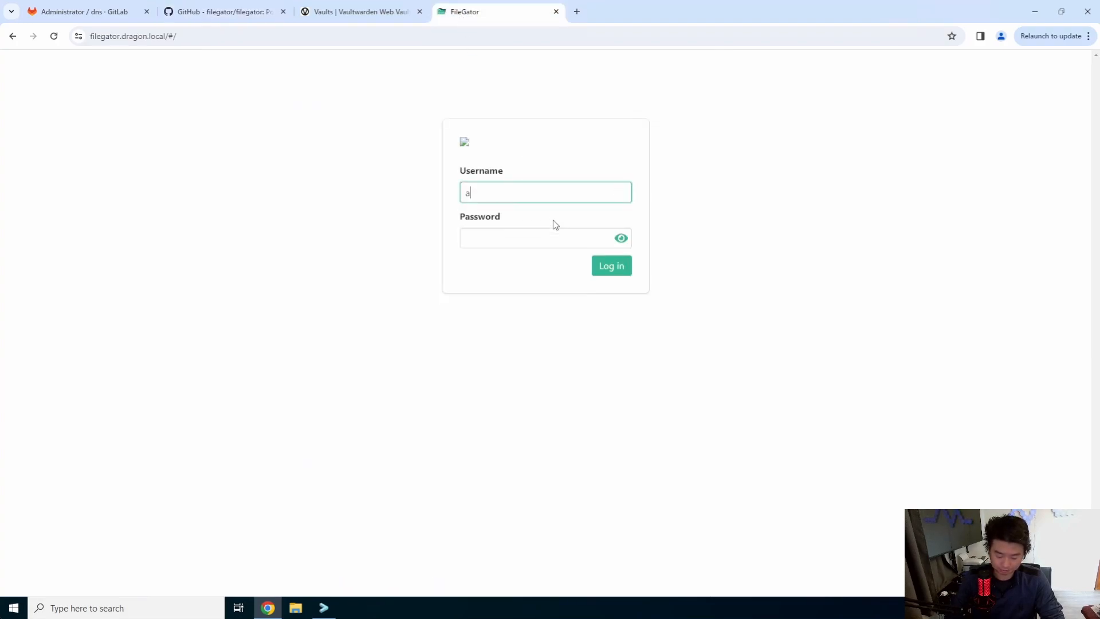
pyautogui.click(611, 265)
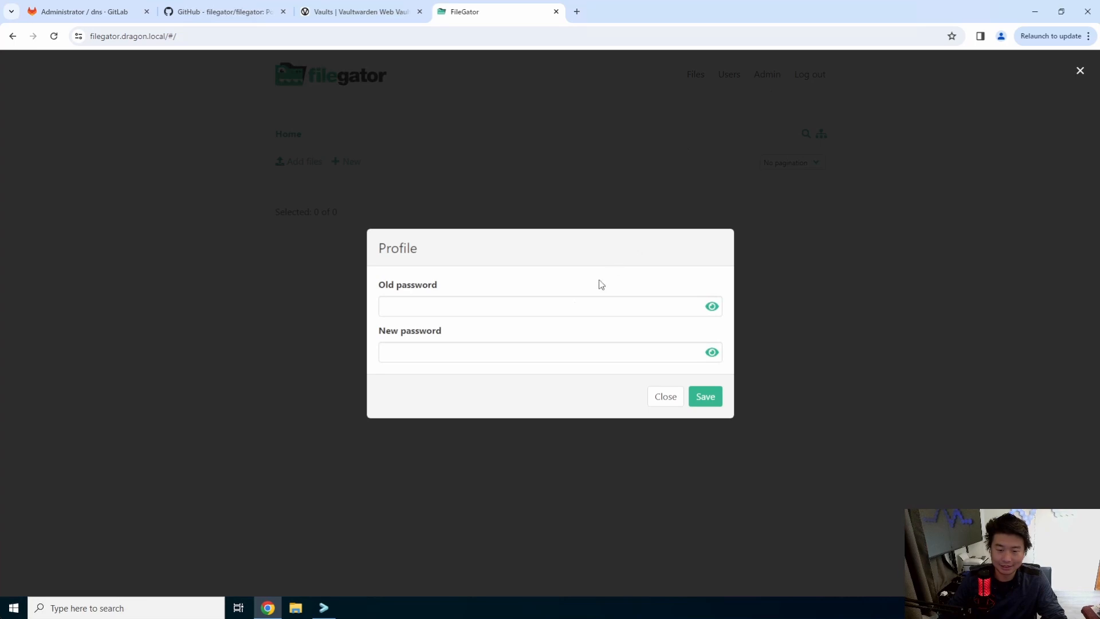
pyautogui.click(549, 306)
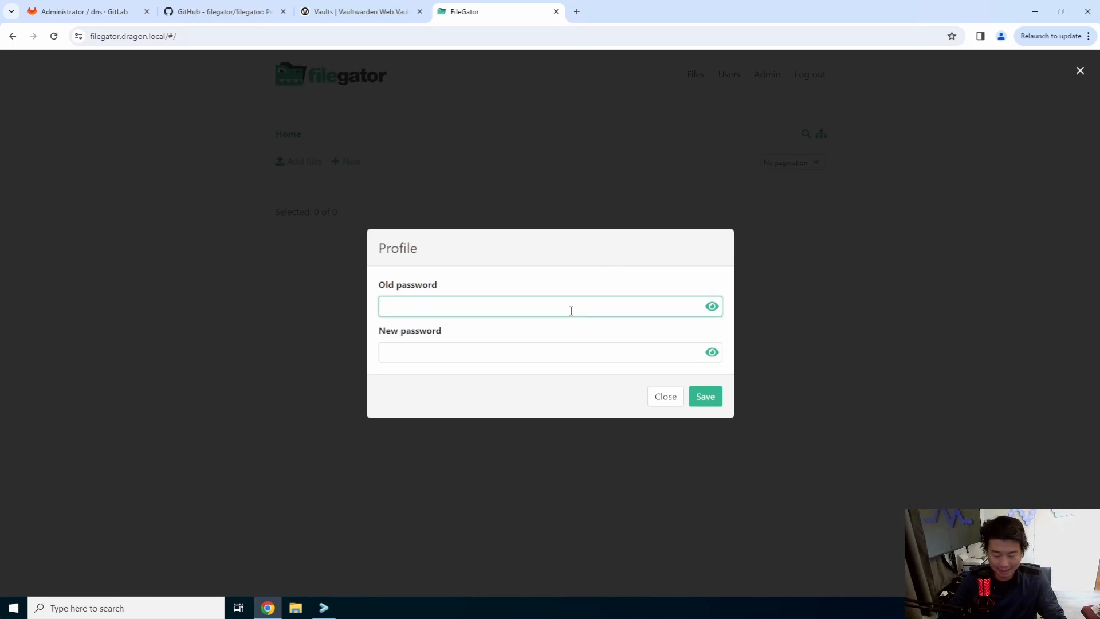
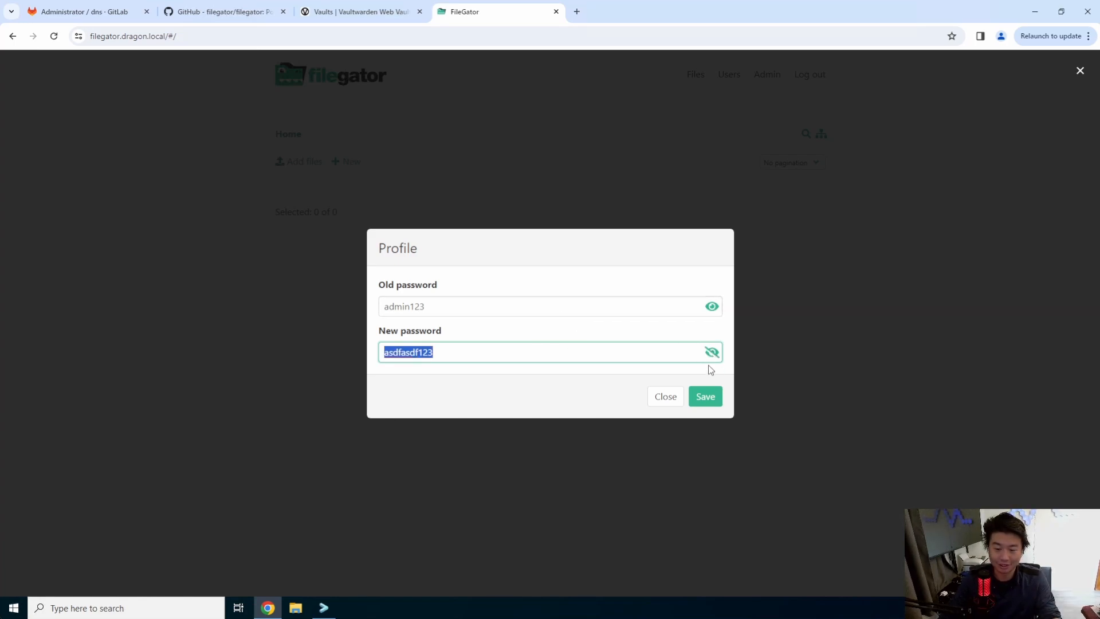
# - Check the new password with the eye toggle and save it
pyautogui.click(710, 352)
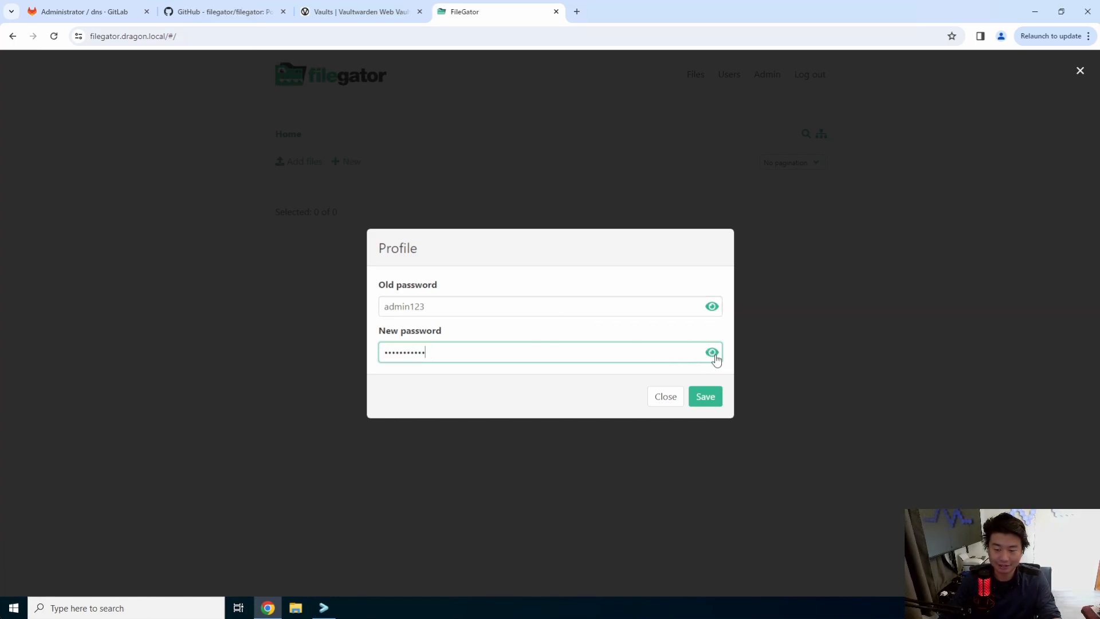
pyautogui.click(712, 352)
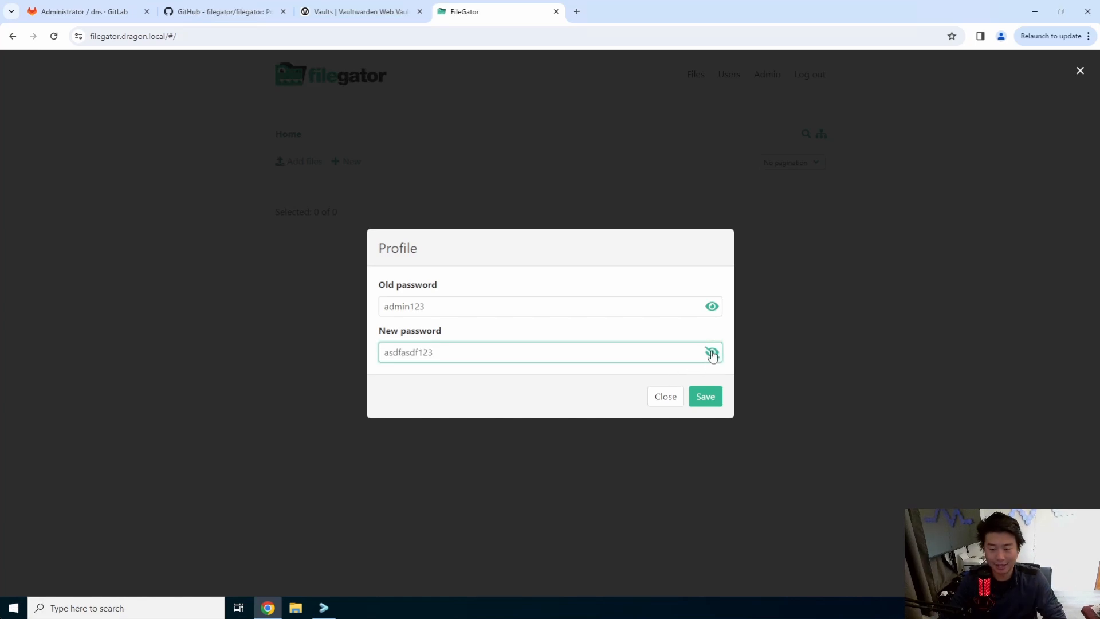
pyautogui.click(710, 352)
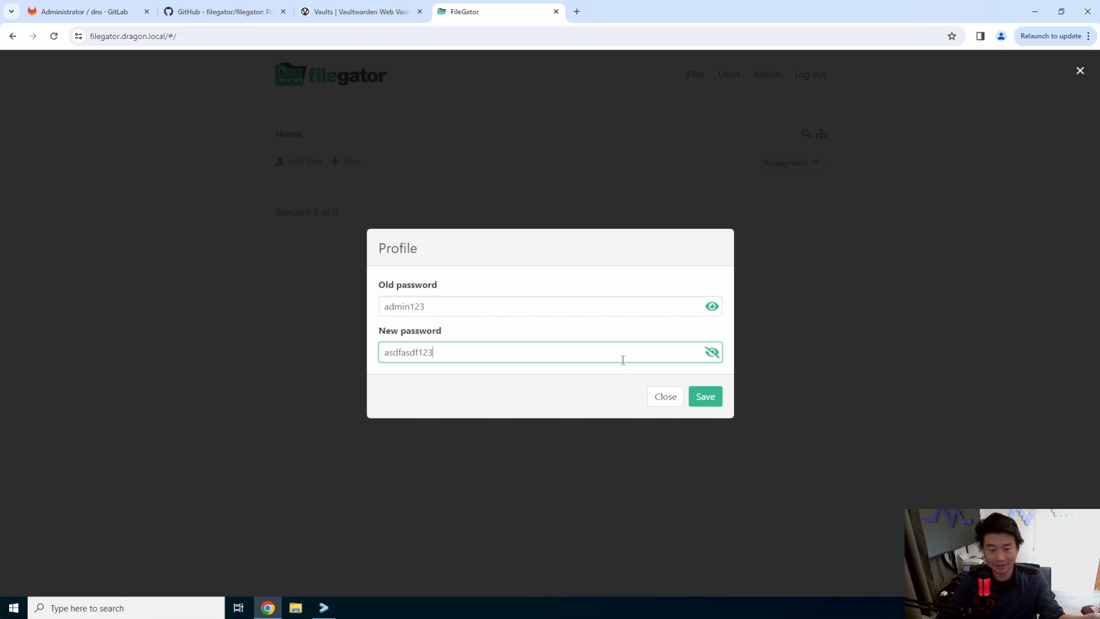
pyautogui.moveTo(638, 331)
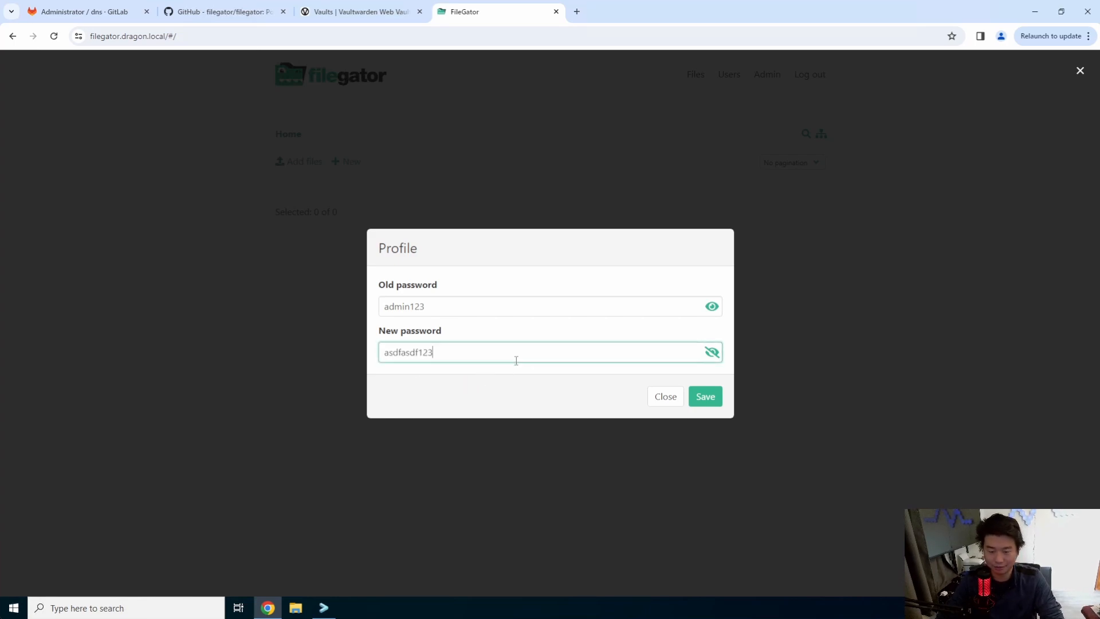
pyautogui.click(704, 397)
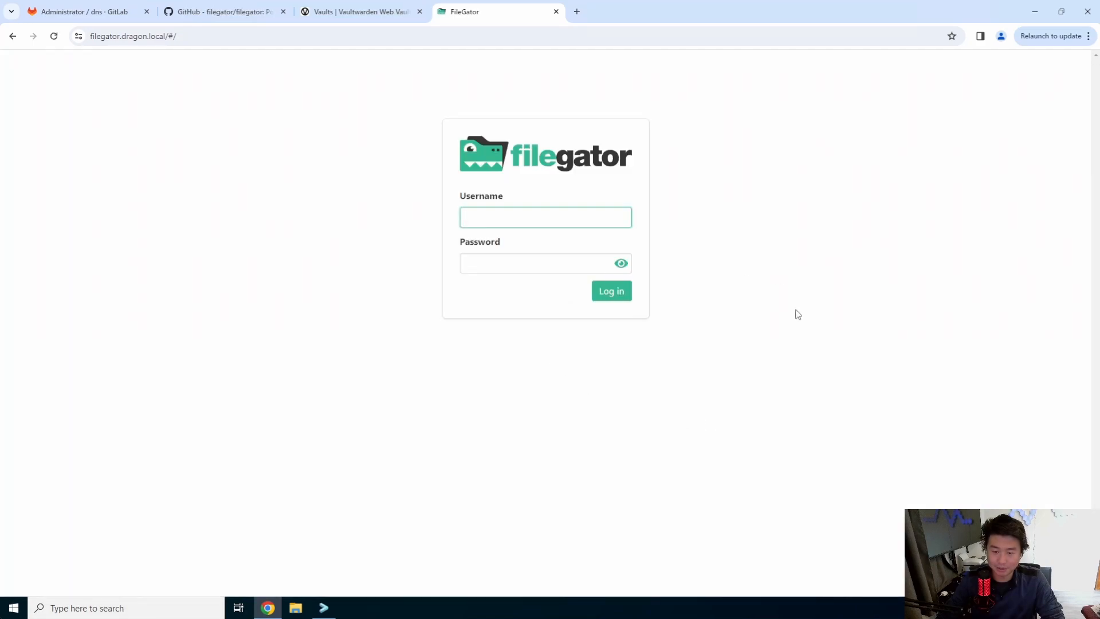
# - Sign in as admin with the new password and test the login page in an Incognito window
pyautogui.write('admin')
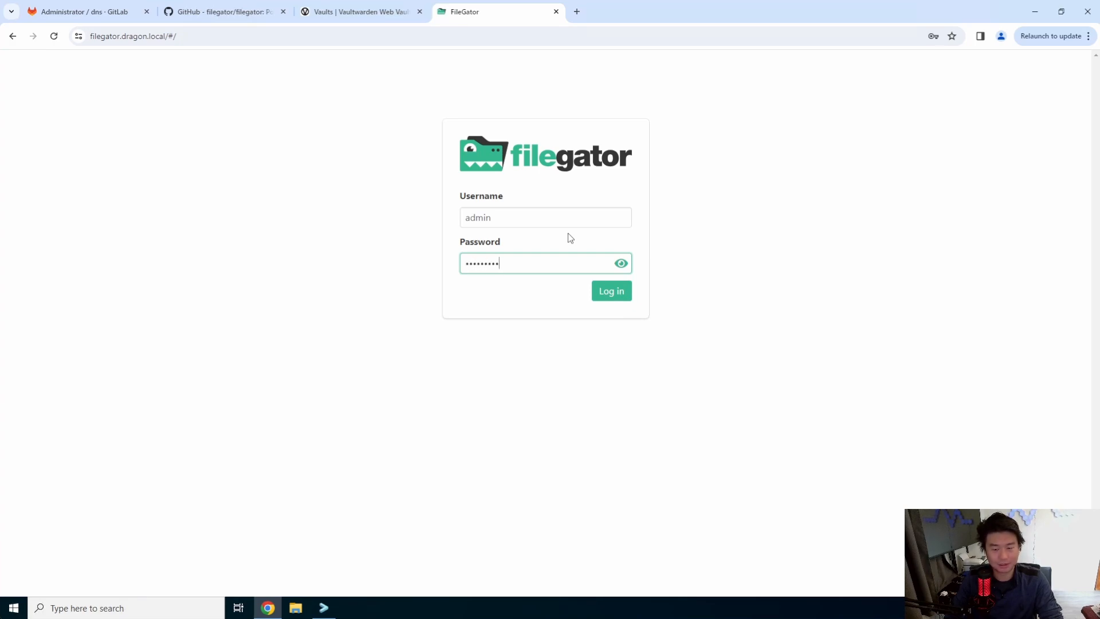
pyautogui.click(611, 290)
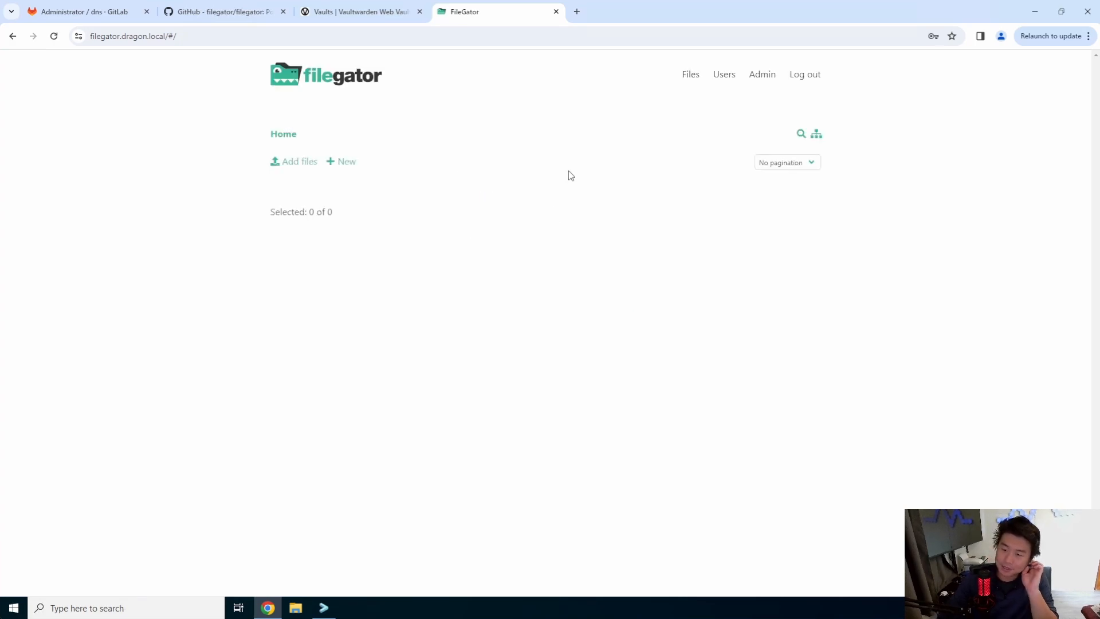
pyautogui.moveTo(582, 177)
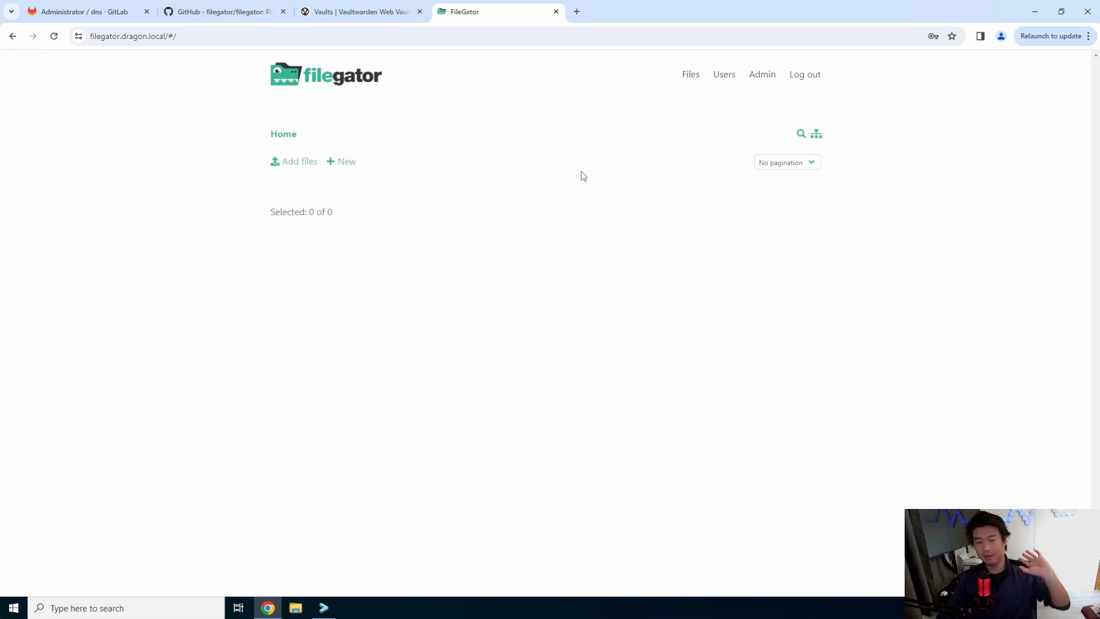
pyautogui.moveTo(467, 110)
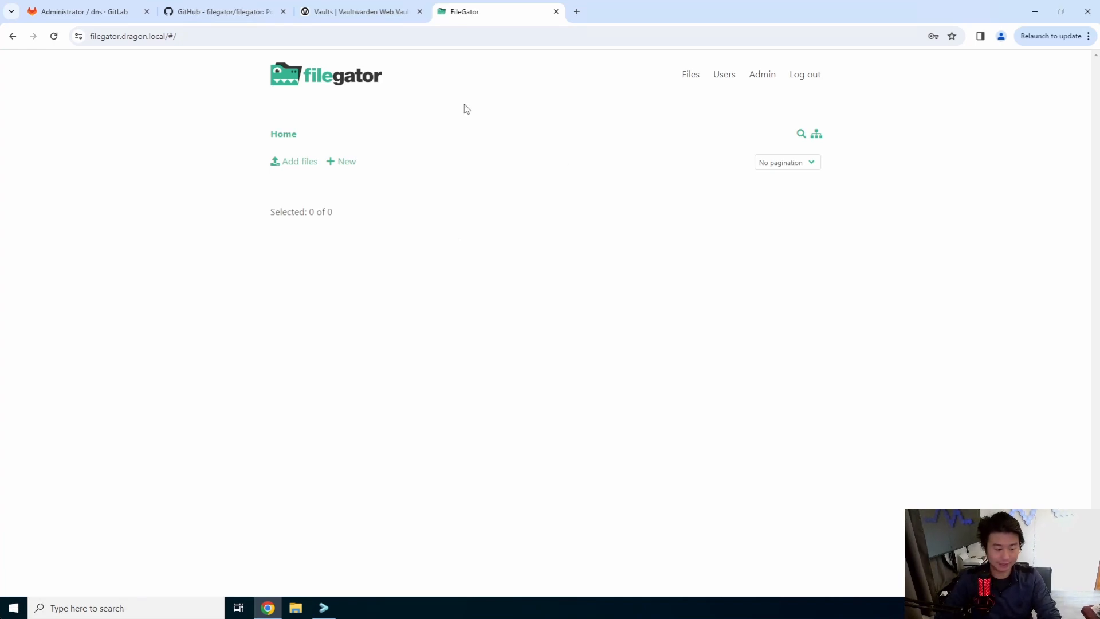
pyautogui.moveTo(555, 112)
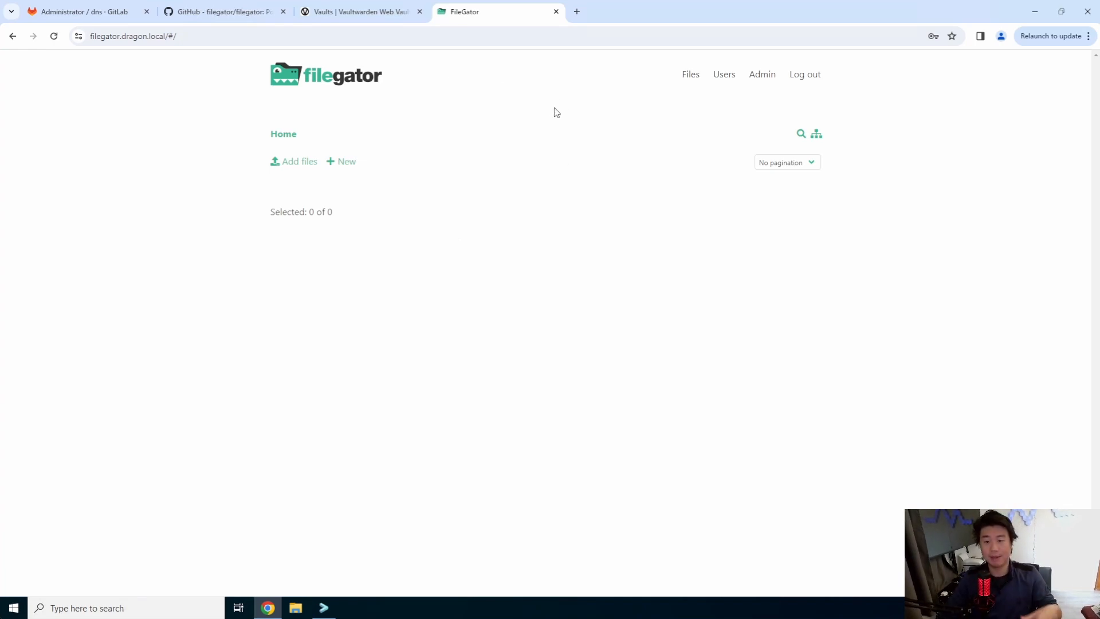
pyautogui.click(400, 35)
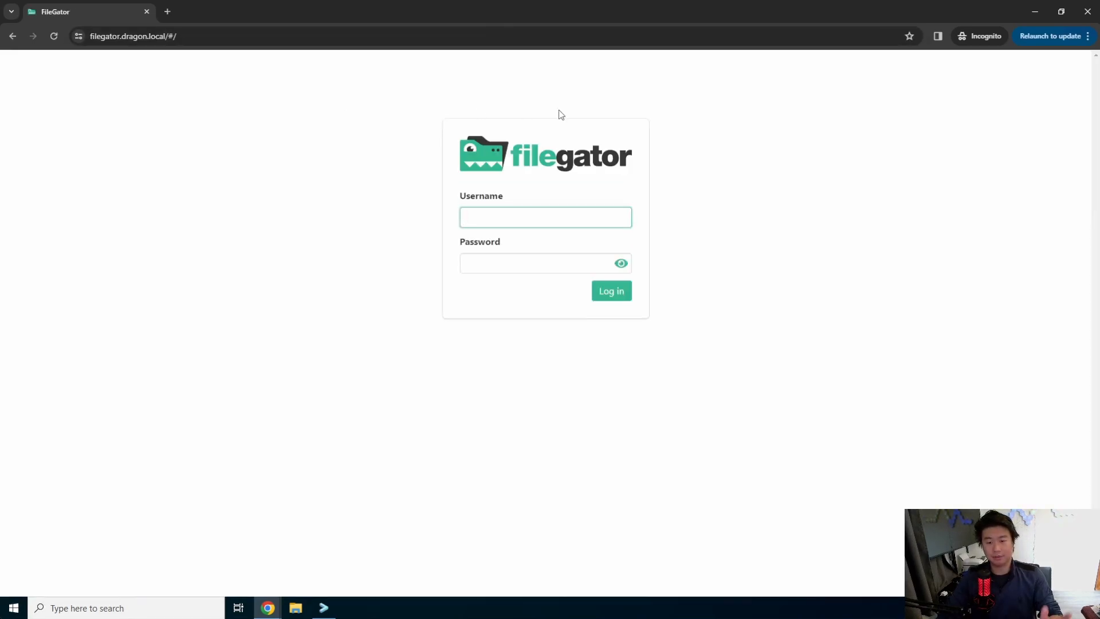
pyautogui.click(610, 290)
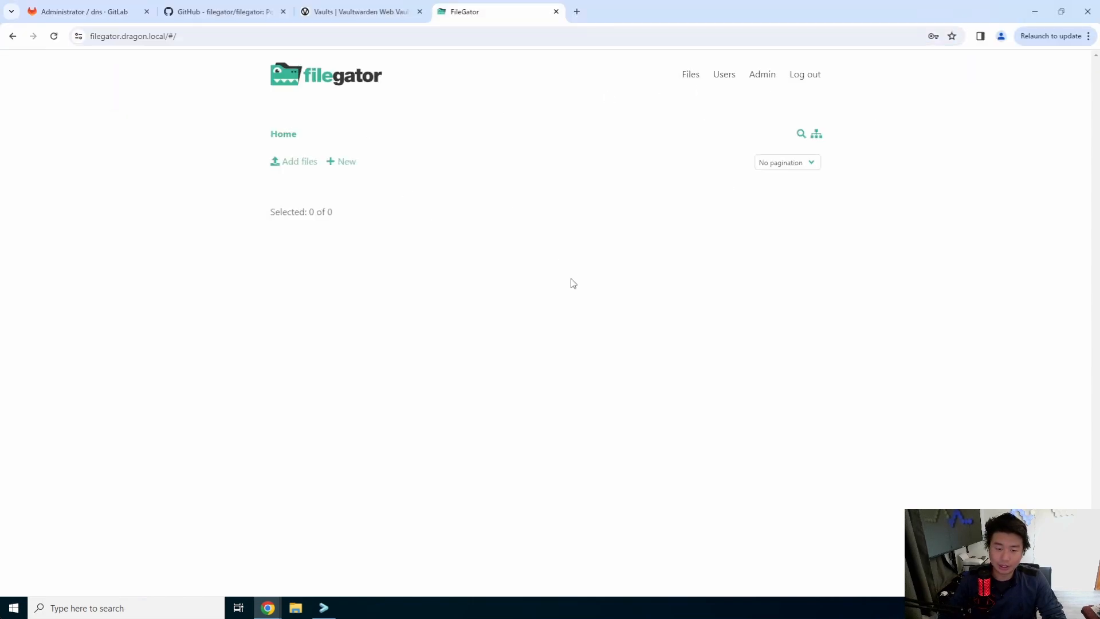
# - Create a Weddings folder in Home, then return to the Users list
pyautogui.click(723, 75)
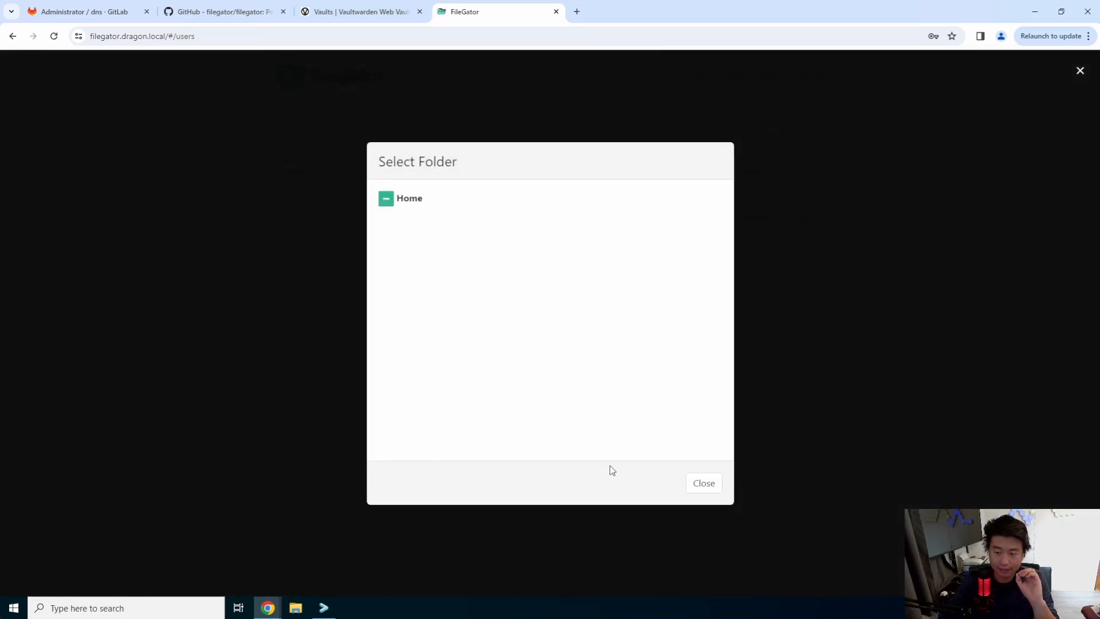
pyautogui.click(702, 482)
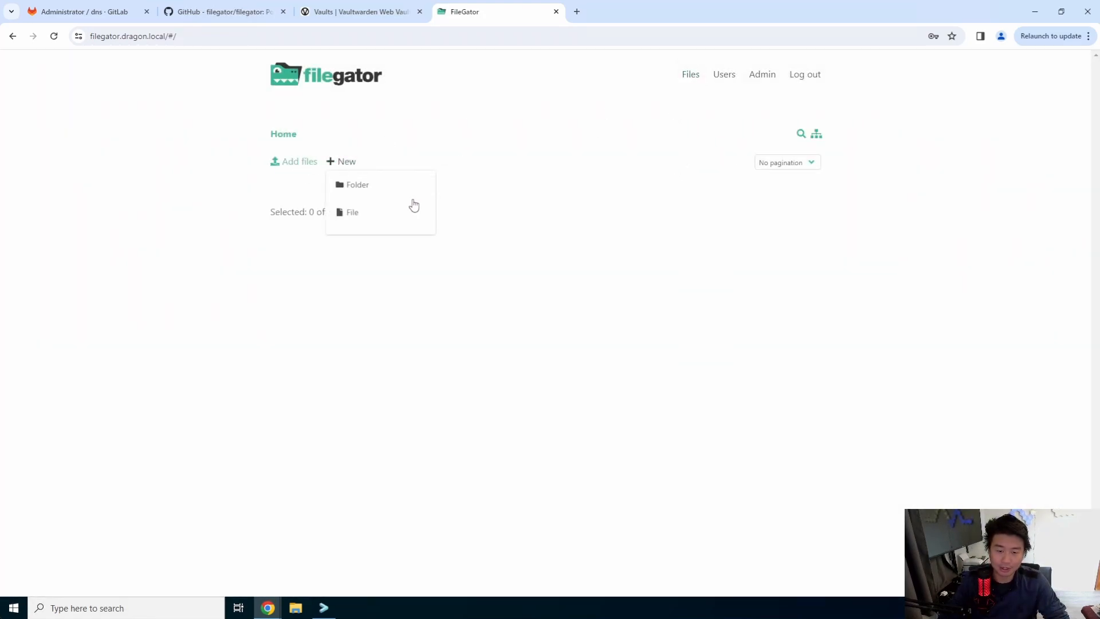
pyautogui.click(357, 184)
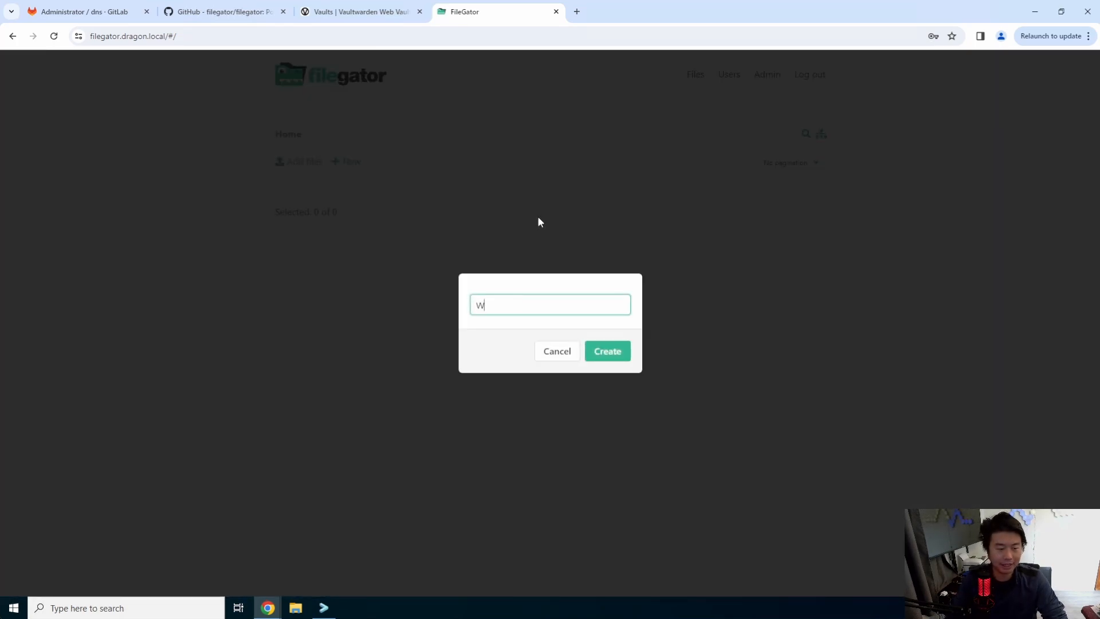
pyautogui.write('eddings')
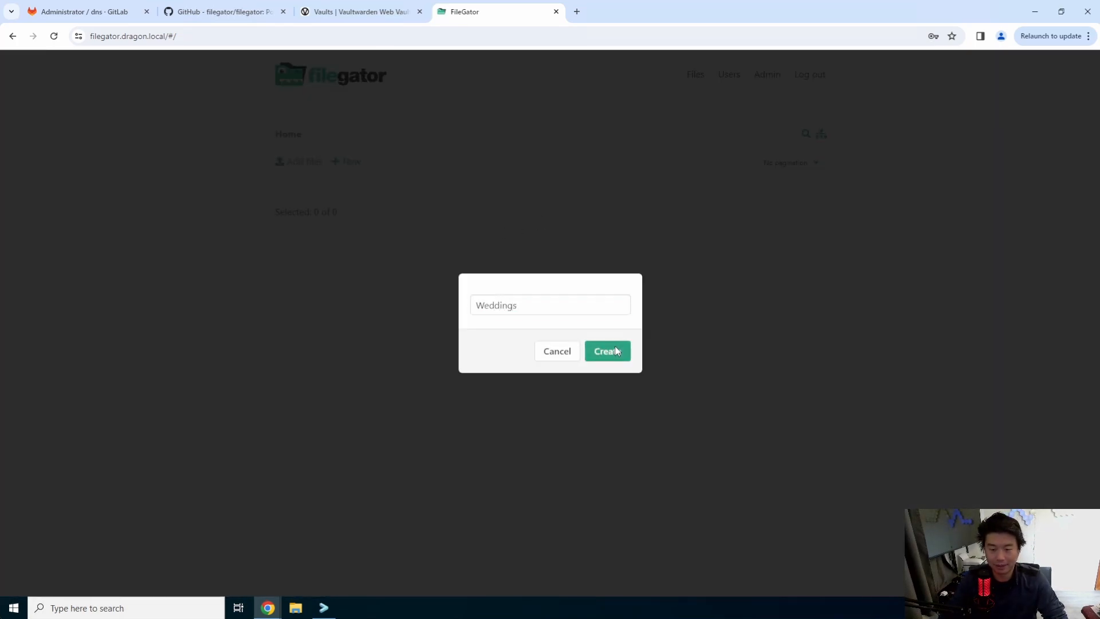
pyautogui.click(606, 350)
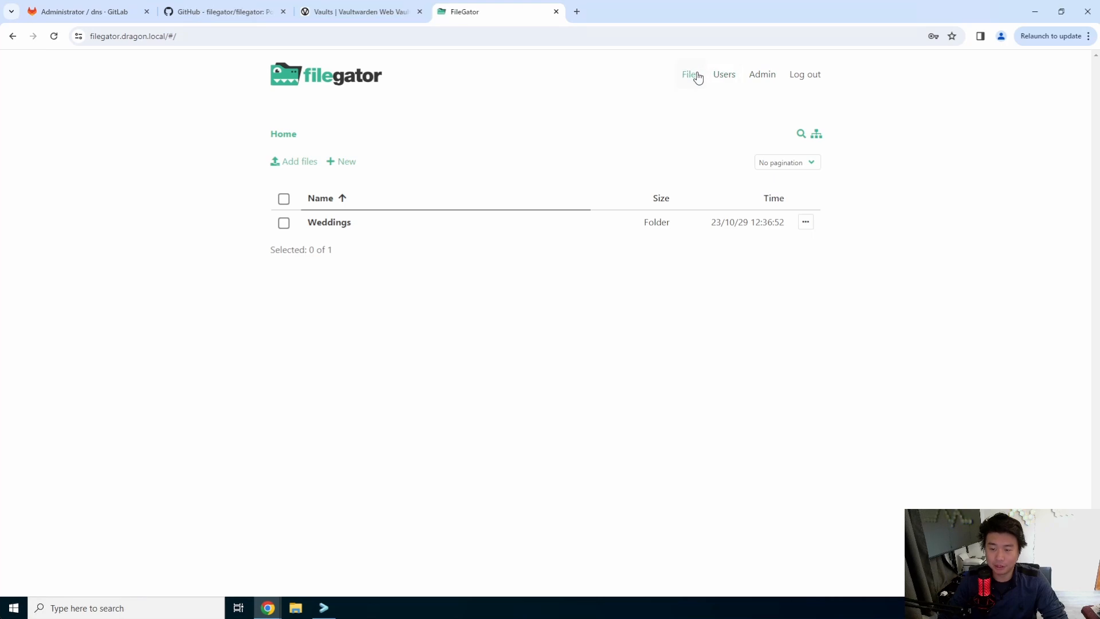
pyautogui.click(729, 75)
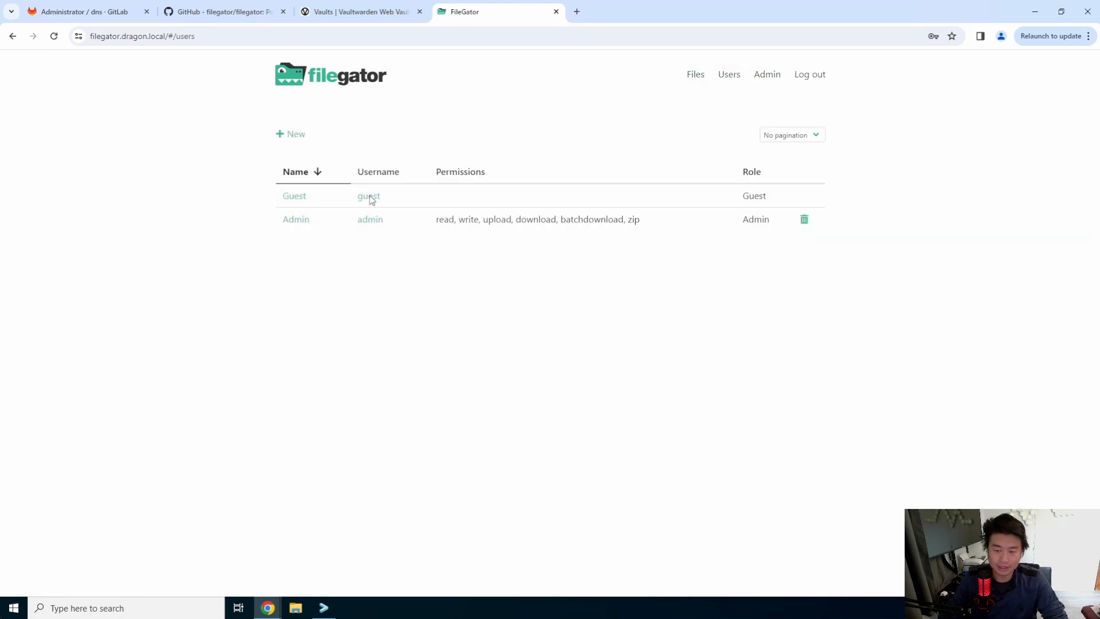
# - Set the guest account's home folder to Weddings with upload-only permission and save
pyautogui.click(368, 196)
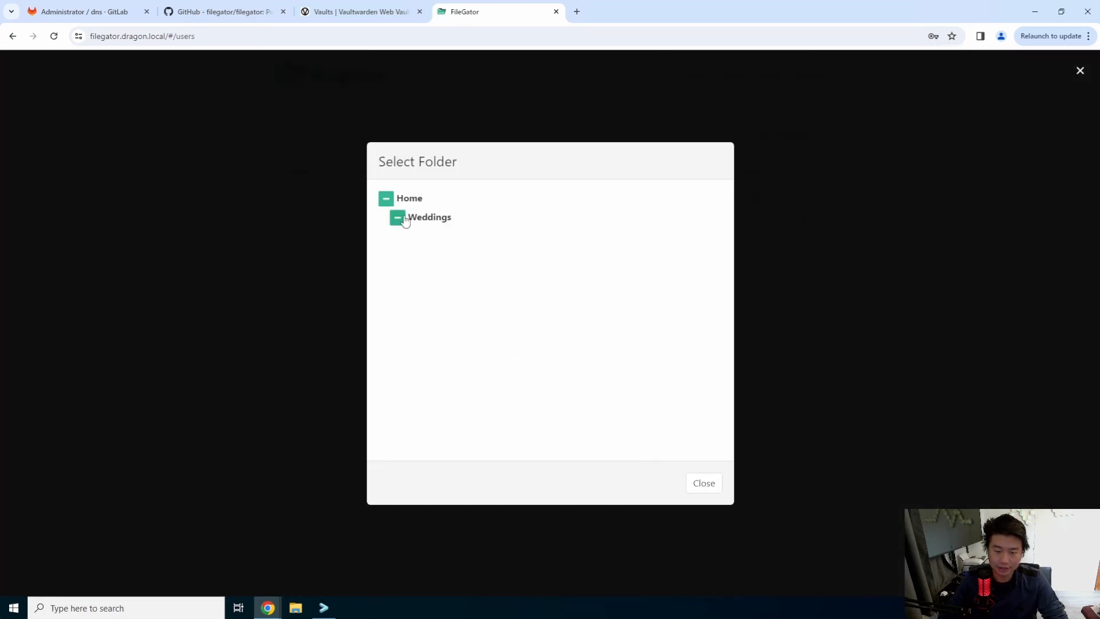
pyautogui.click(429, 218)
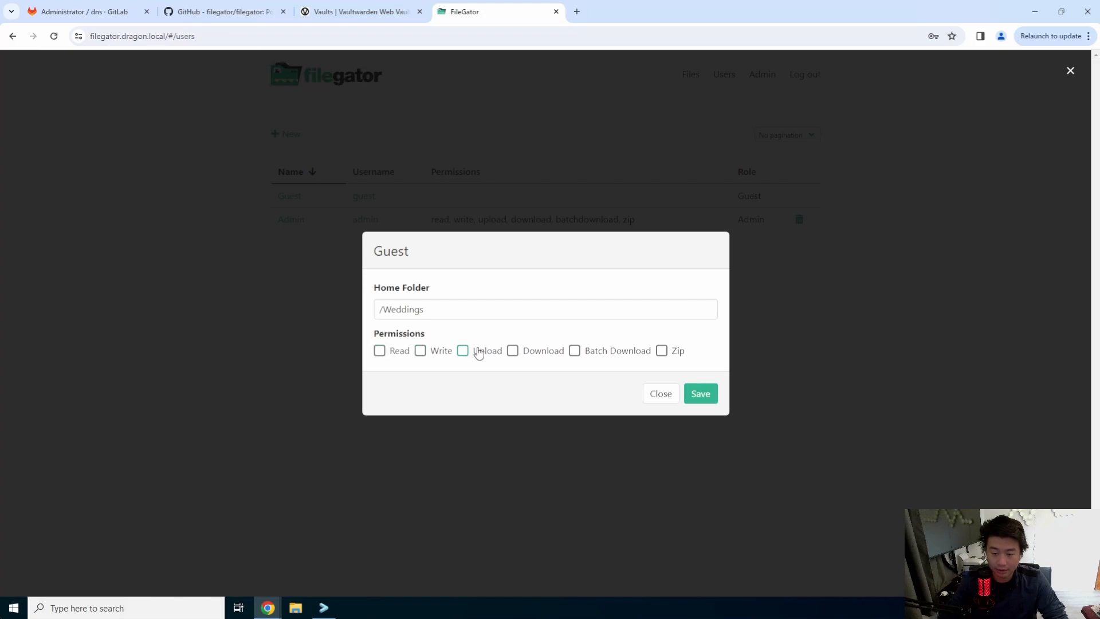
pyautogui.click(462, 350)
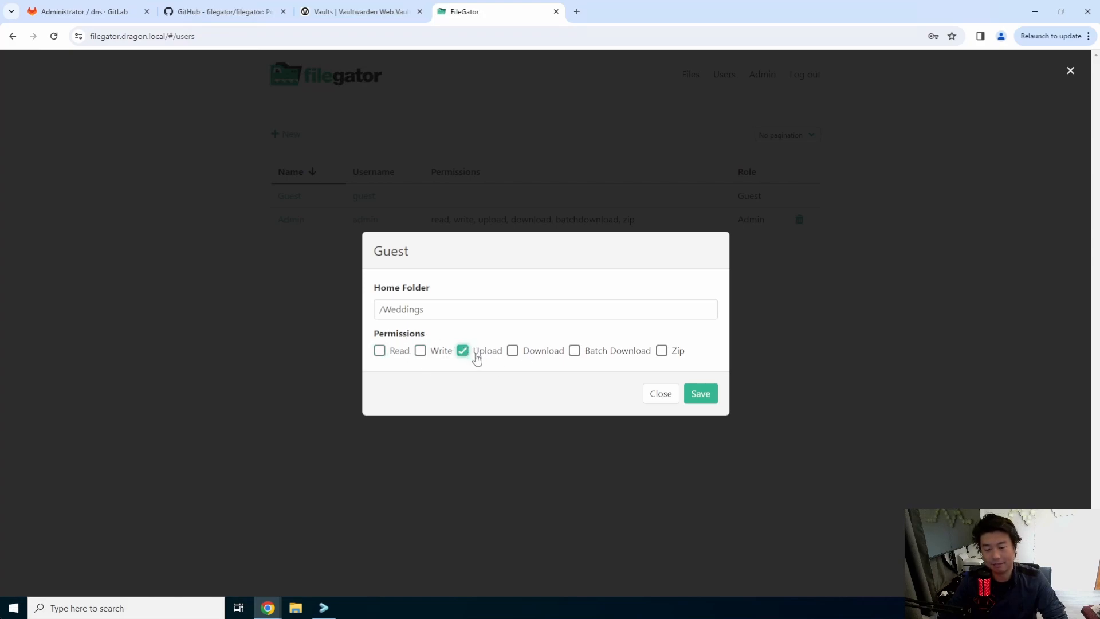
pyautogui.click(699, 393)
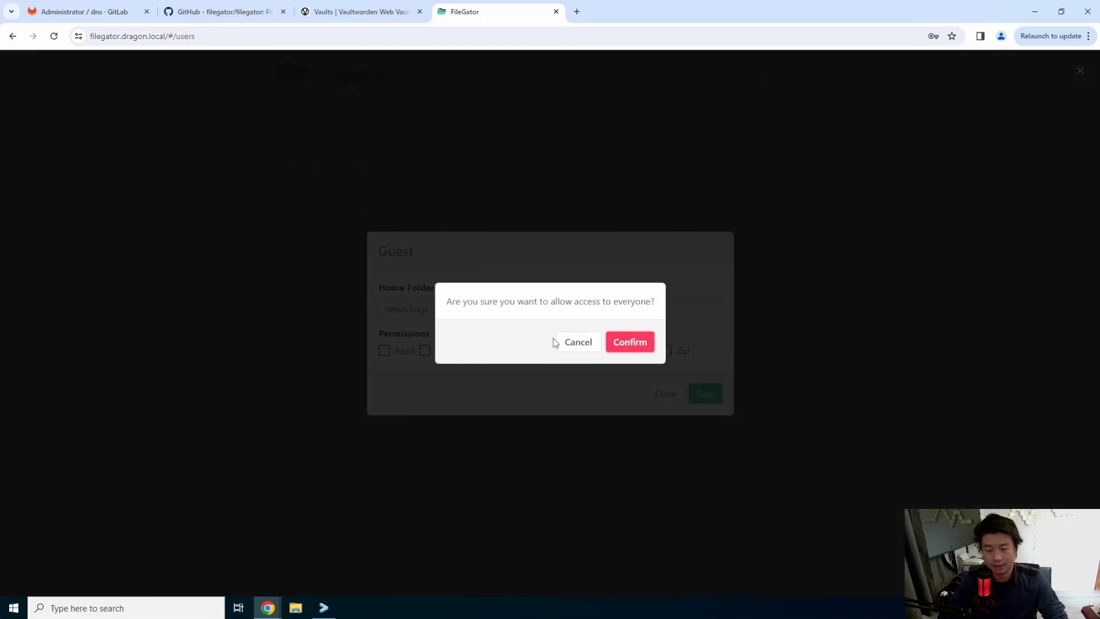
pyautogui.click(630, 342)
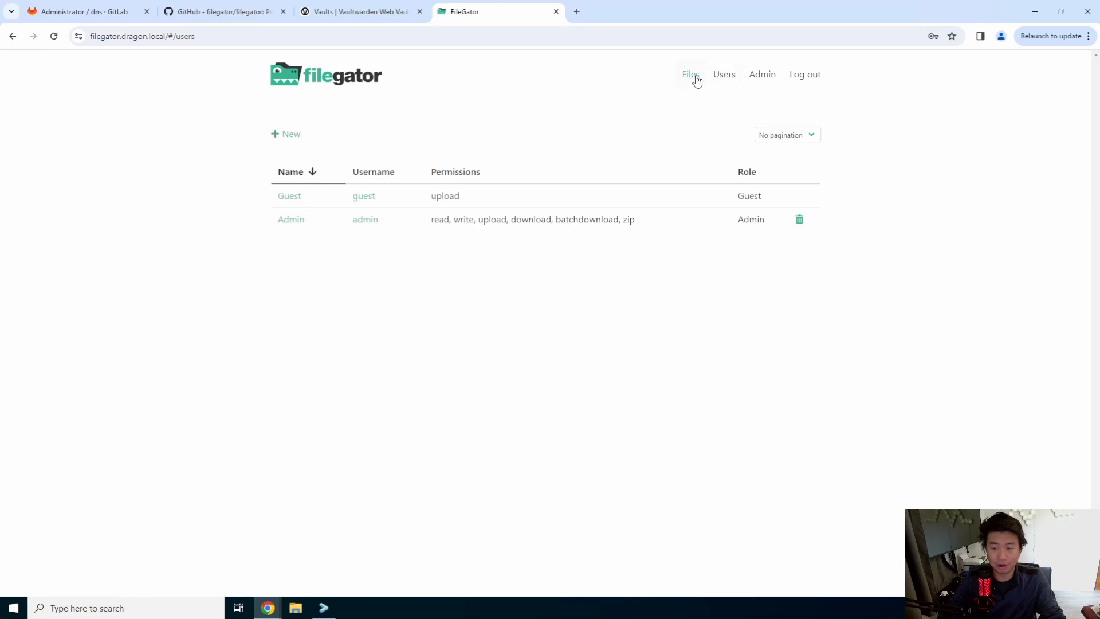
# - Load filegator.dragon.local in an Incognito window as the logged-out guest
pyautogui.click(690, 74)
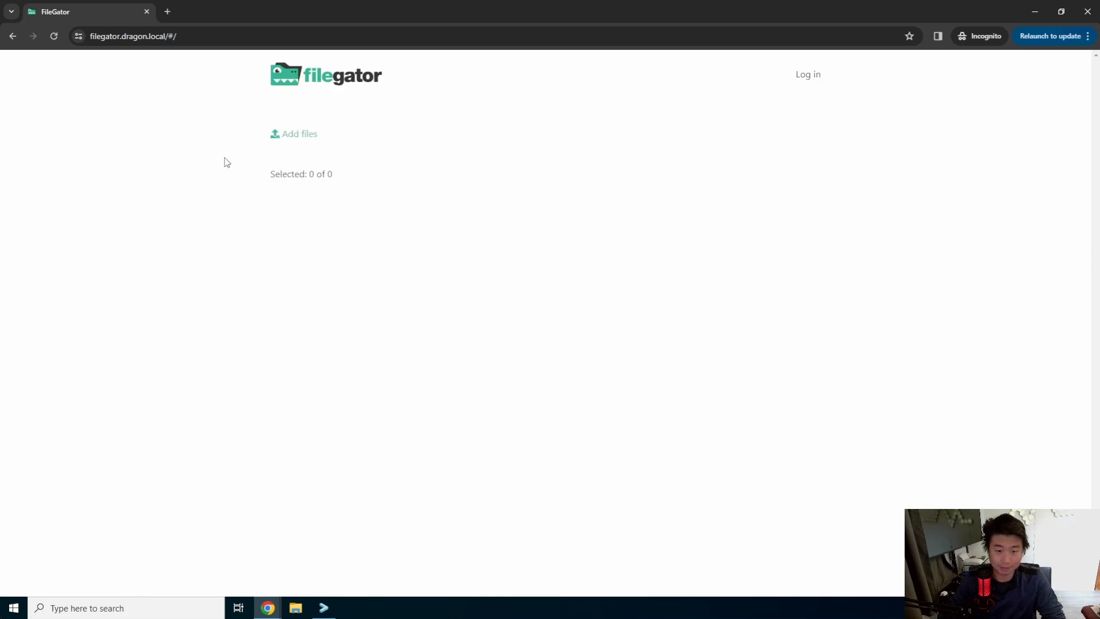
pyautogui.click(133, 36)
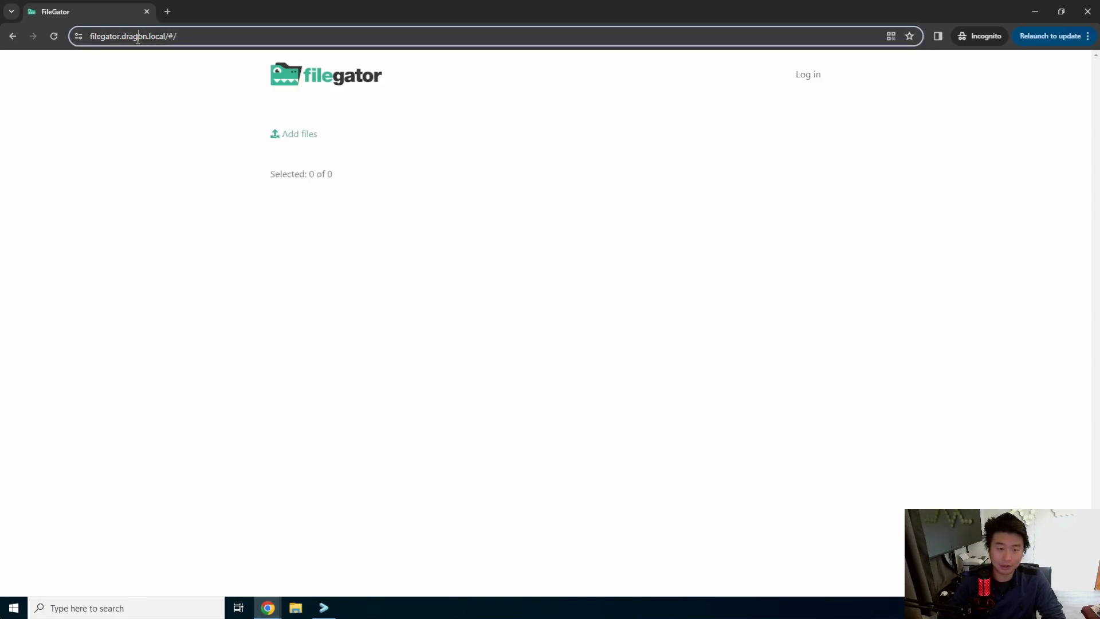
pyautogui.click(294, 133)
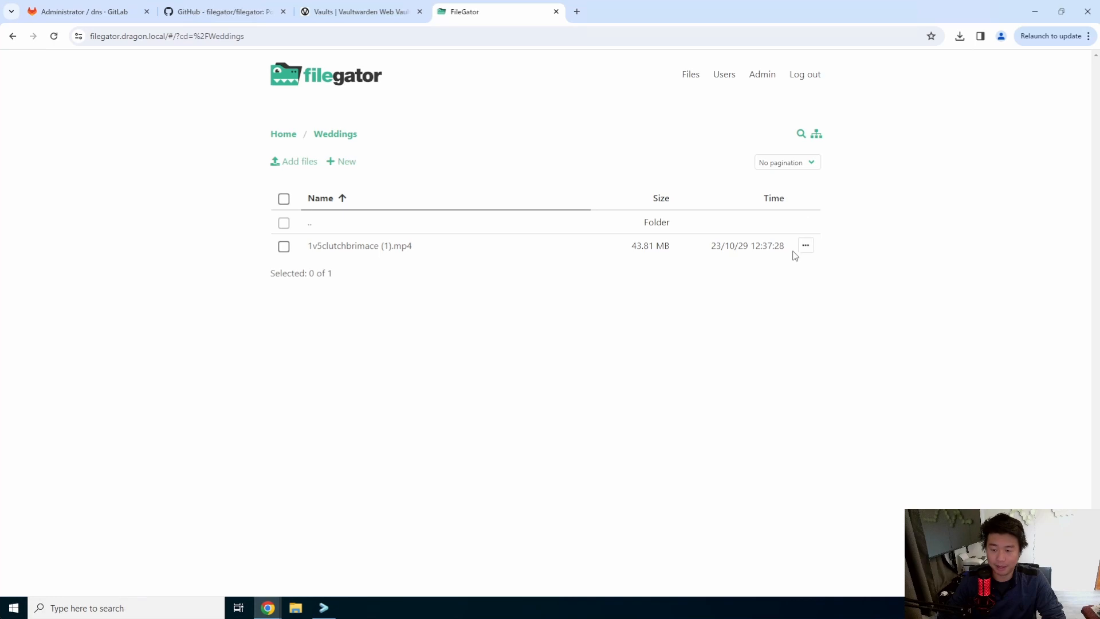
# - View the uploaded 1v5clutchbrimace (1).mp4 at 43.81 MB in the admin's Weddings folder
pyautogui.click(804, 246)
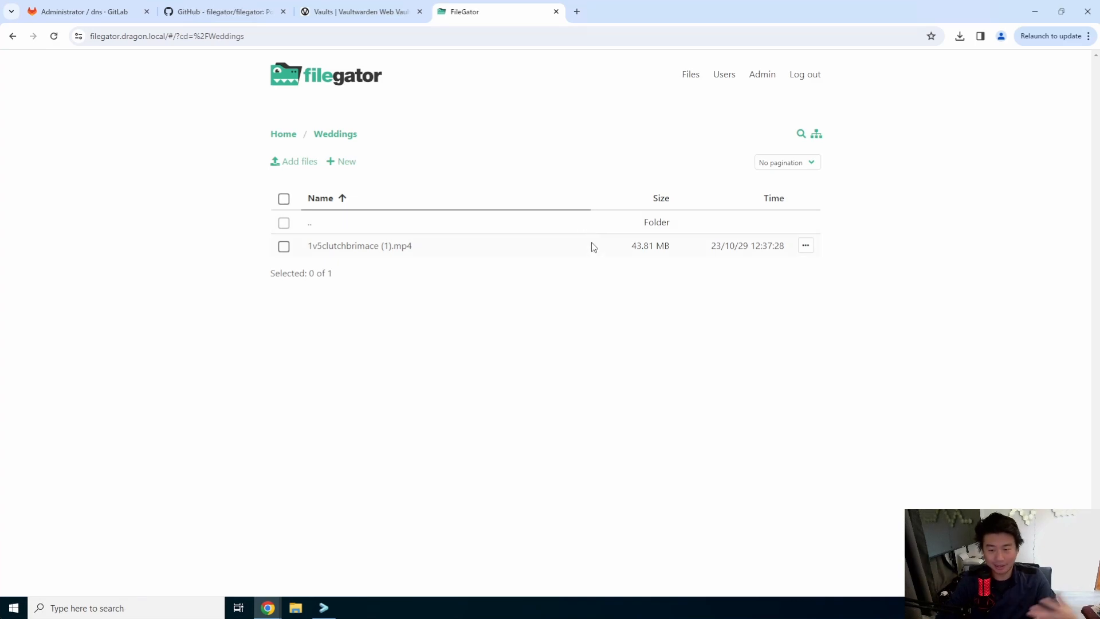
pyautogui.moveTo(619, 265)
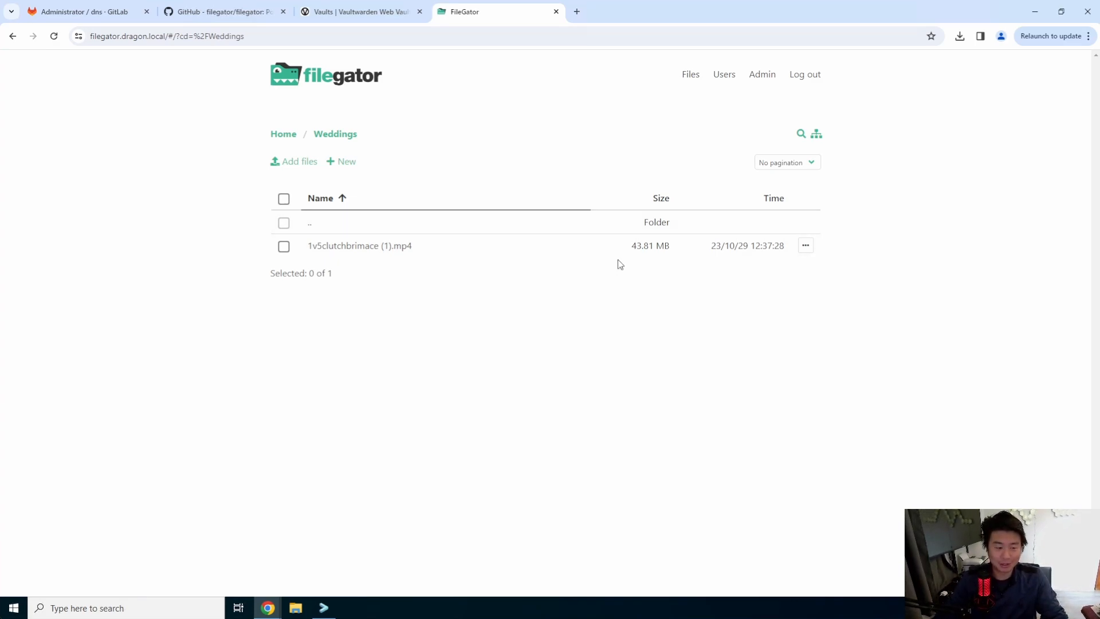
pyautogui.moveTo(468, 276)
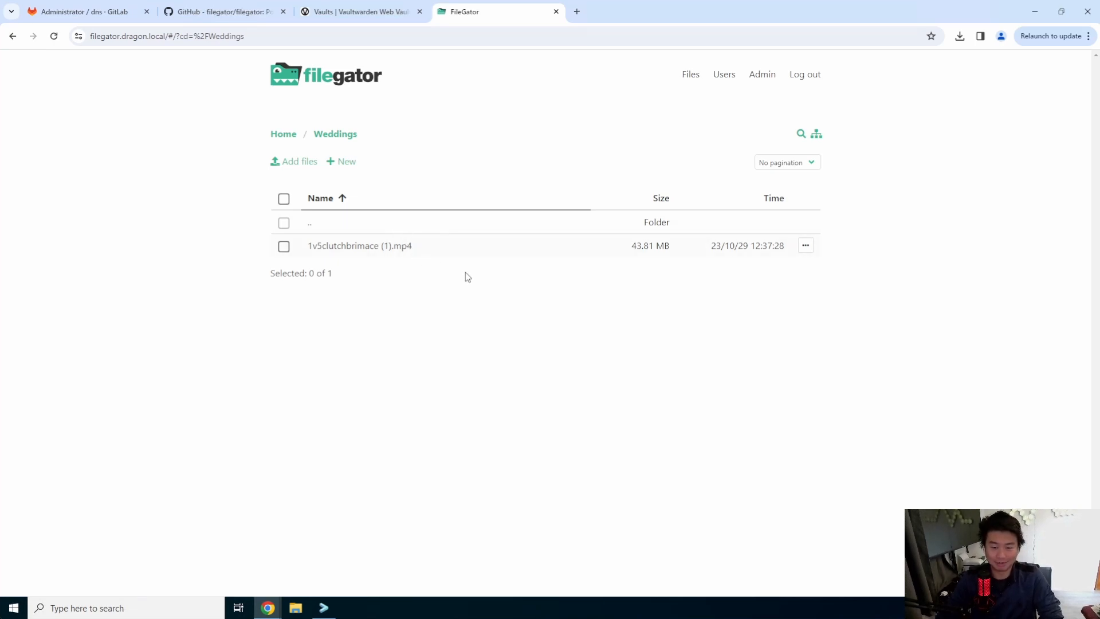
pyautogui.moveTo(766, 235)
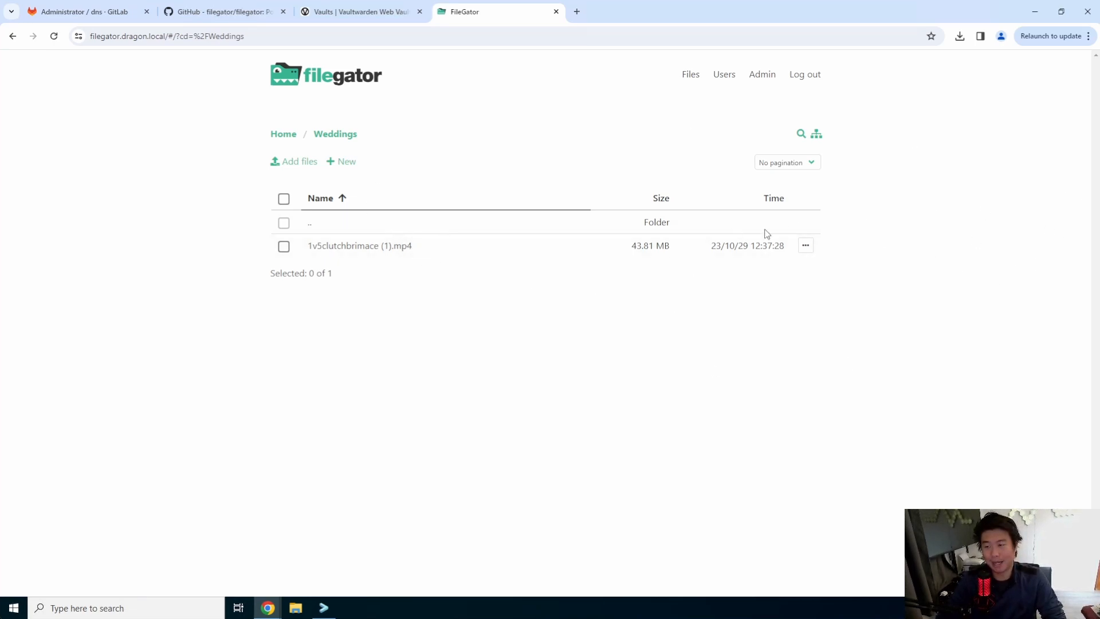
pyautogui.moveTo(869, 242)
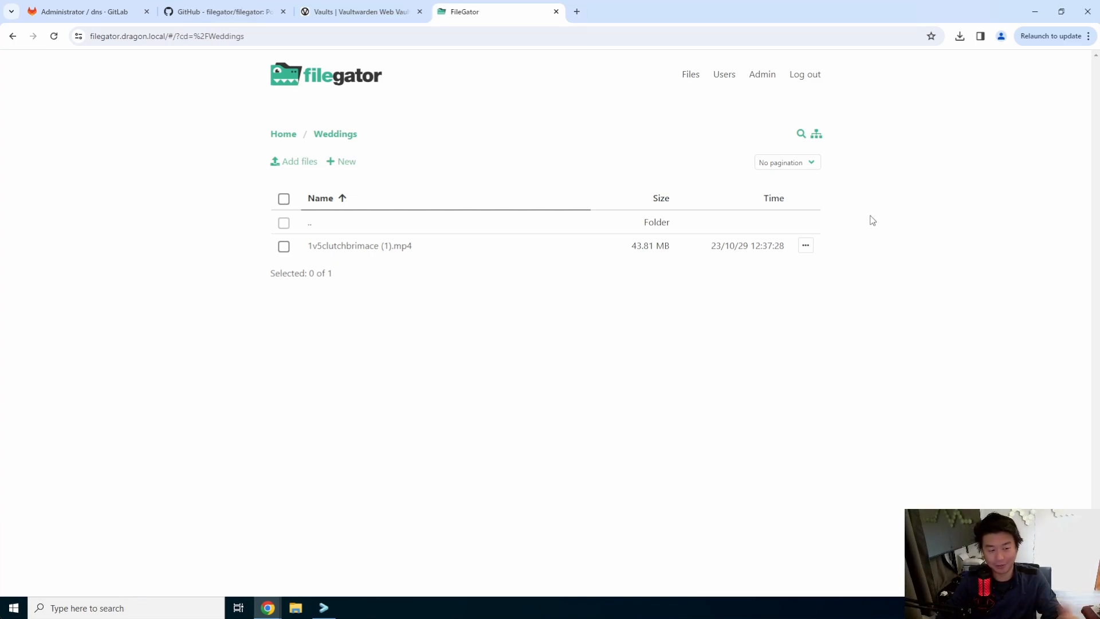
pyautogui.moveTo(845, 325)
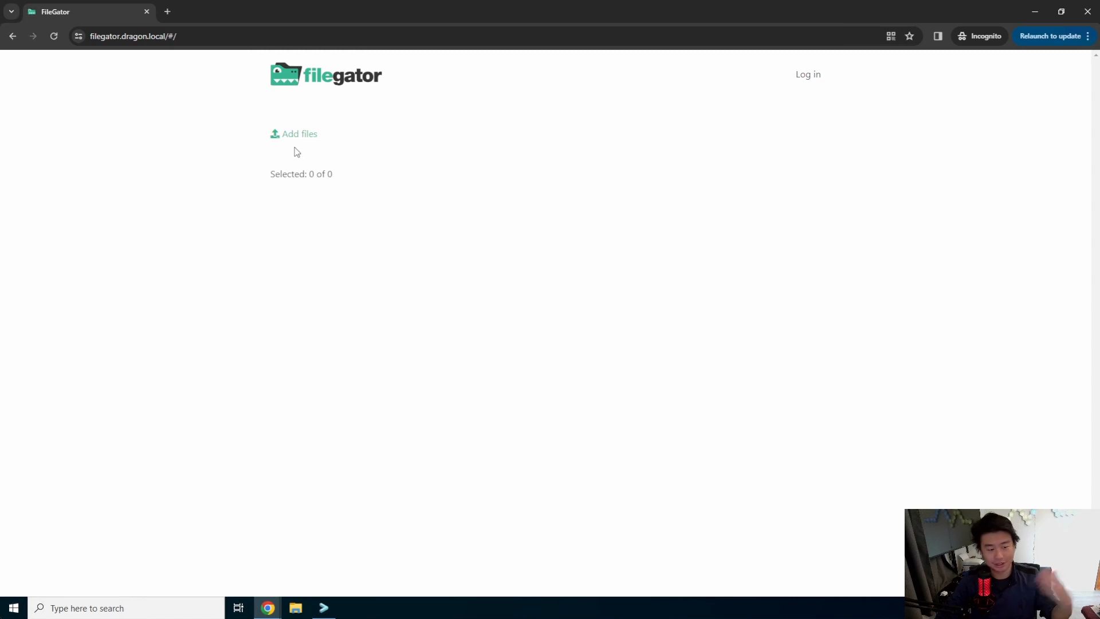
# - Open and close the guest Add files chooser without uploading, then return to the admin window
pyautogui.click(299, 133)
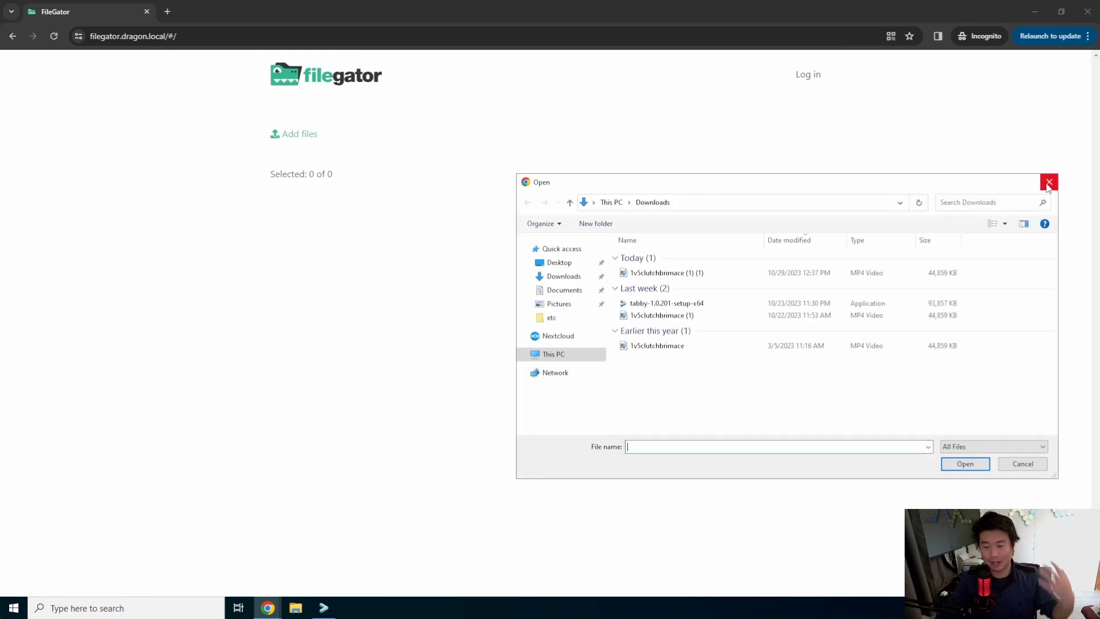
pyautogui.click(1049, 182)
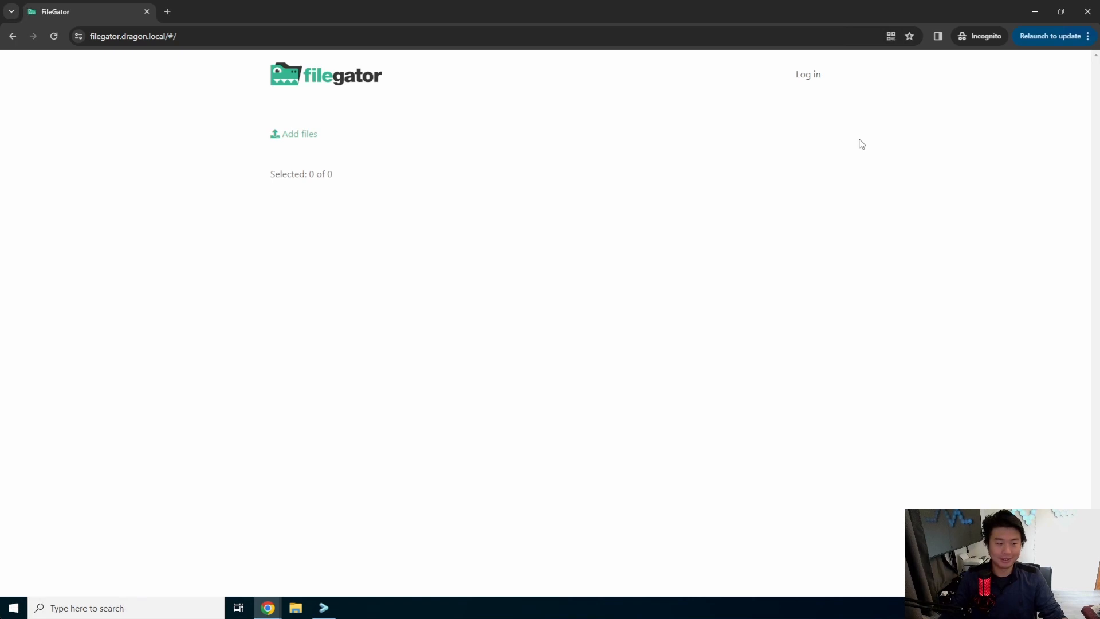
pyautogui.moveTo(646, 205)
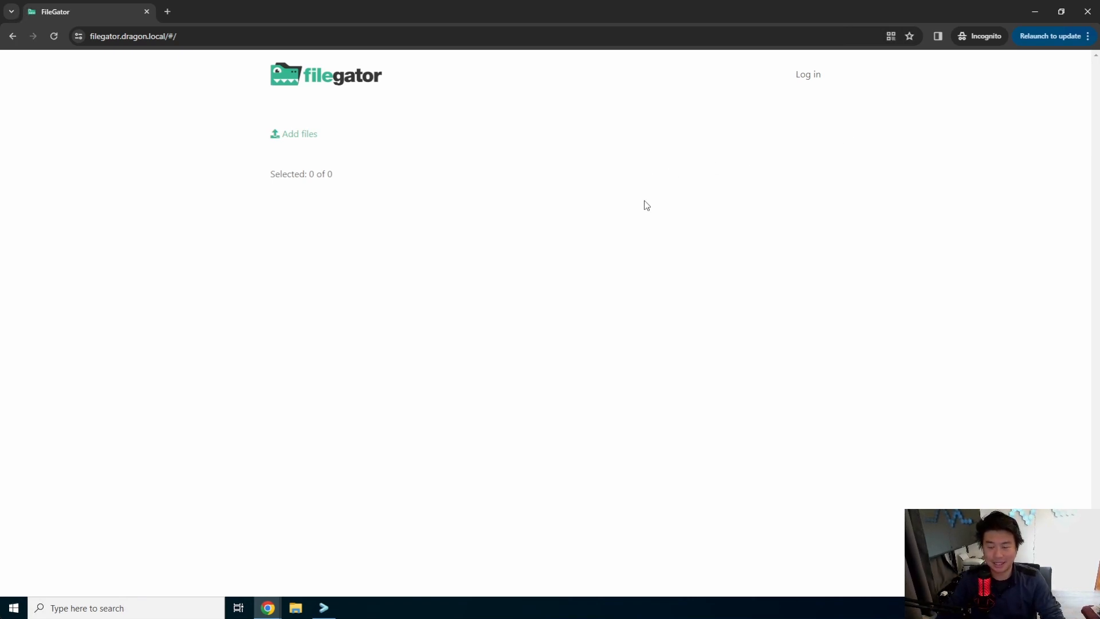
pyautogui.moveTo(789, 87)
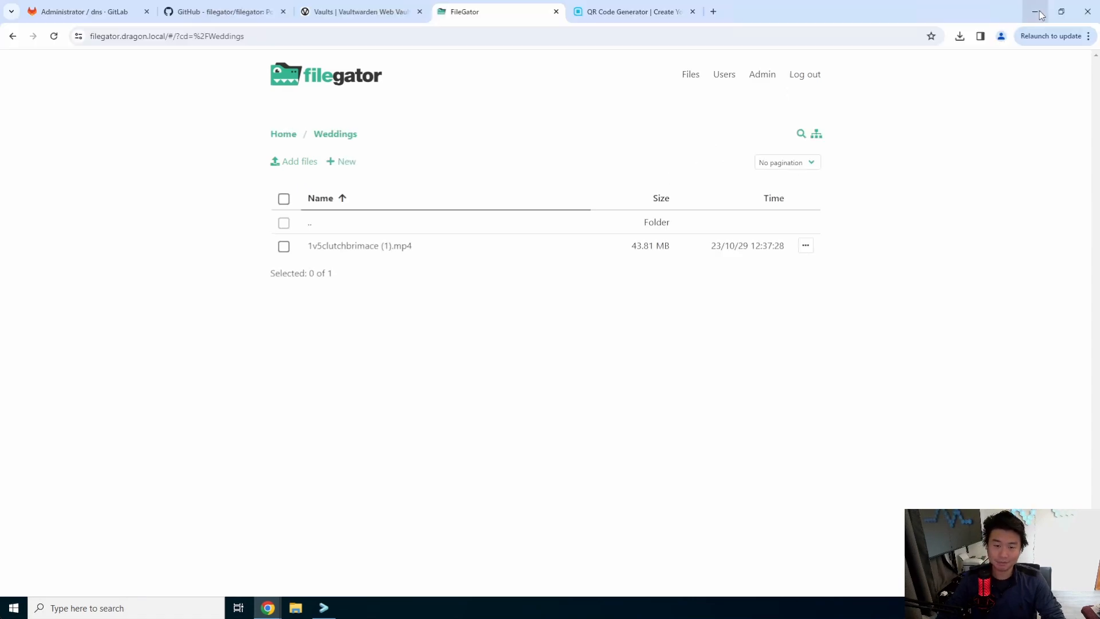
pyautogui.moveTo(696, 340)
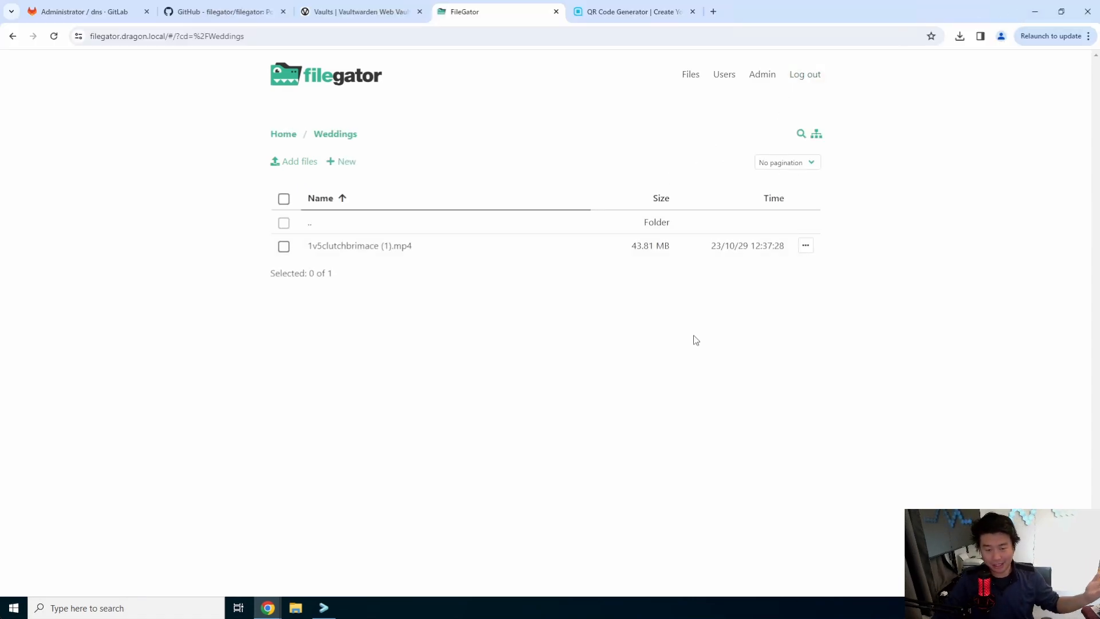